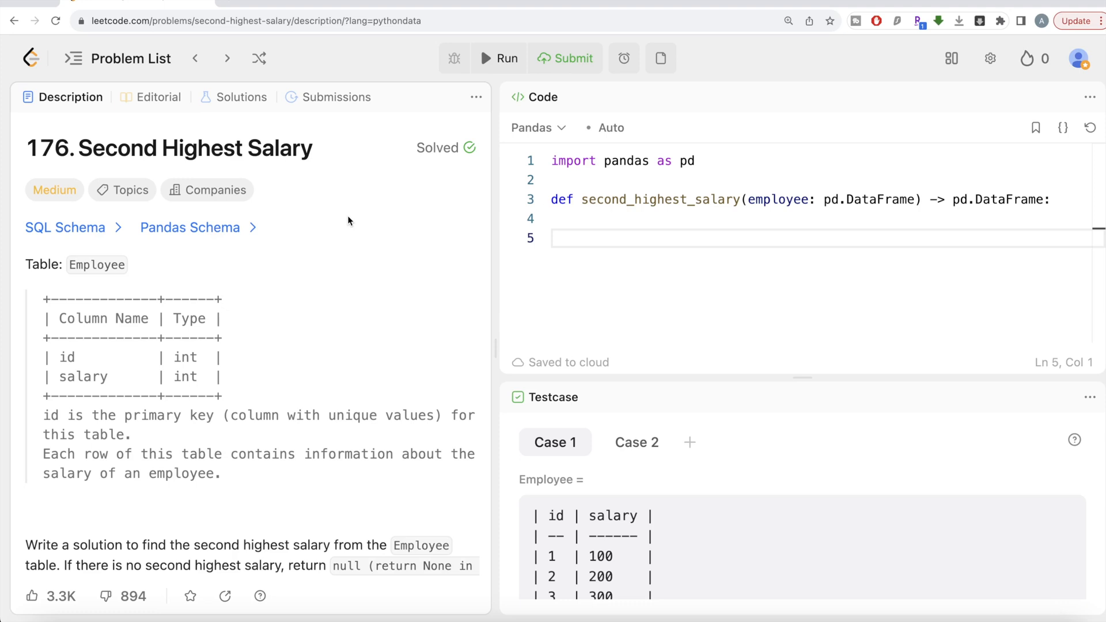
mouse_move(316, 198)
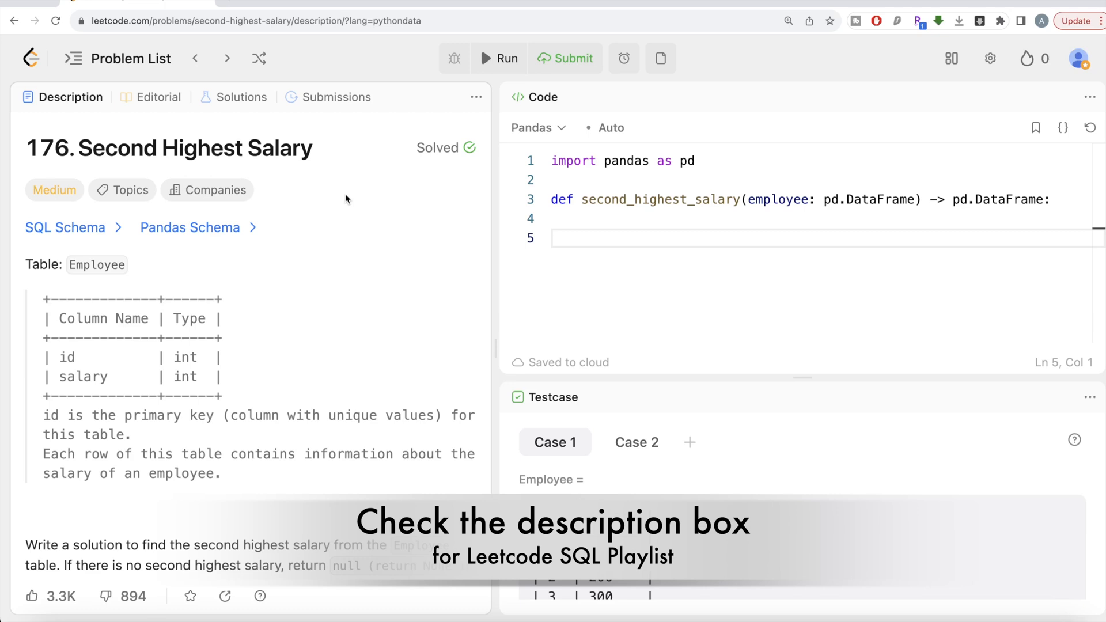
mouse_move(296, 194)
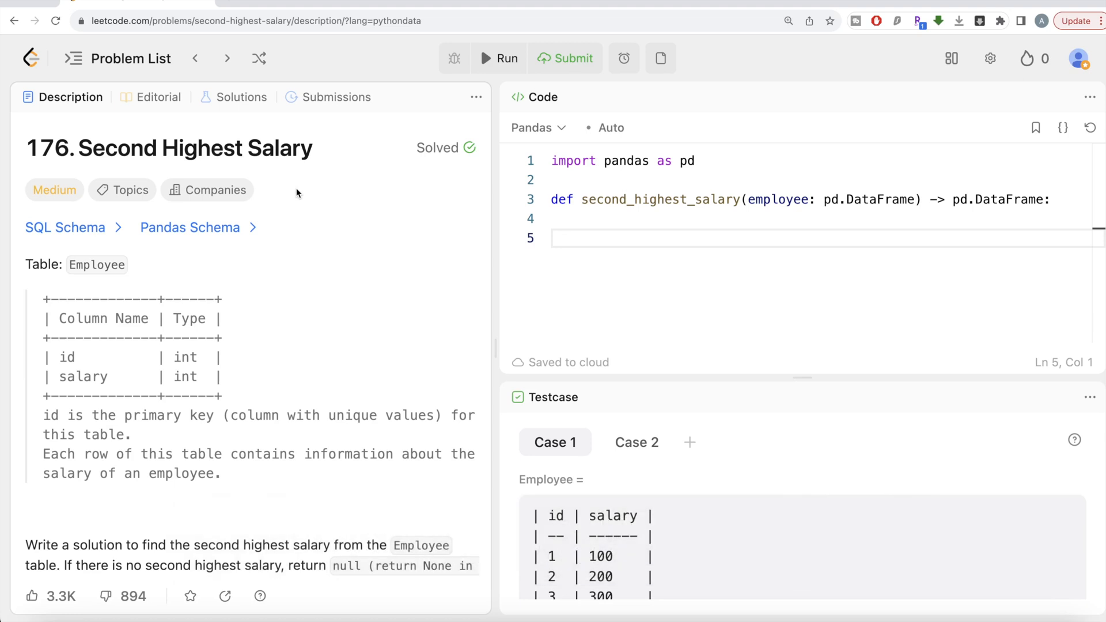
mouse_move(49, 197)
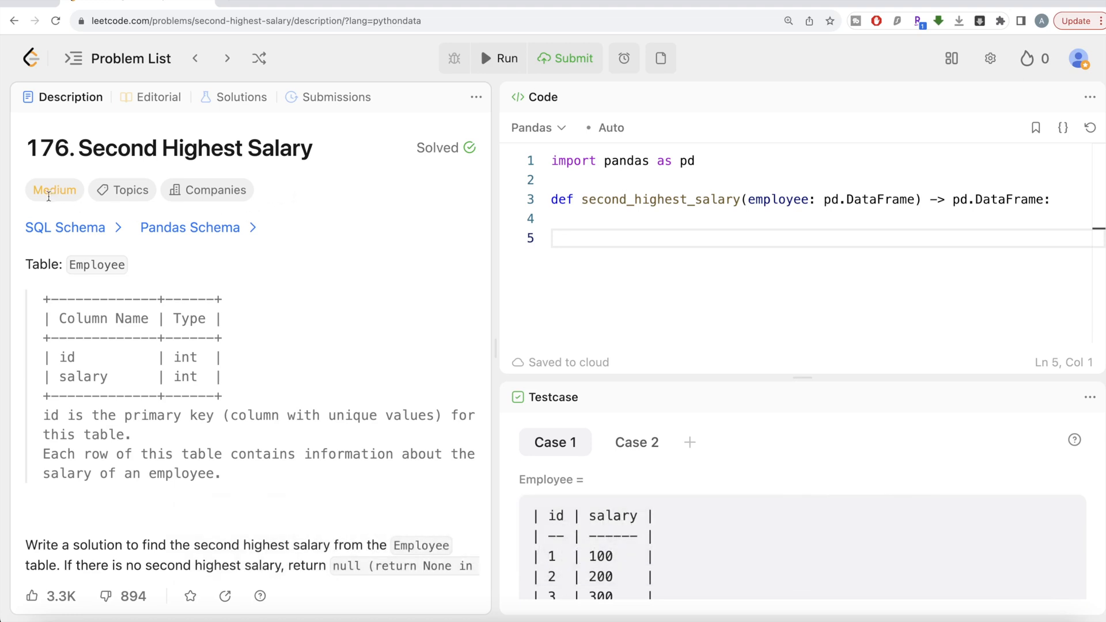
- Review the problem's company tags, the pandas Employee schema and the full description
click(208, 190)
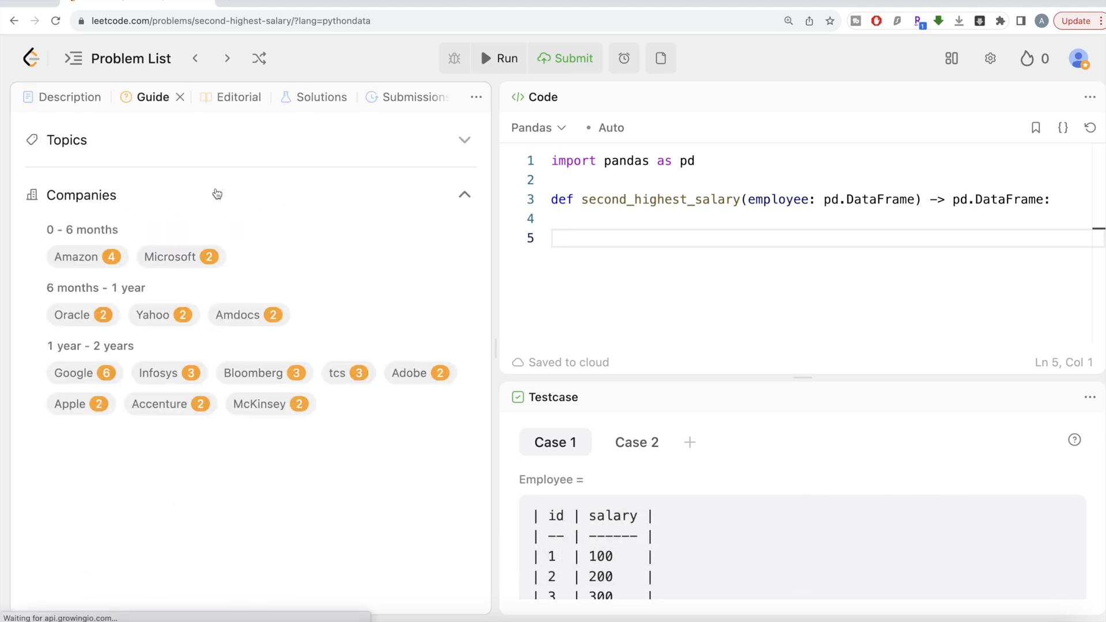
mouse_move(109, 277)
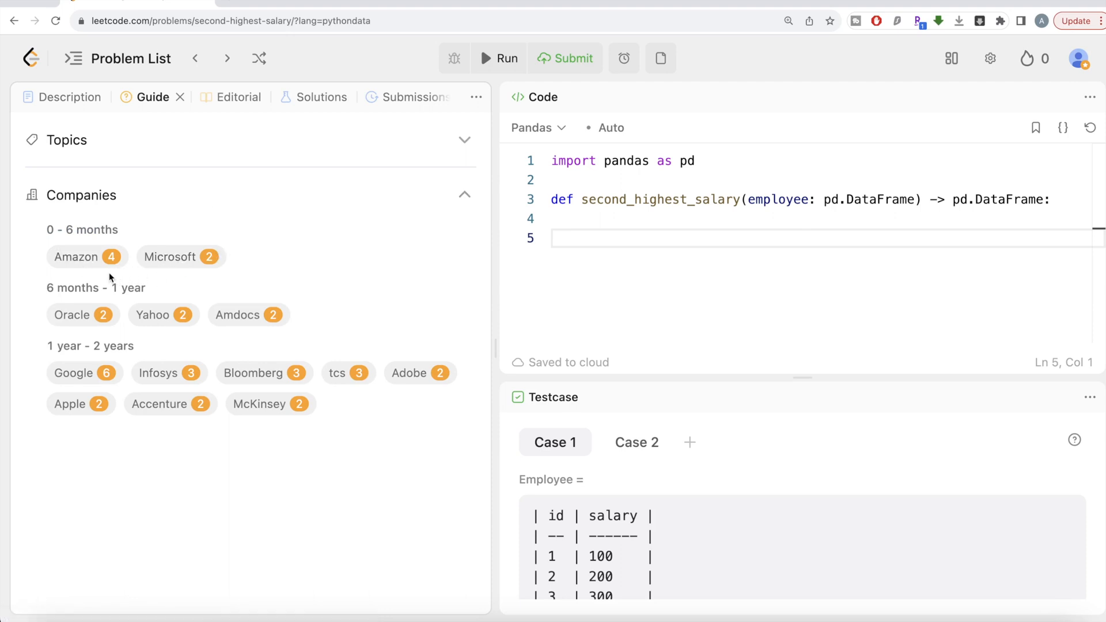
mouse_move(71, 316)
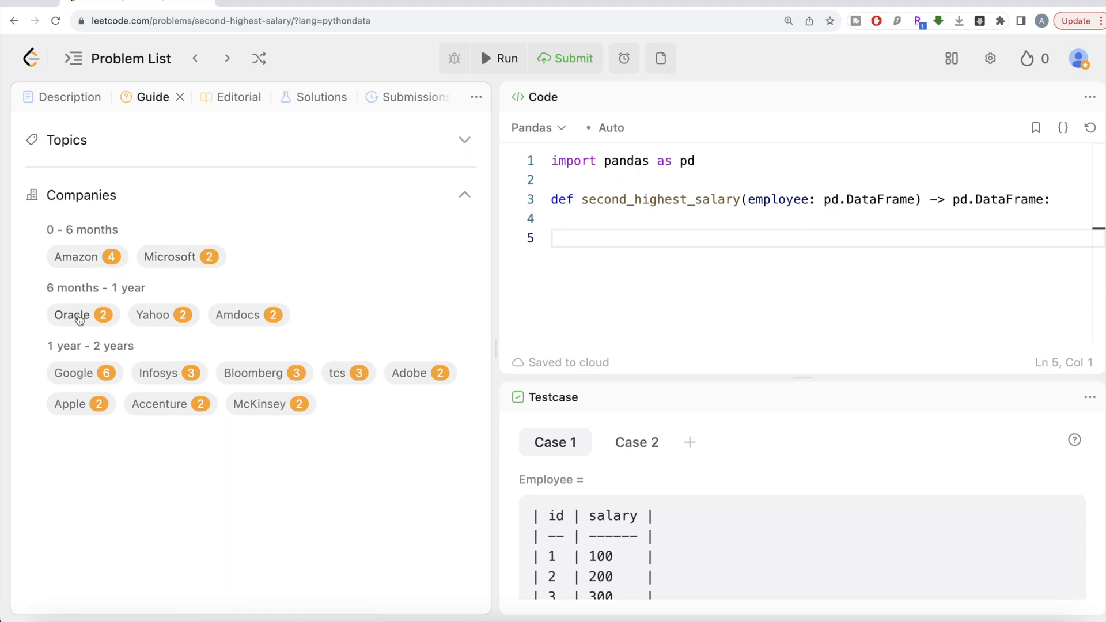
mouse_move(70, 404)
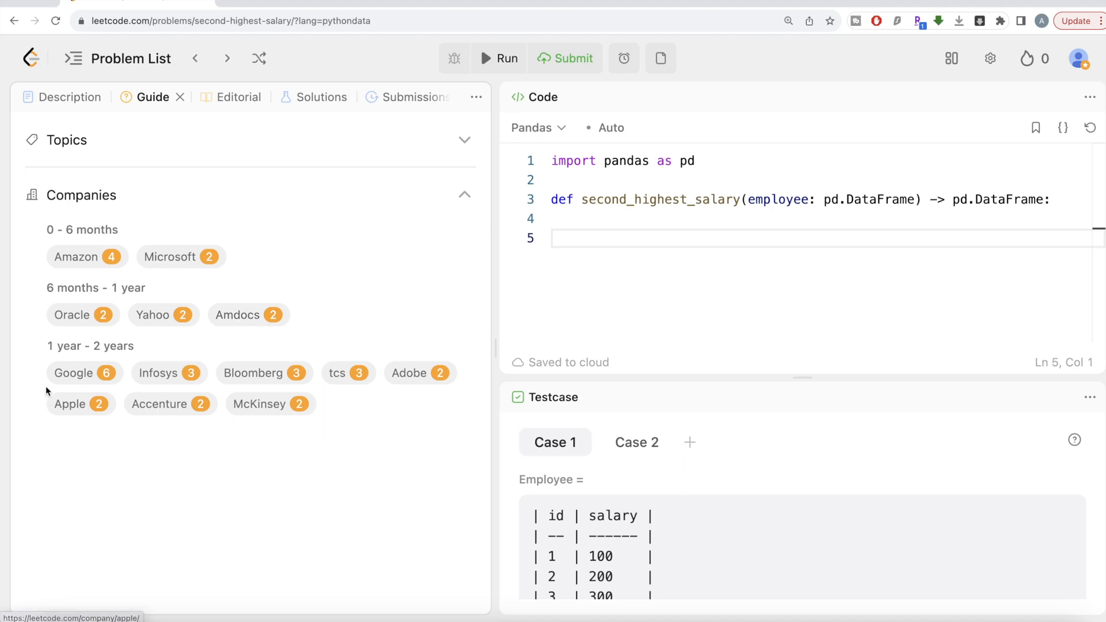
mouse_move(390, 382)
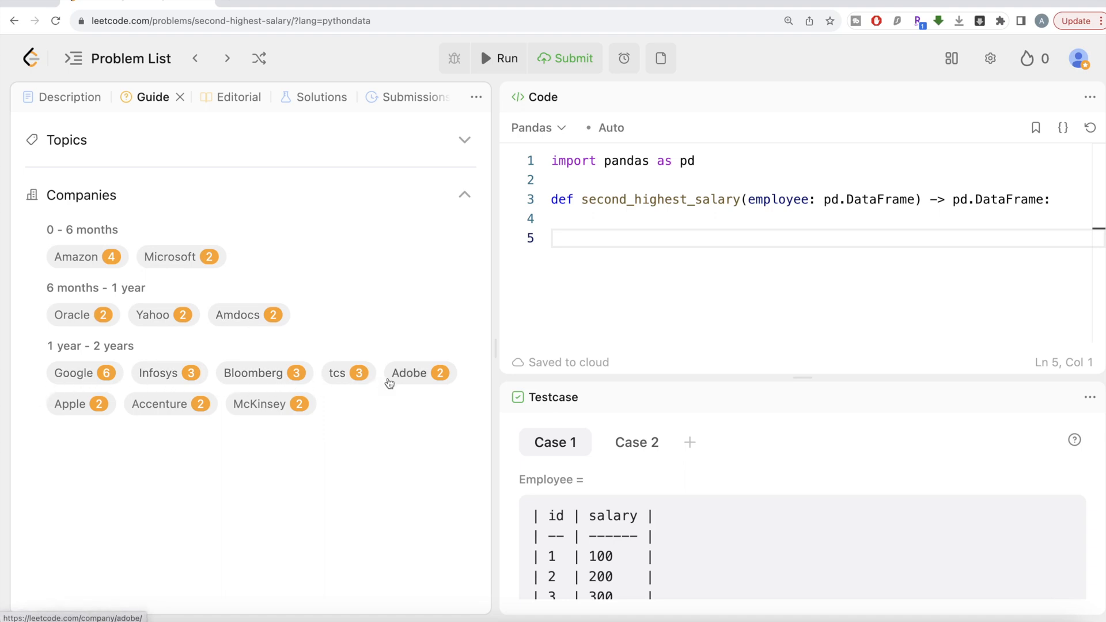
mouse_move(314, 422)
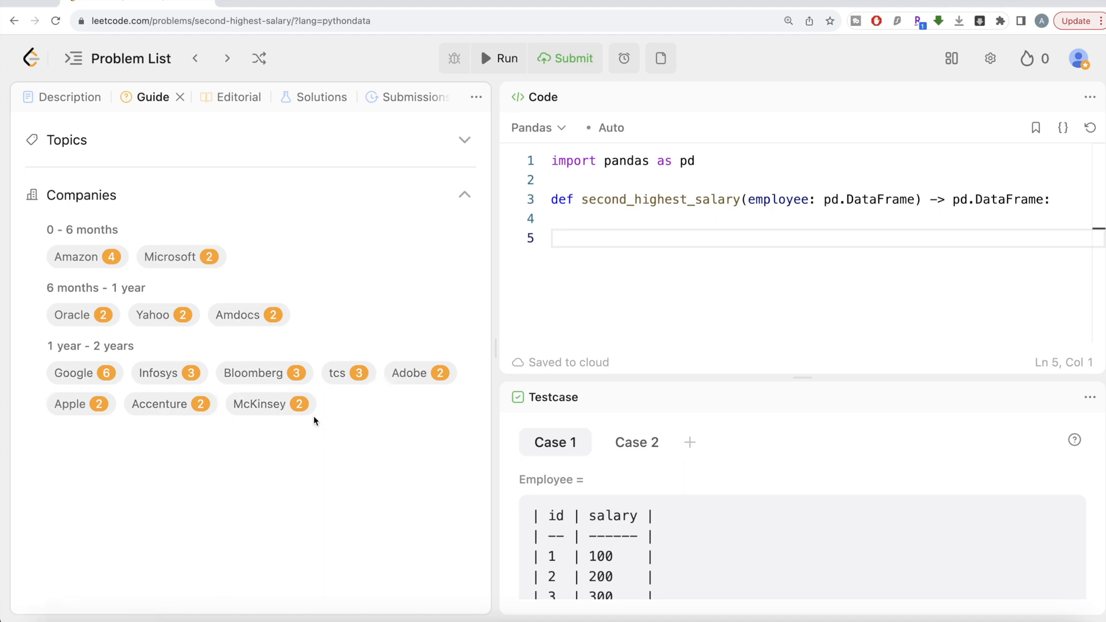
mouse_move(180, 106)
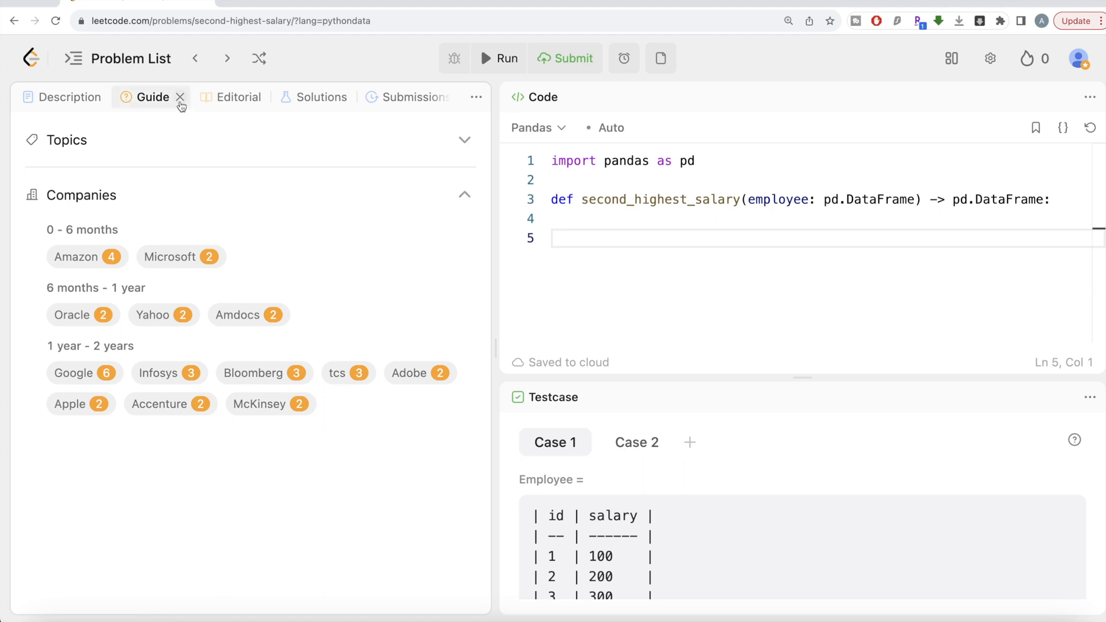
click(181, 106)
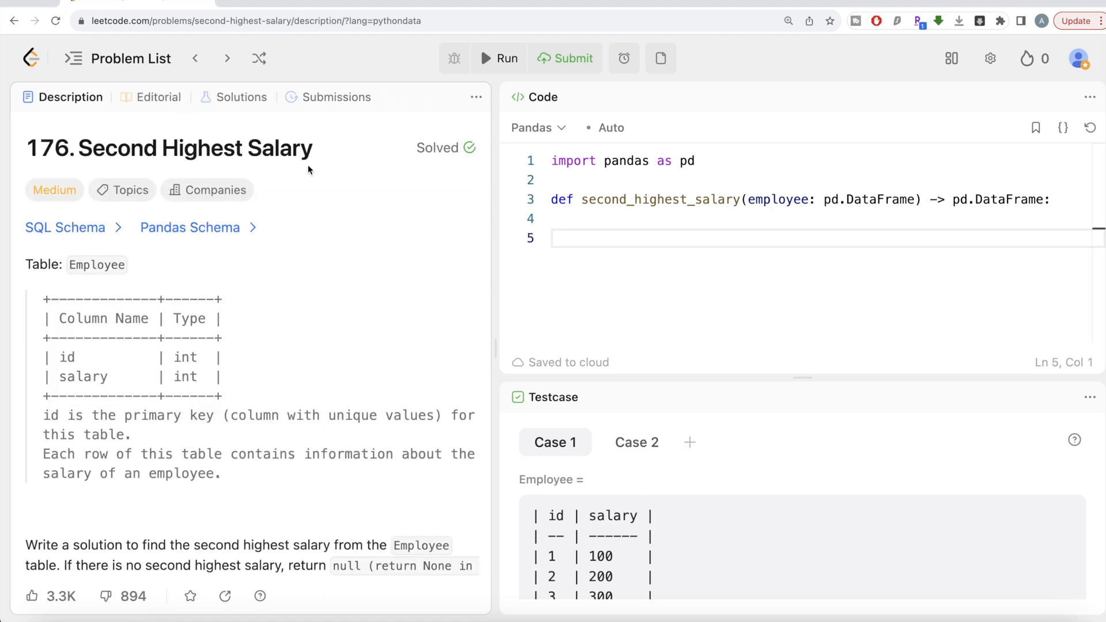
click(190, 227)
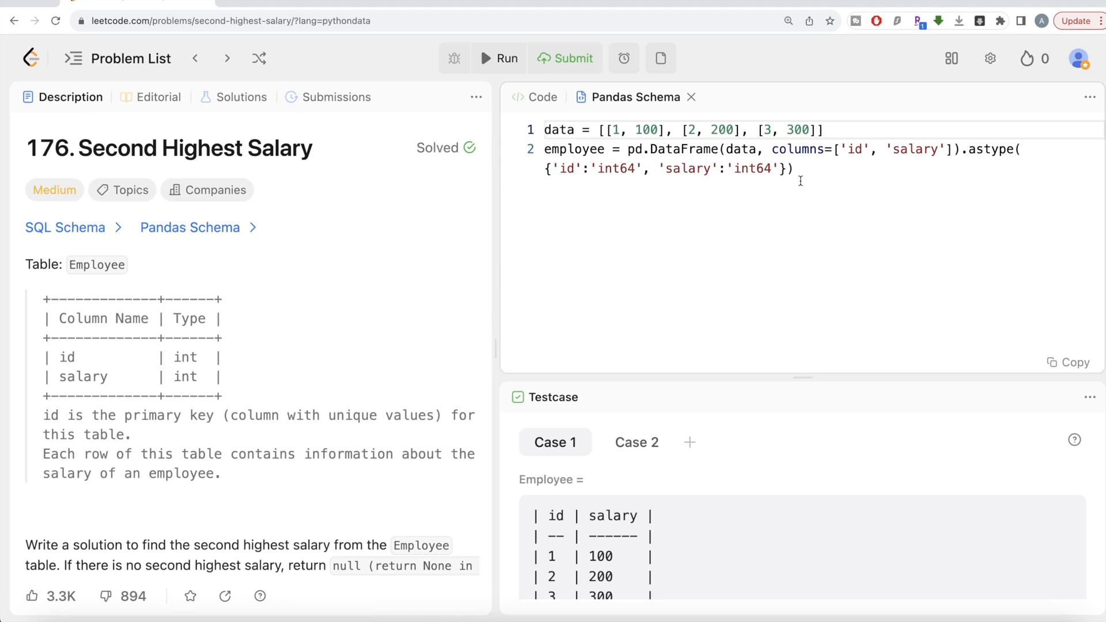
mouse_move(784, 192)
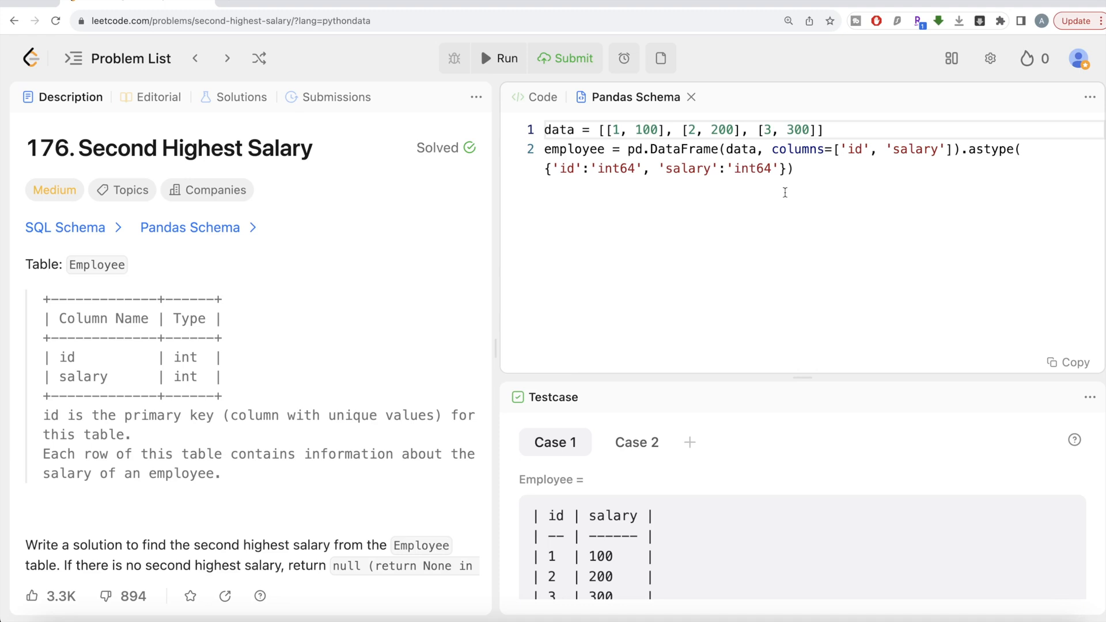
mouse_move(569, 202)
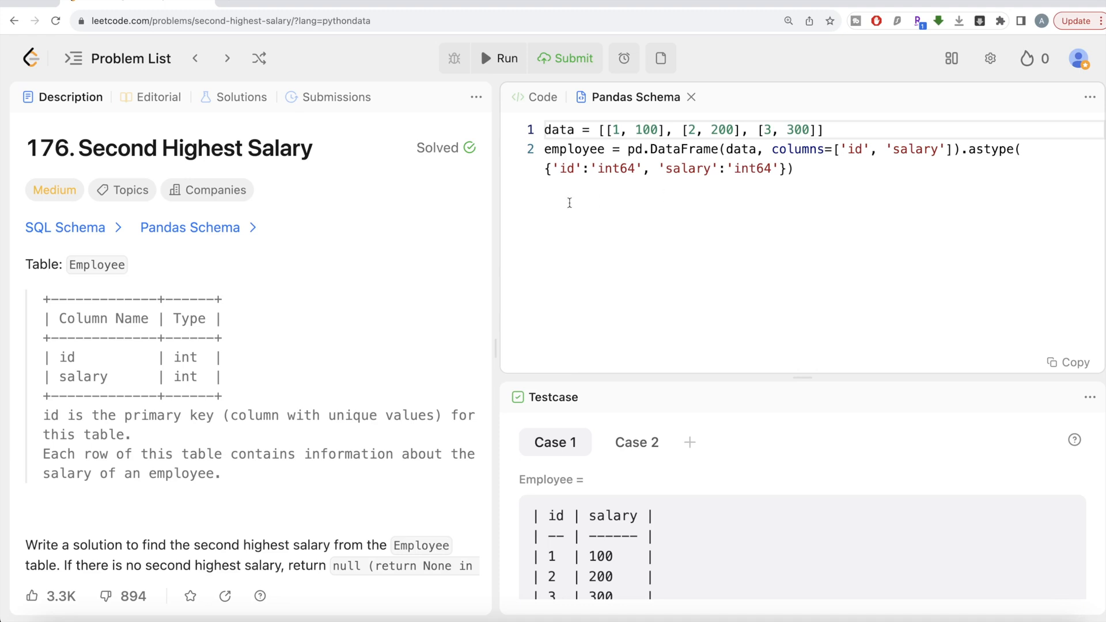
mouse_move(350, 296)
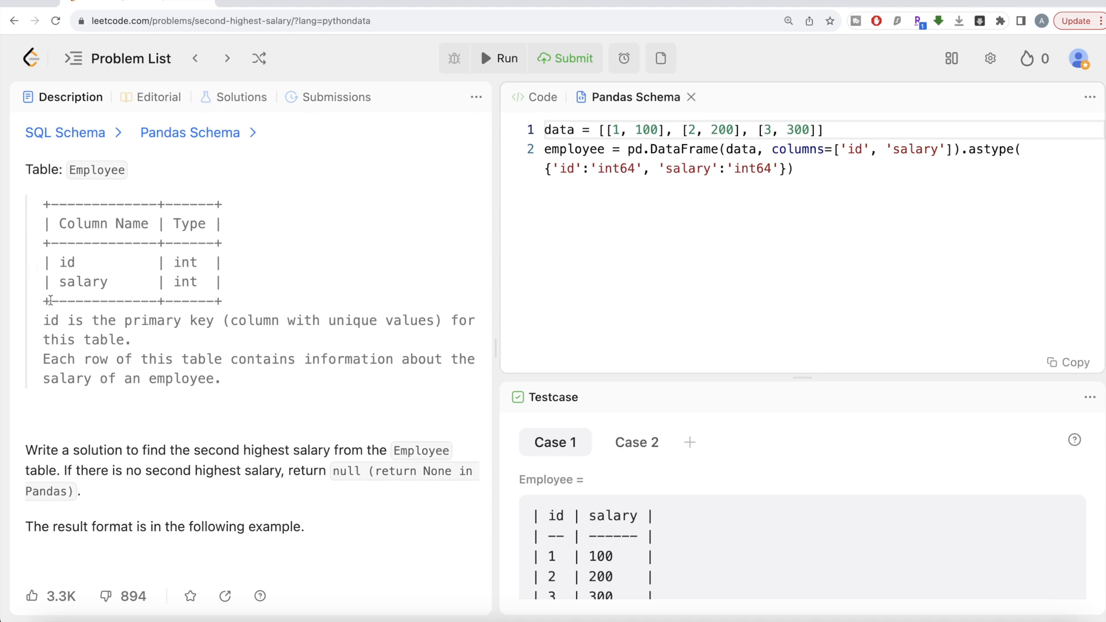
mouse_move(124, 284)
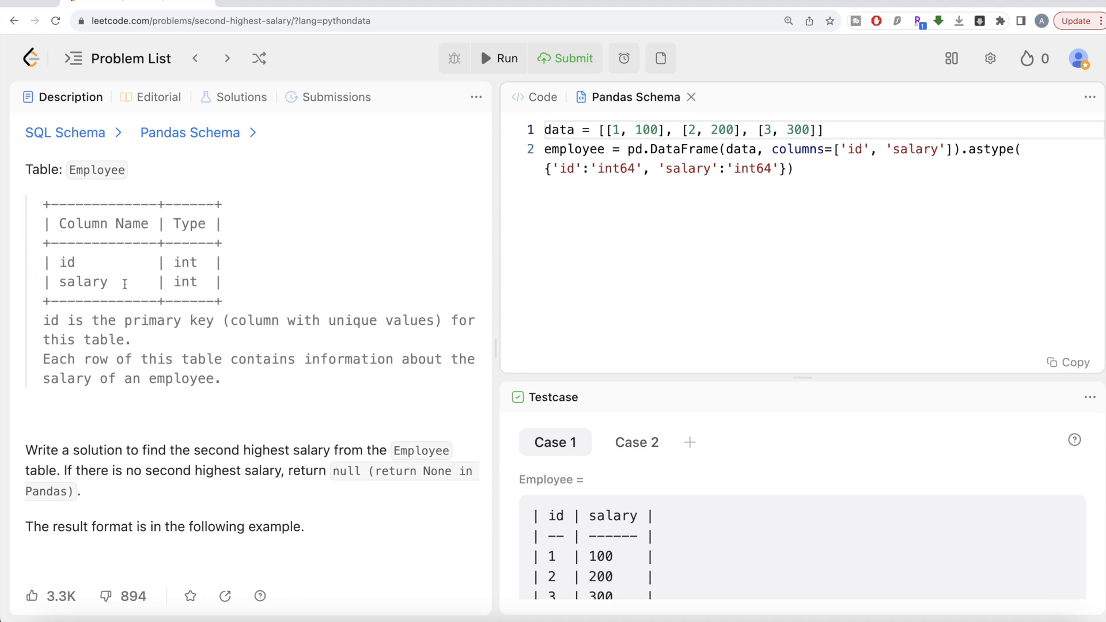
mouse_move(112, 336)
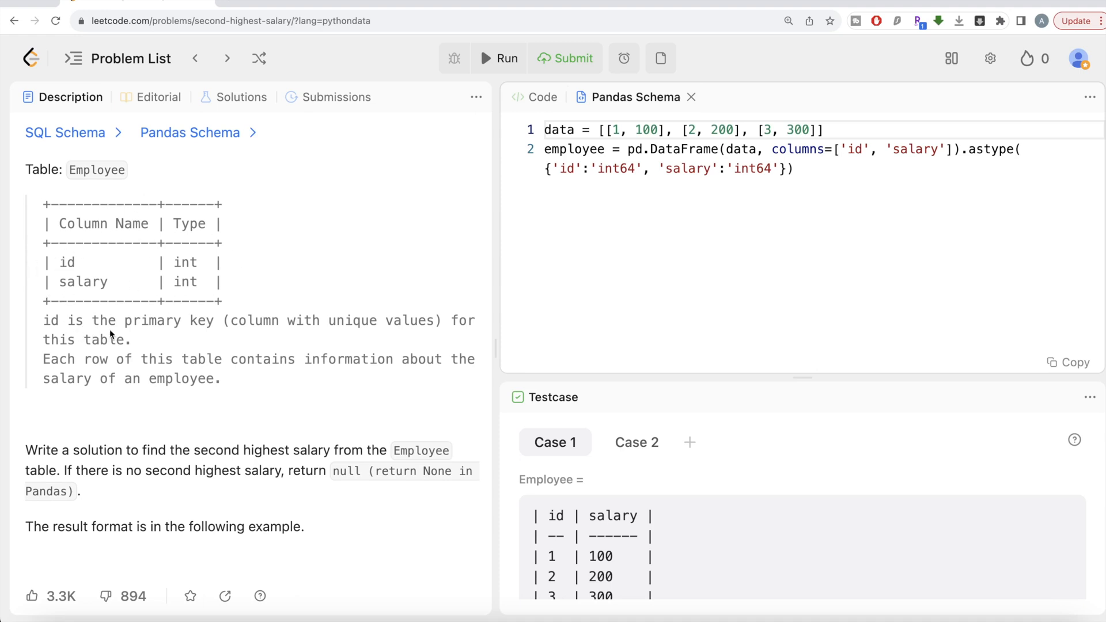
mouse_move(401, 327)
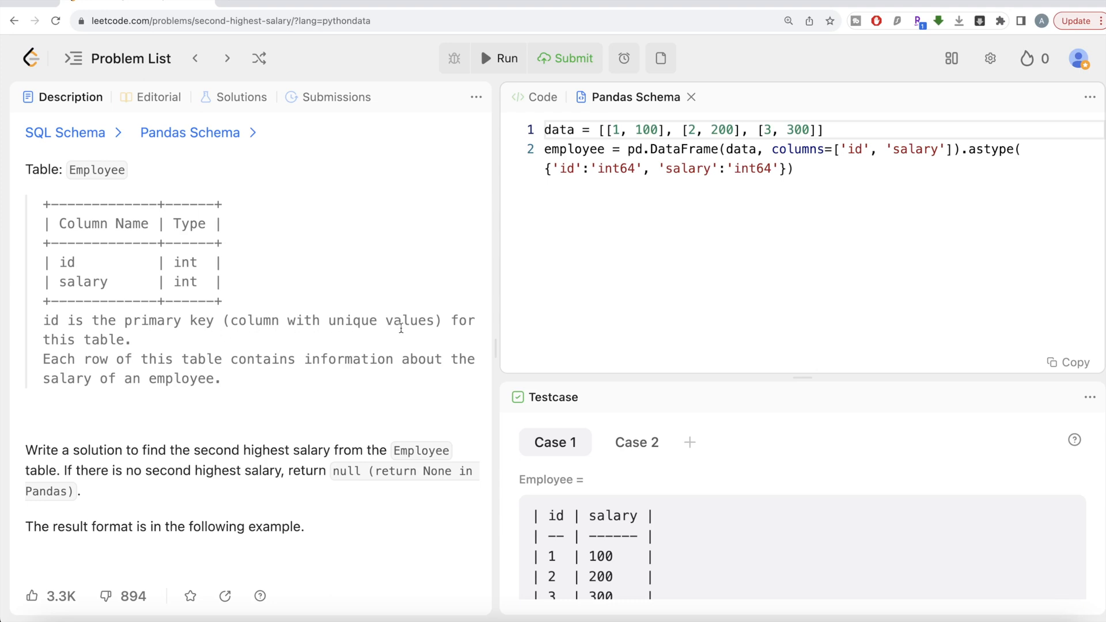
scroll(down, 3)
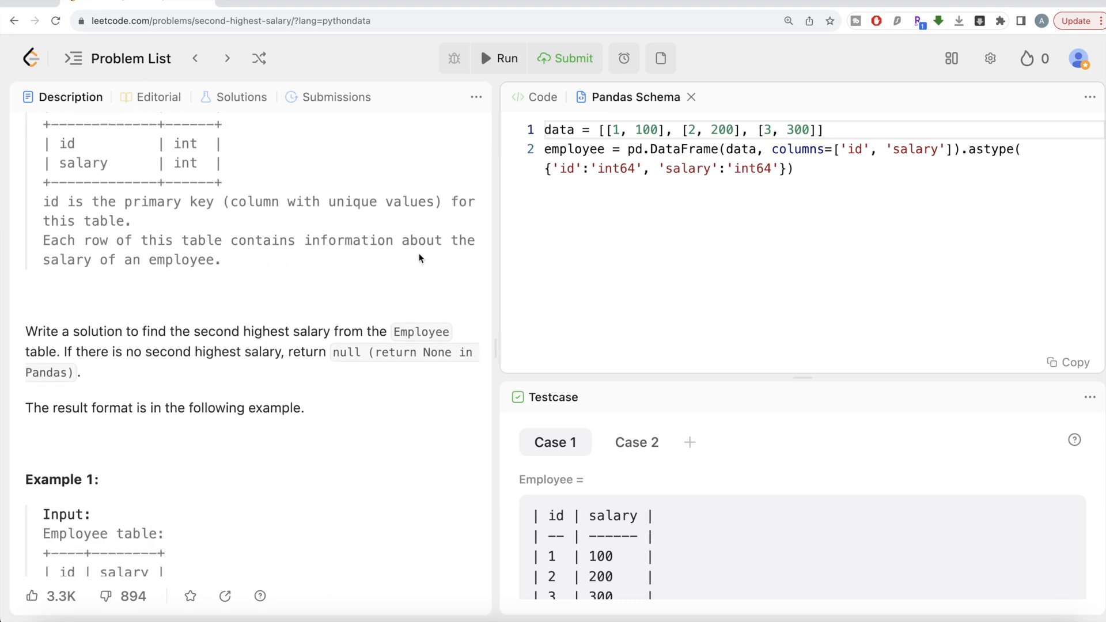
mouse_move(221, 280)
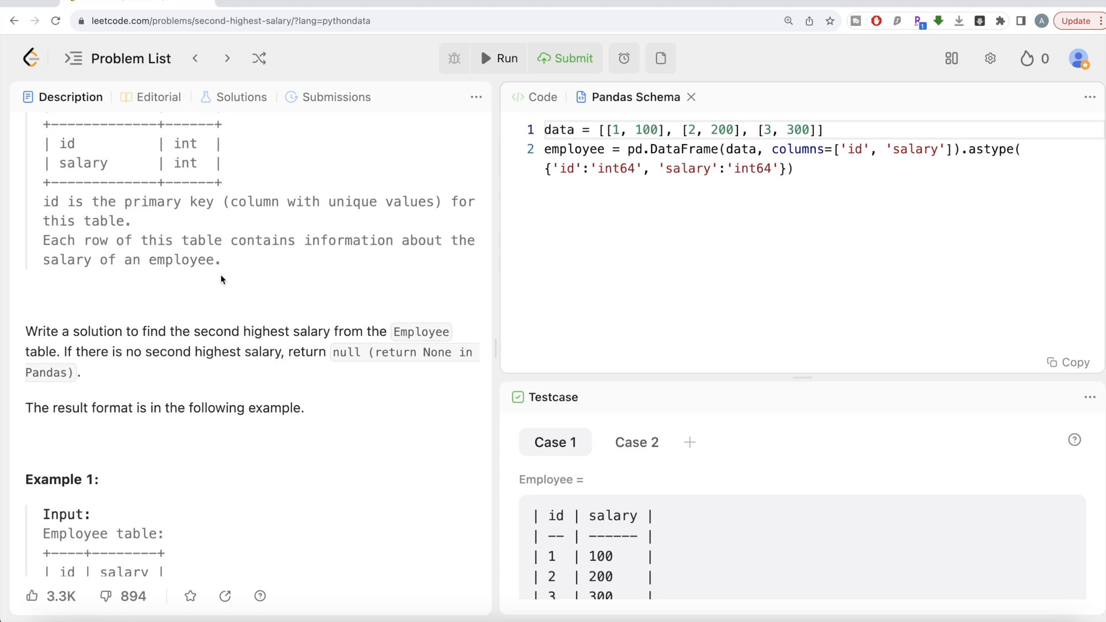
scroll(down, 3)
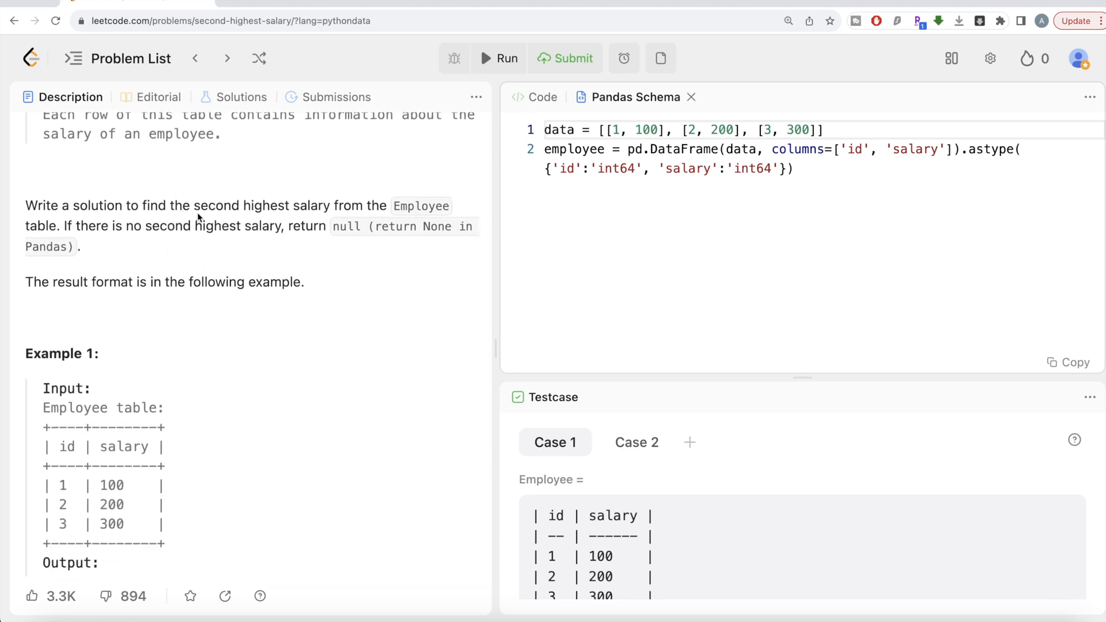
mouse_move(359, 208)
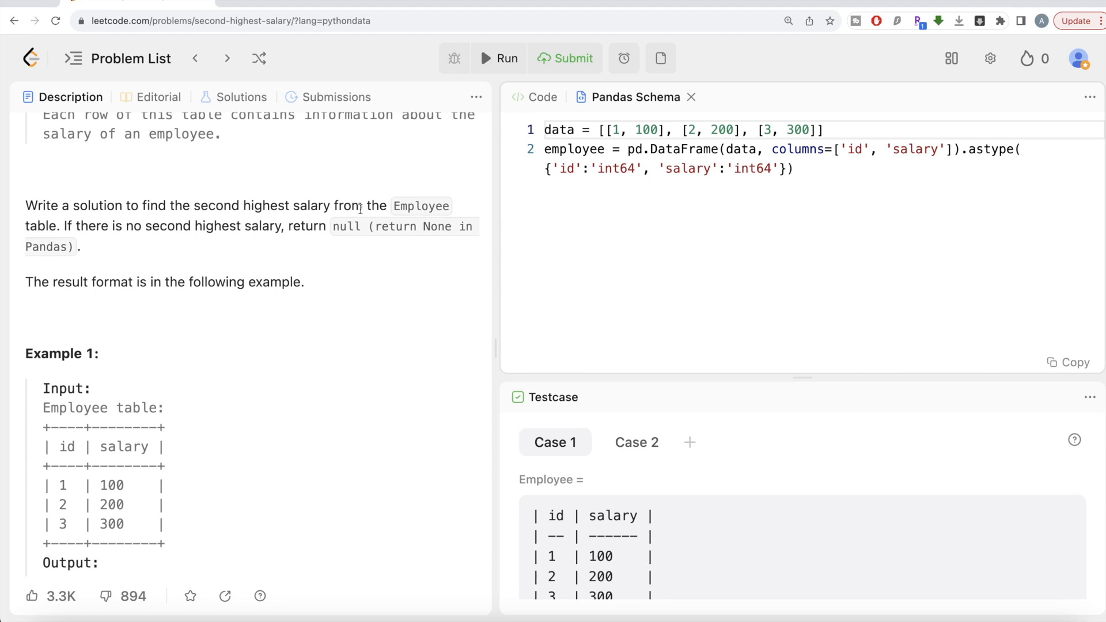
mouse_move(118, 239)
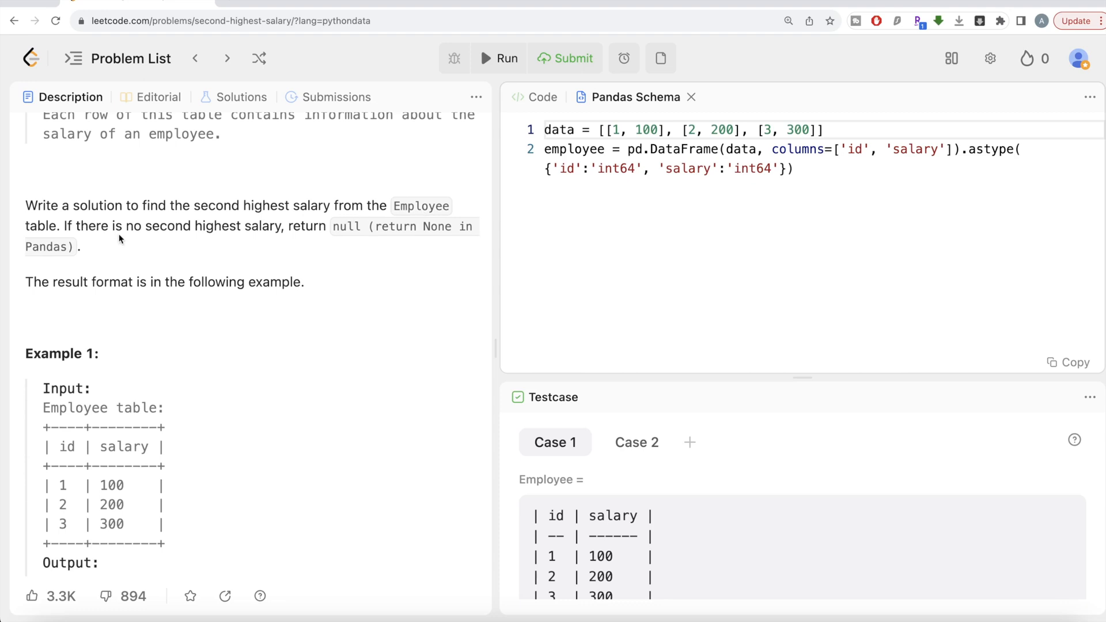
mouse_move(357, 245)
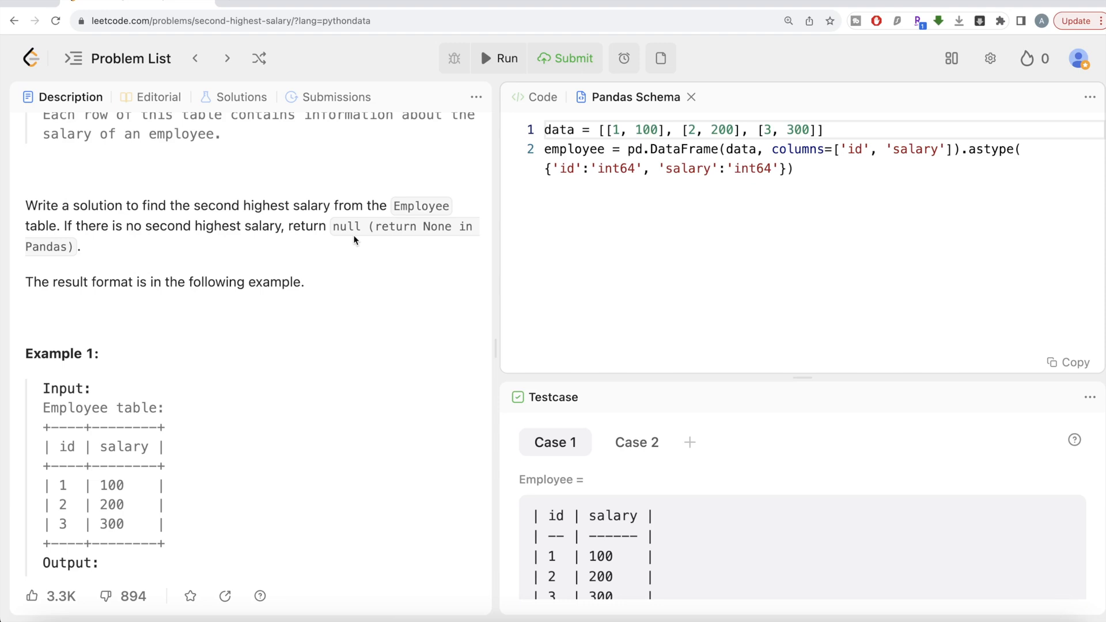
mouse_move(303, 255)
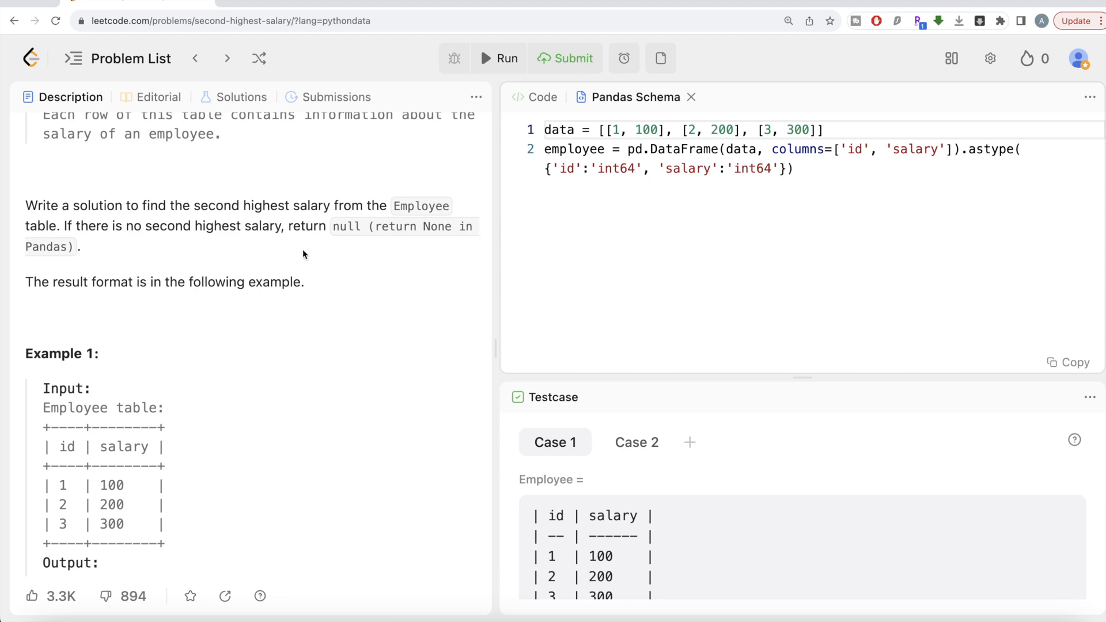
mouse_move(277, 299)
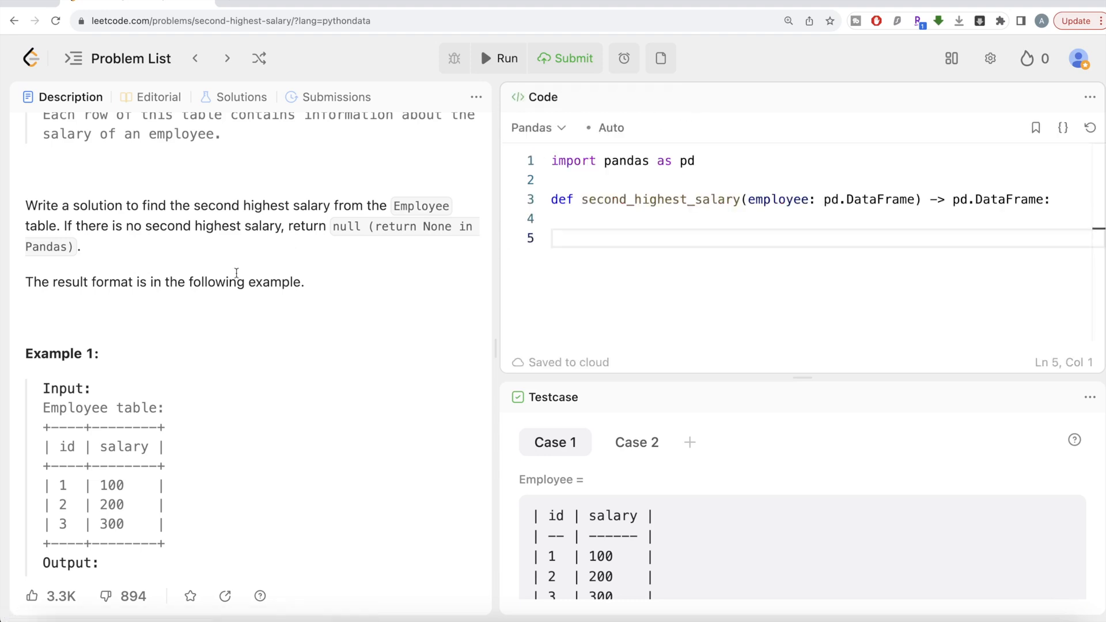
scroll(down, 3)
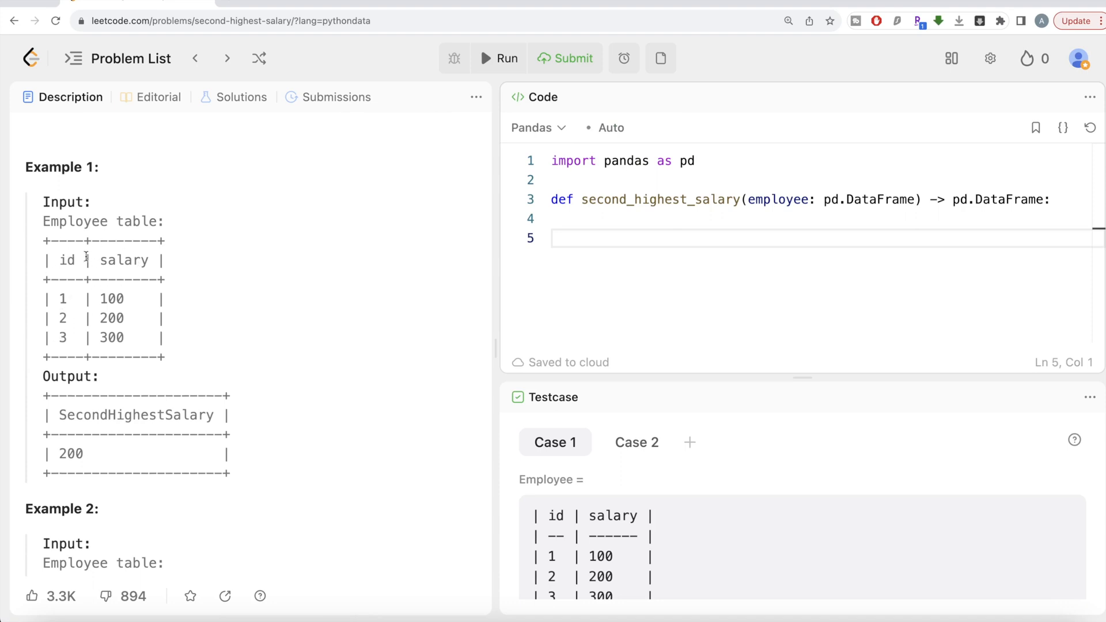
mouse_move(50, 285)
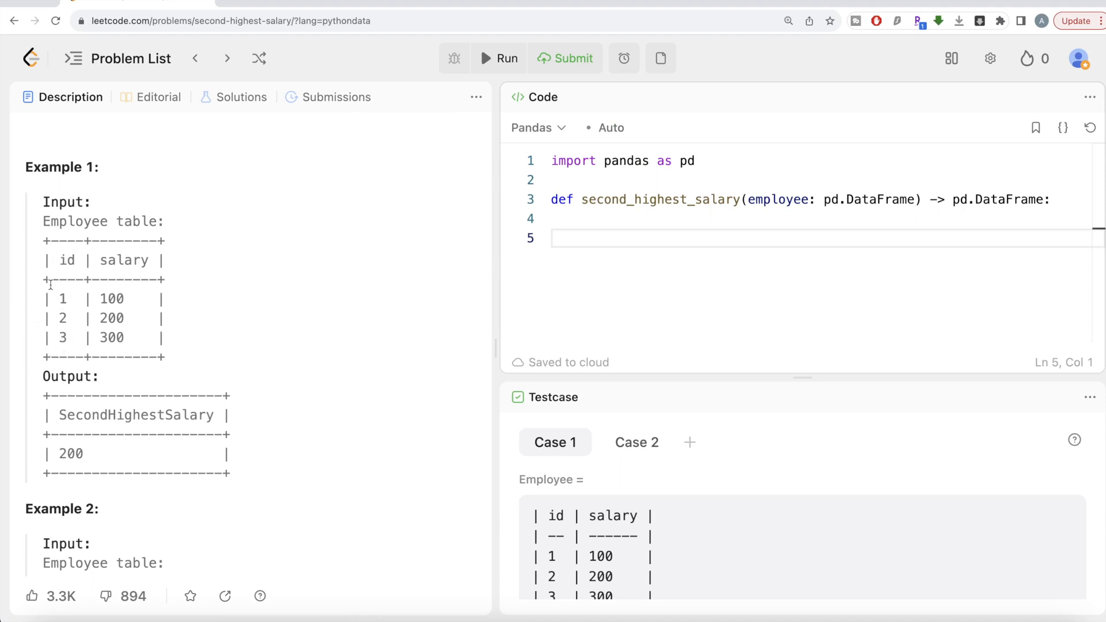
mouse_move(114, 338)
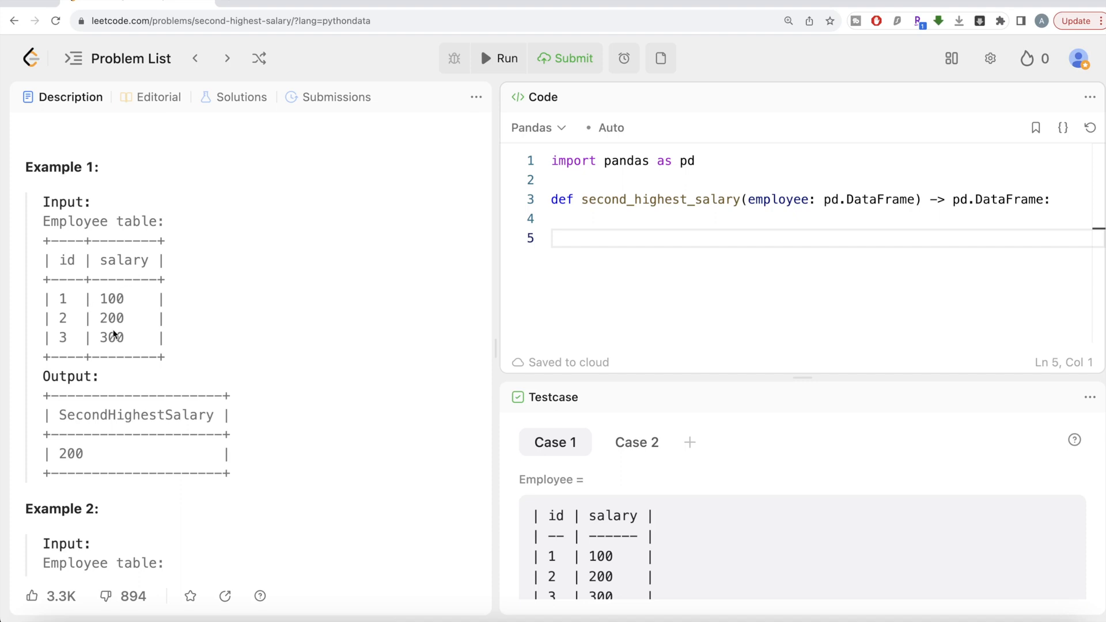
mouse_move(81, 316)
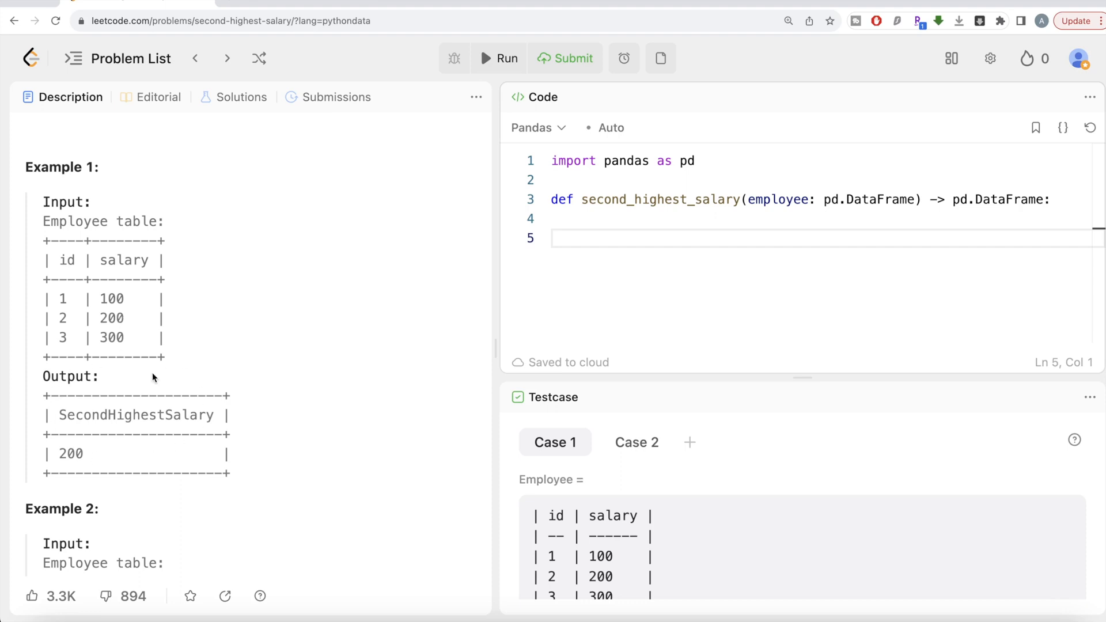
scroll(down, 3)
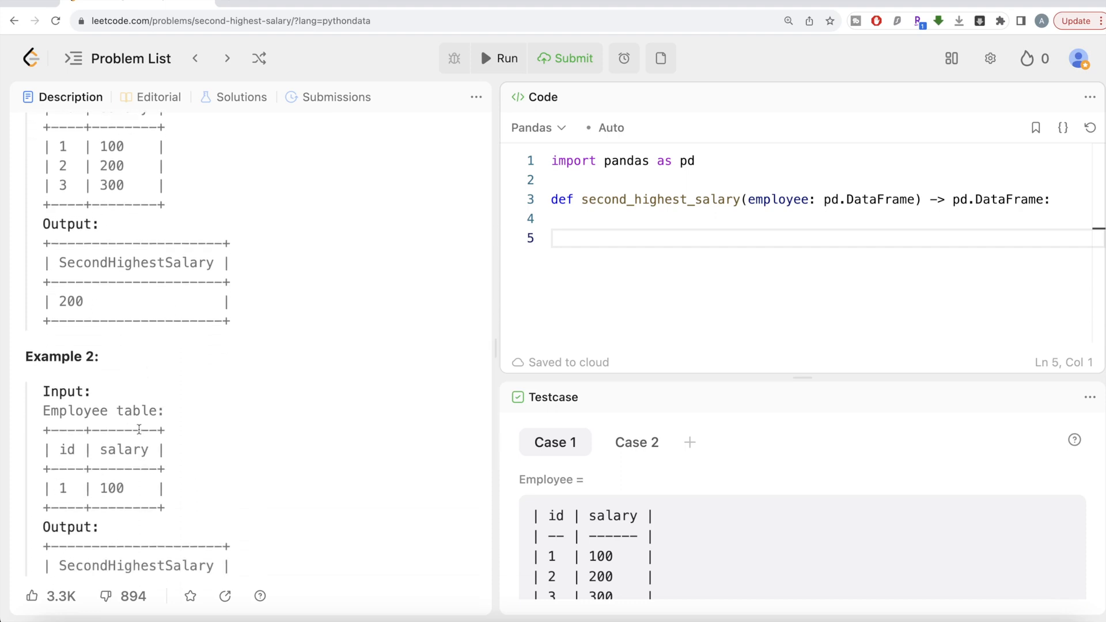
scroll(down, 3)
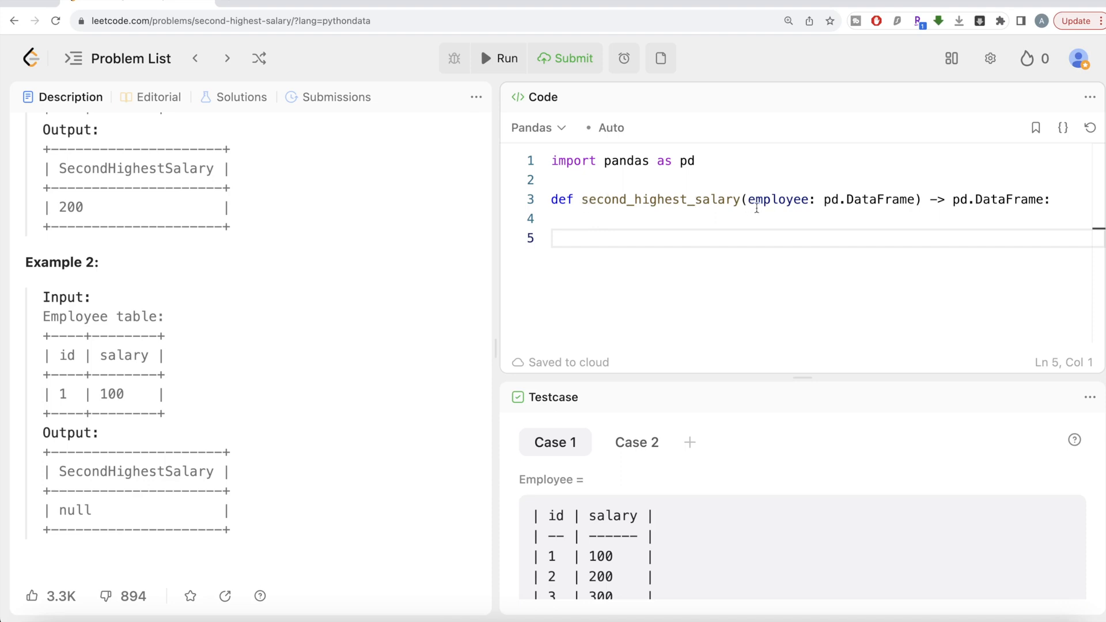
mouse_move(892, 218)
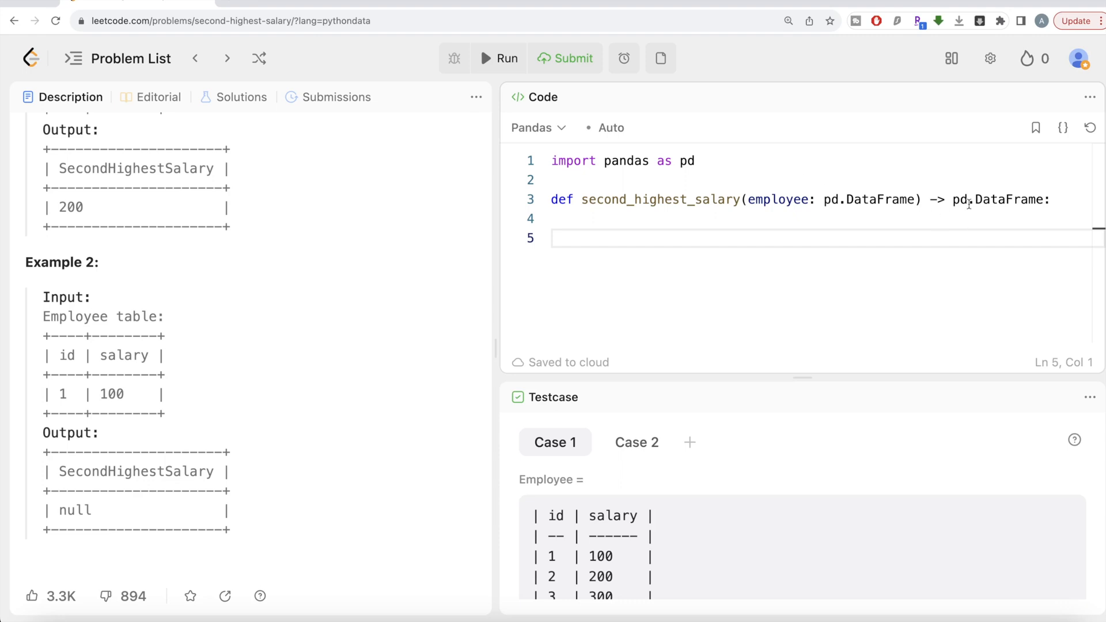
mouse_move(755, 228)
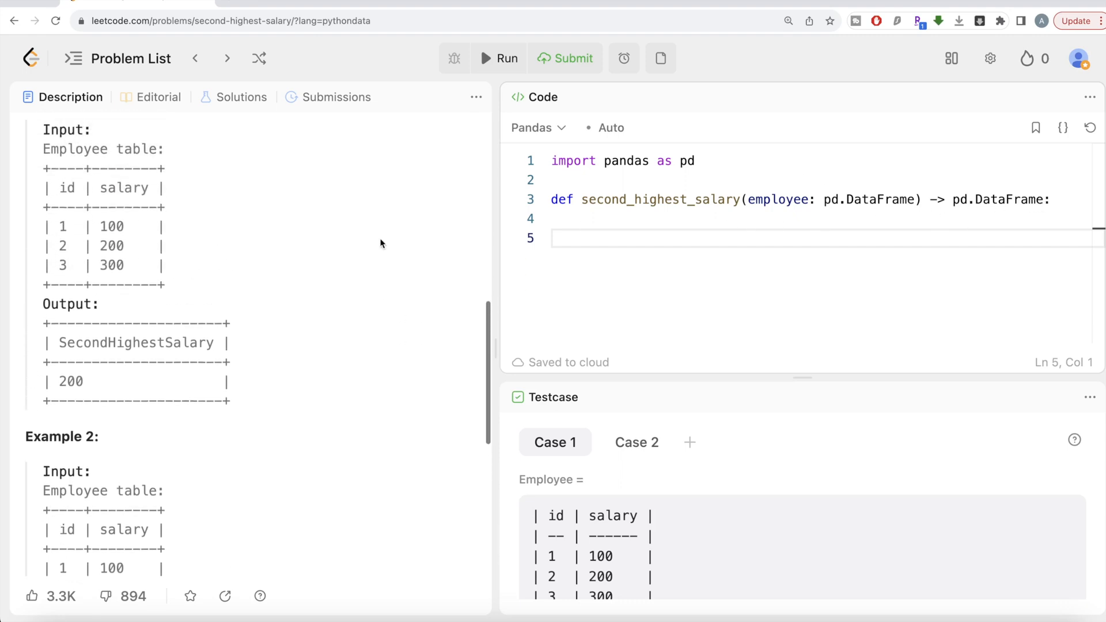
scroll(up, 3)
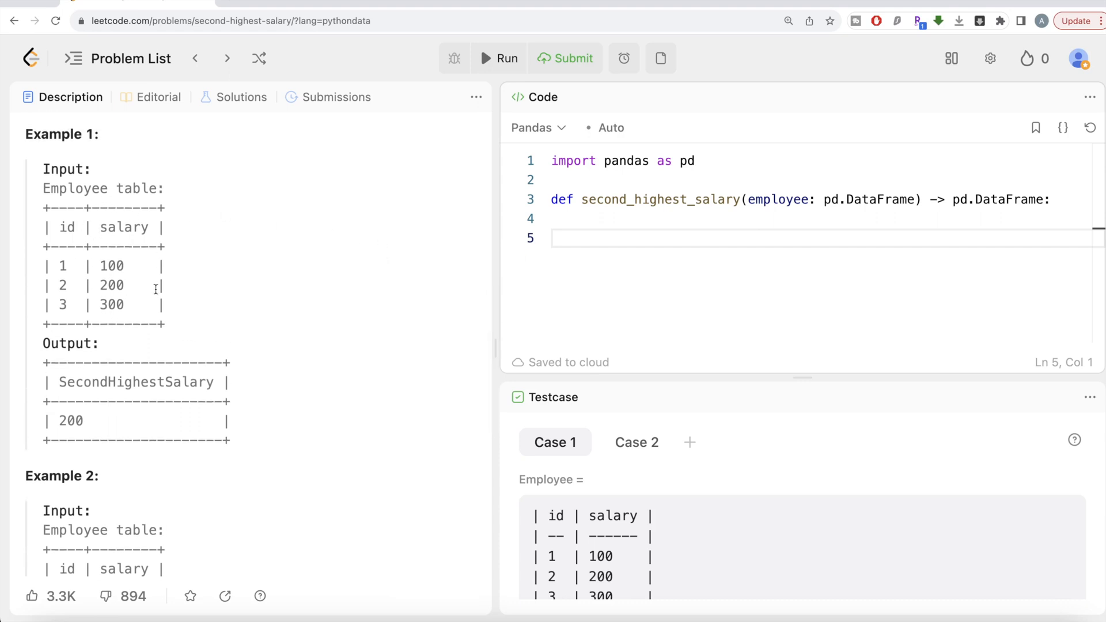
mouse_move(196, 226)
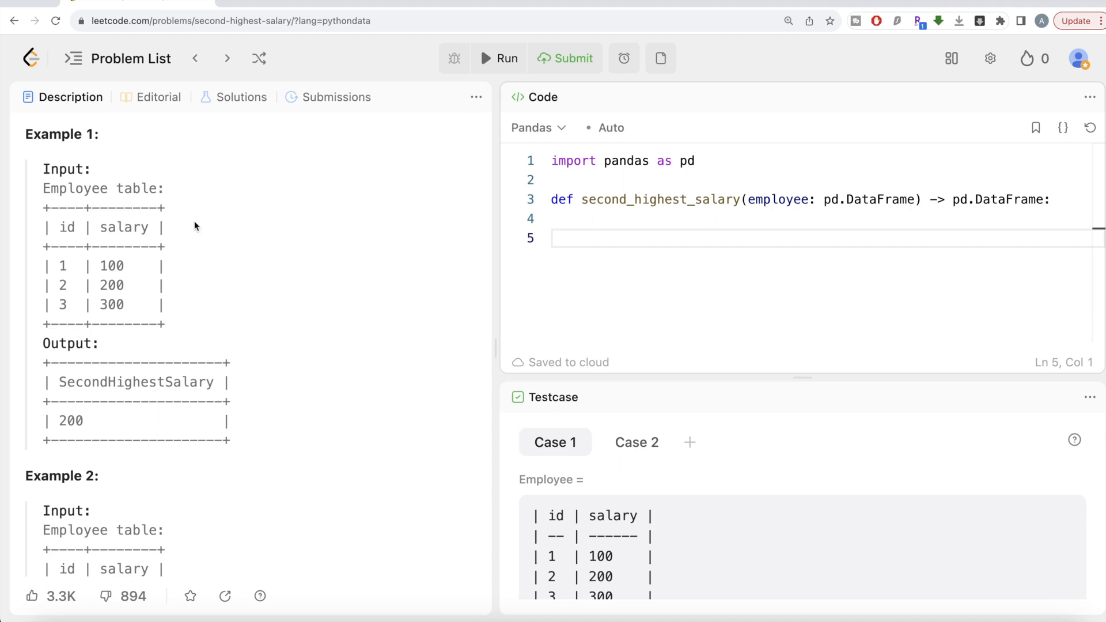
mouse_move(117, 301)
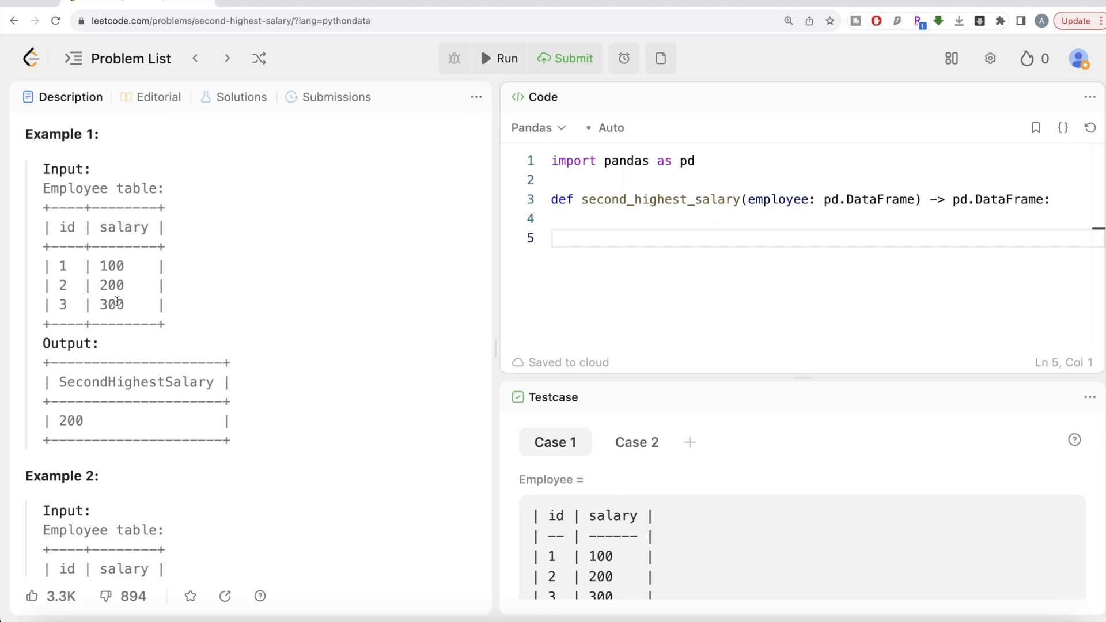
mouse_move(133, 305)
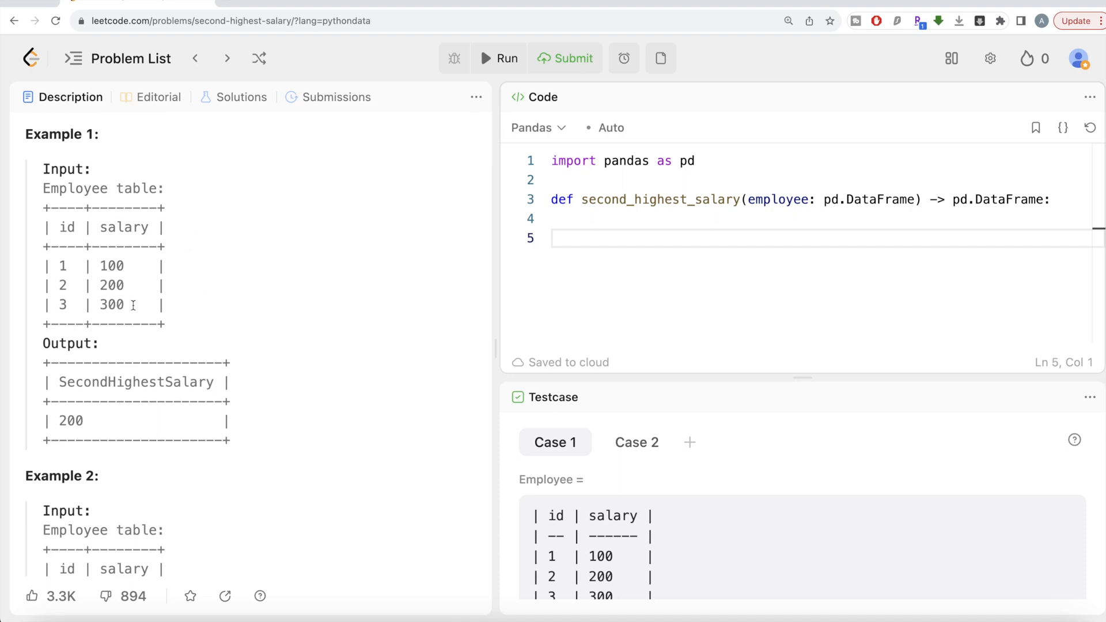
mouse_move(176, 309)
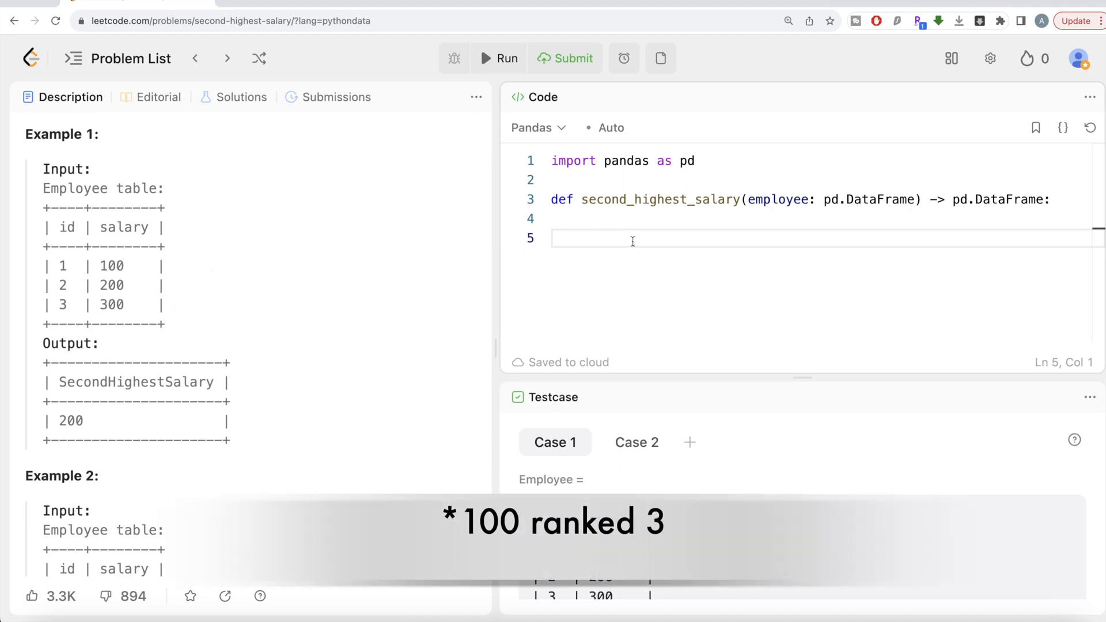
- Write employee['rank'] = employee['salary'].rank(method='dense') as the first solution line
text(e)
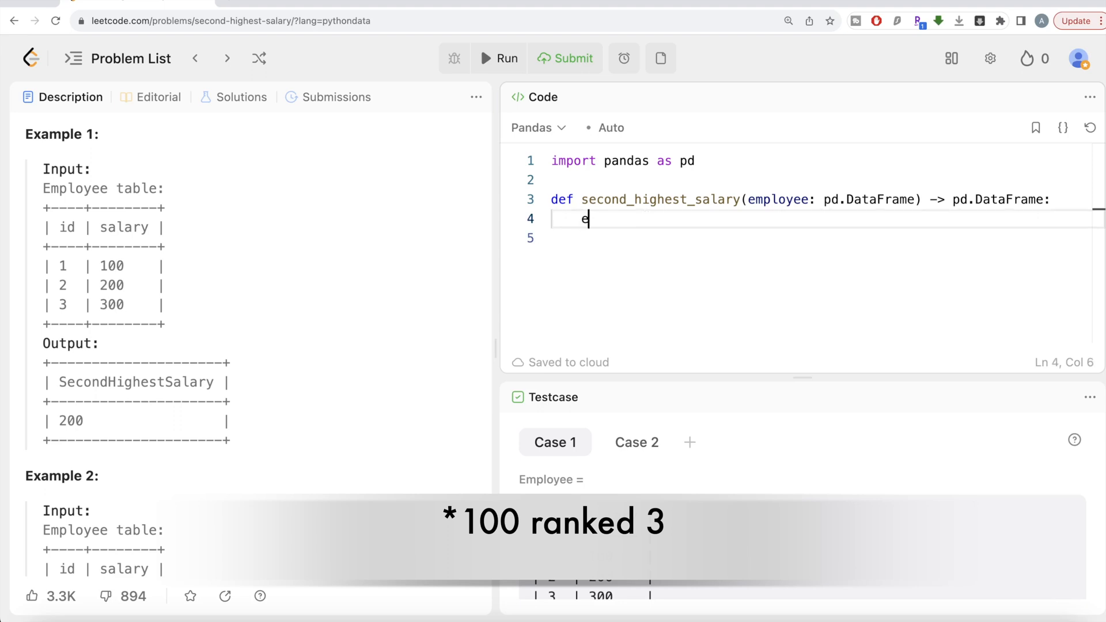
text(mpl)
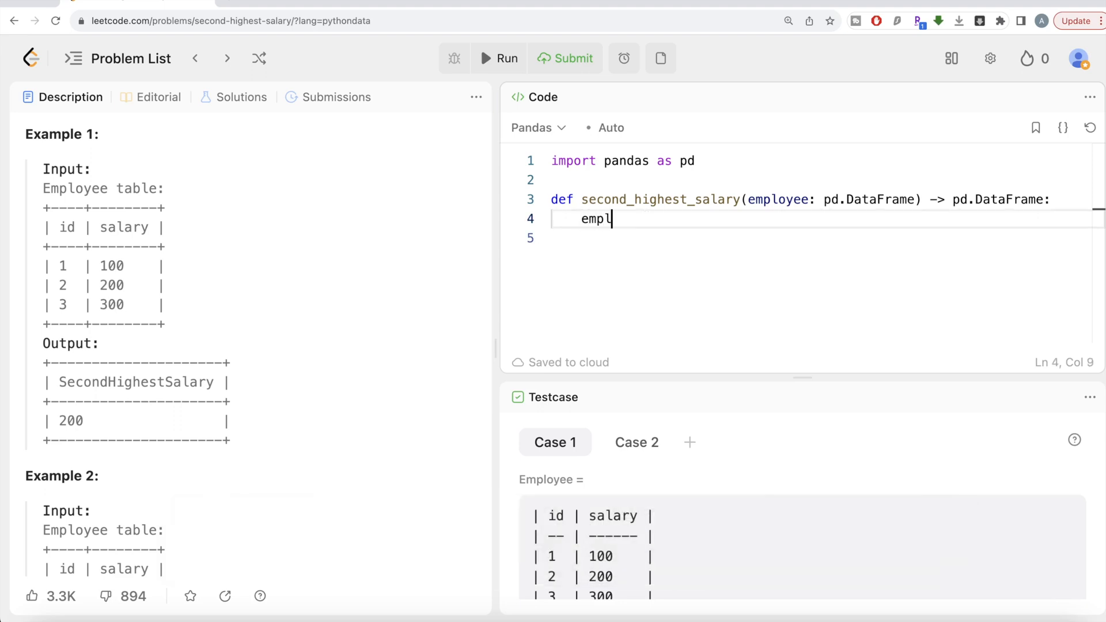
text(oyee['ra'])
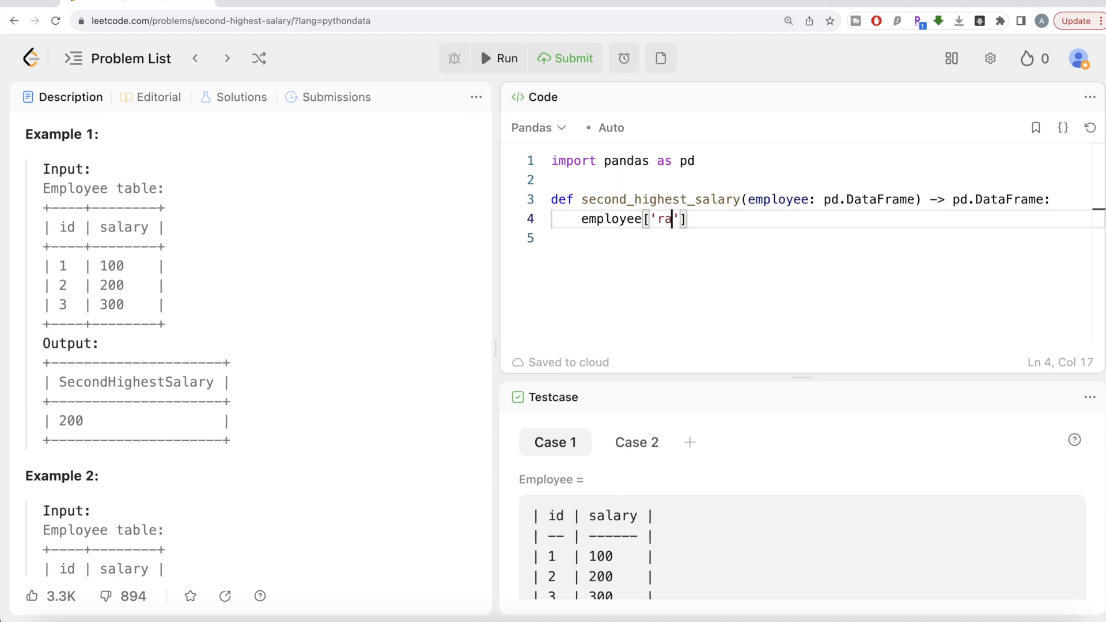
text(nk)
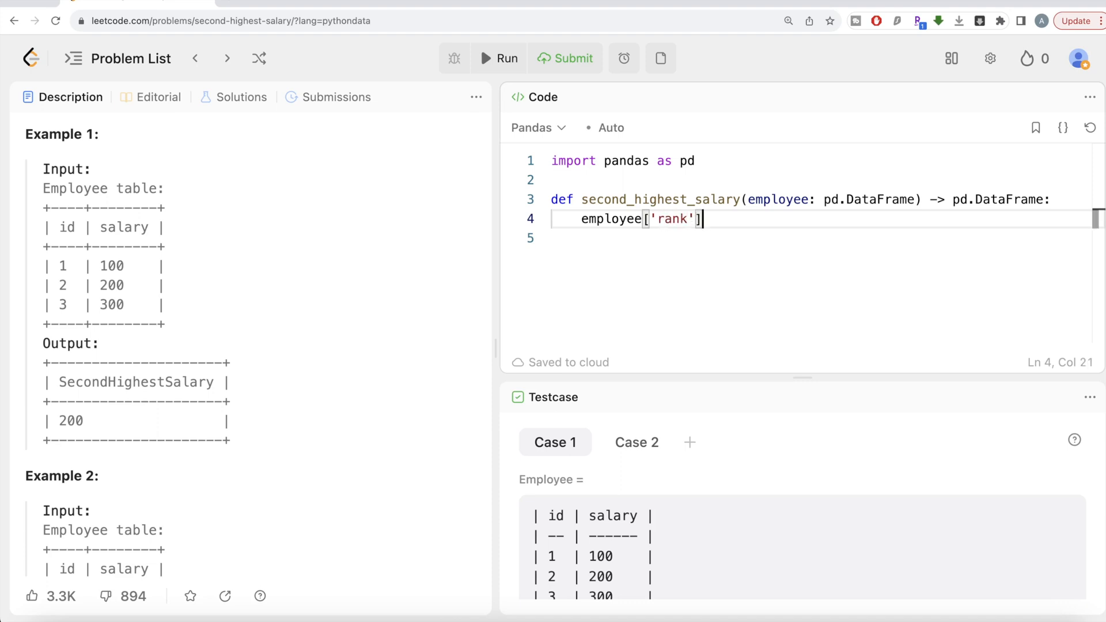
text(= emp)
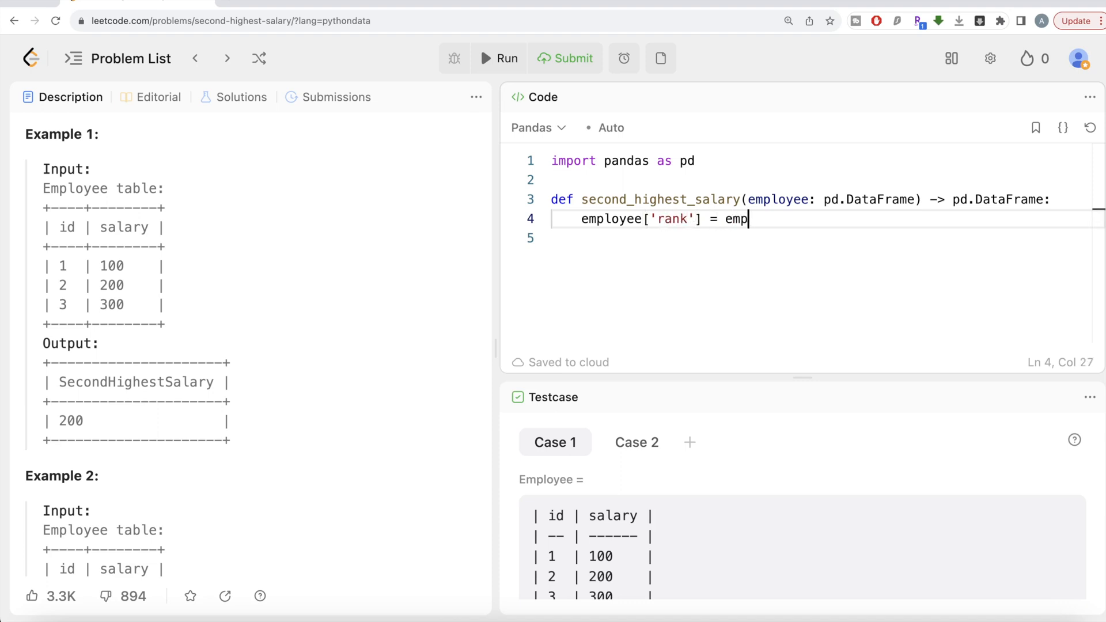
text(loyee)
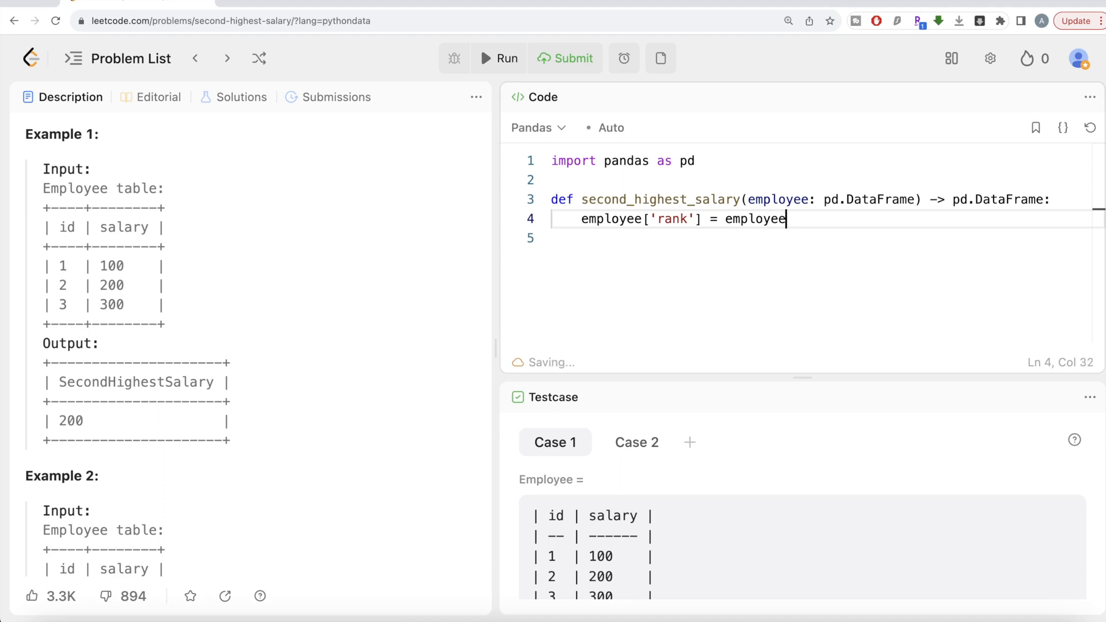
text(['salary'])
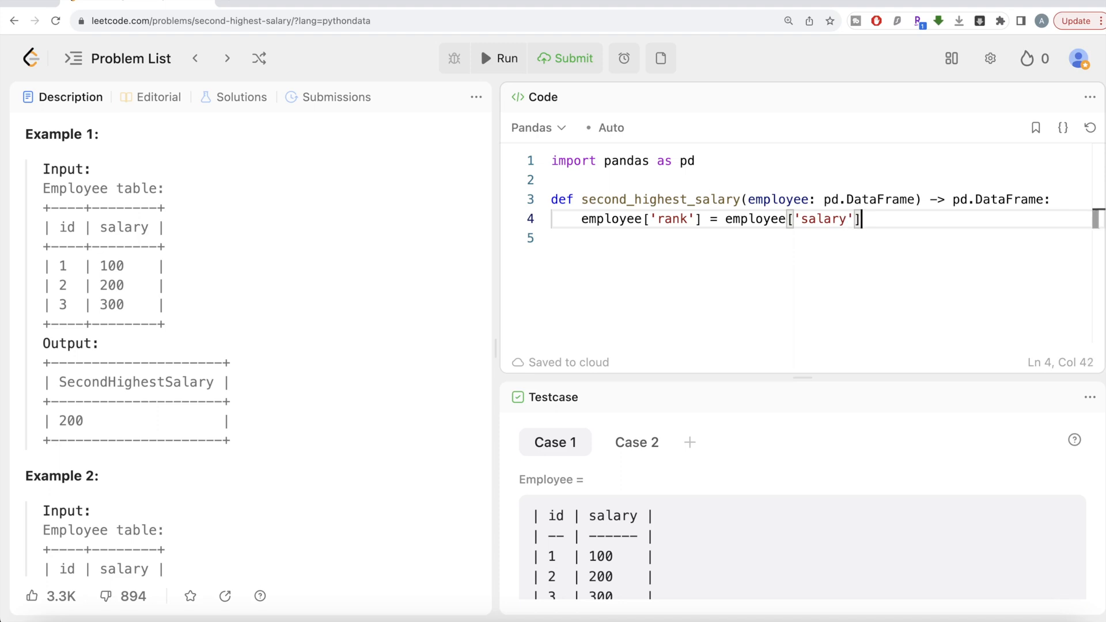
text(.r)
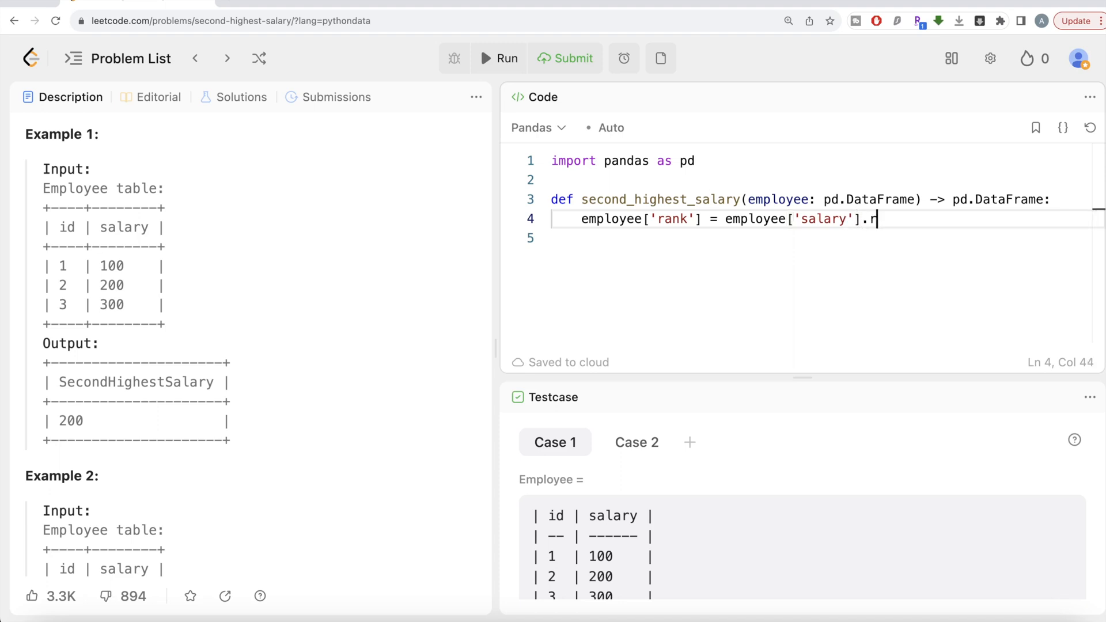
text(ank())
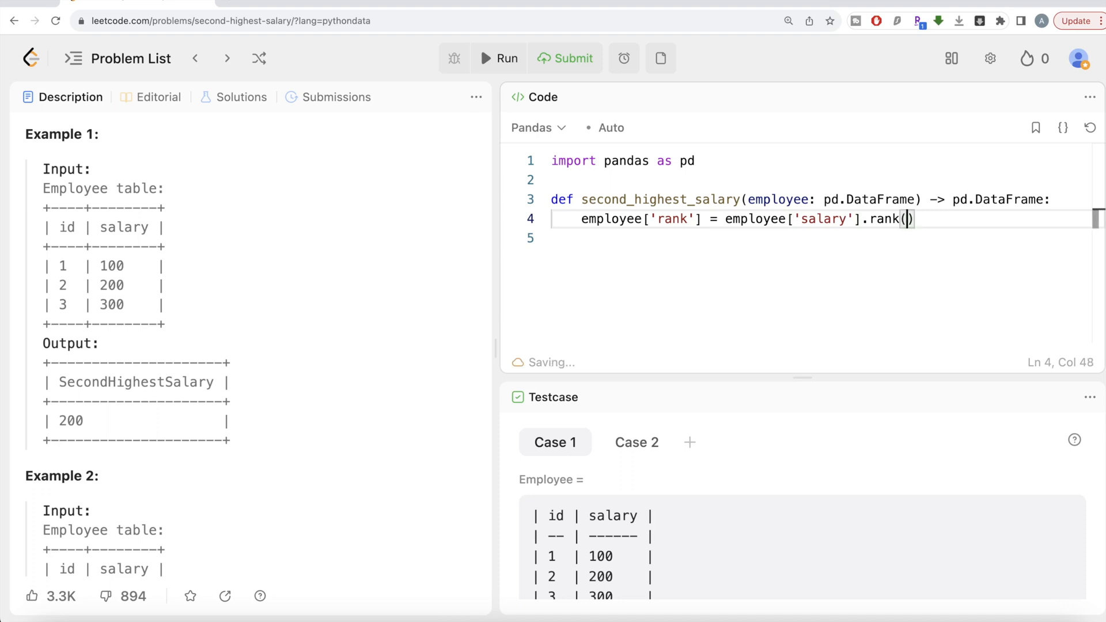
text(metho)
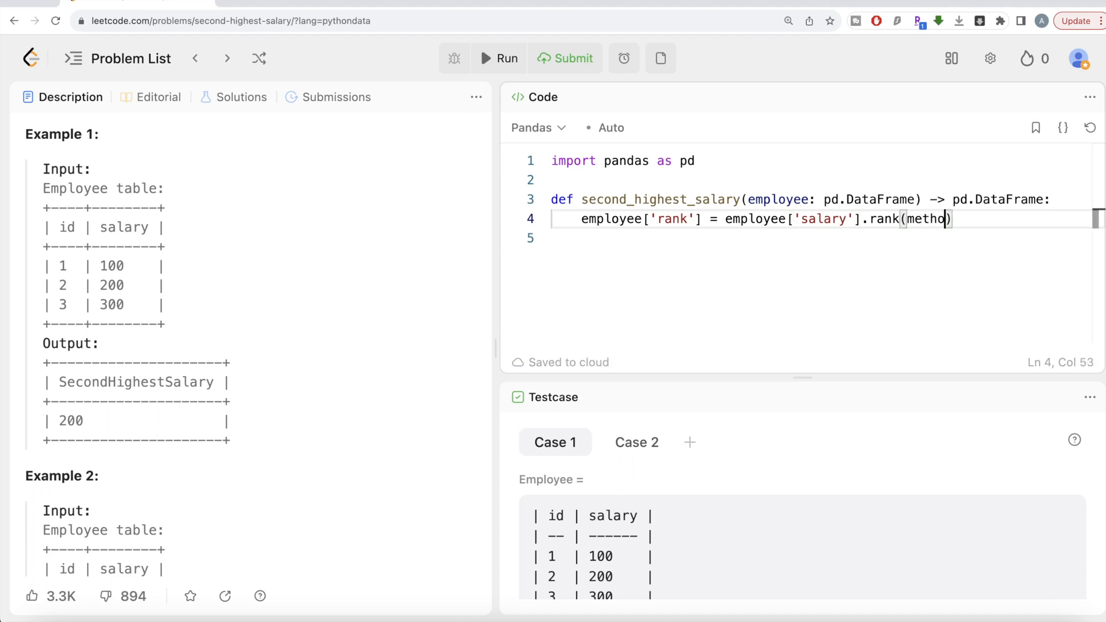
text(=)
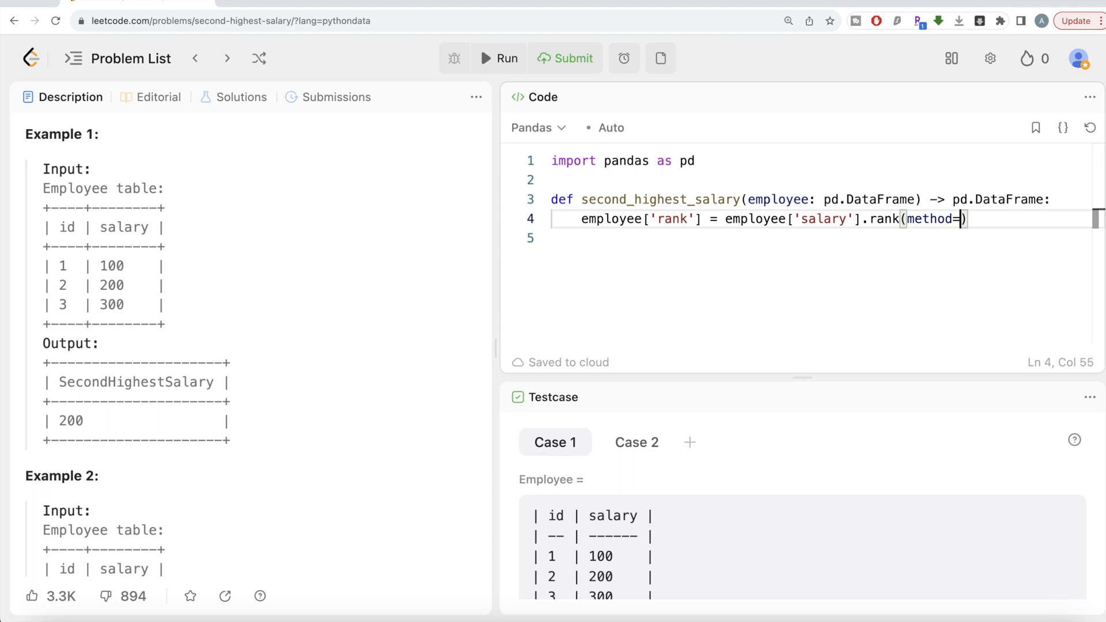
text('dense')
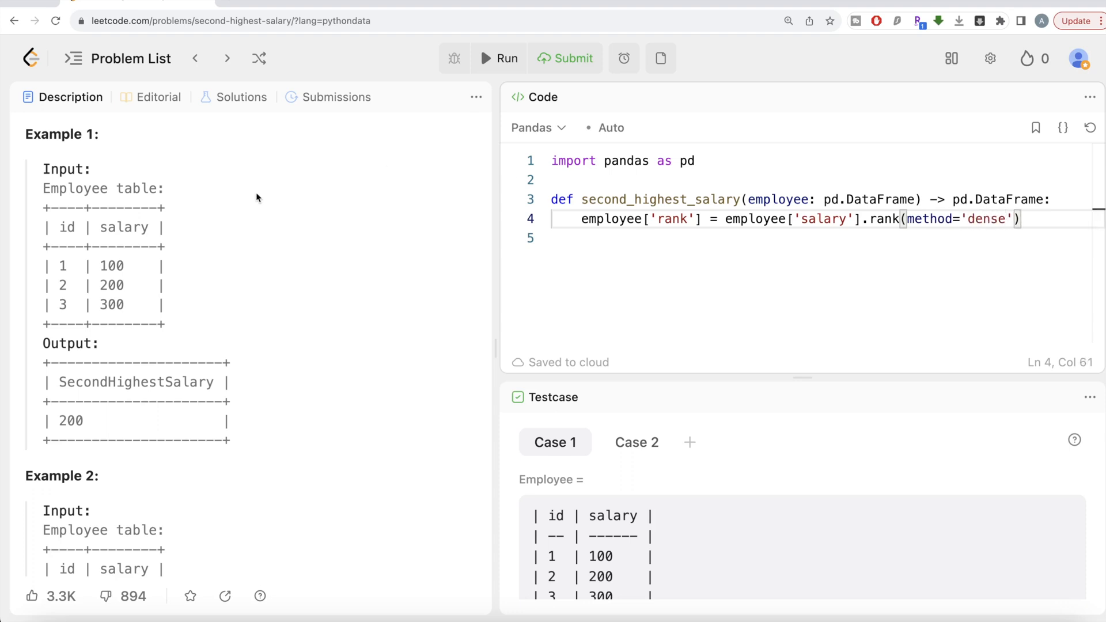
mouse_move(120, 270)
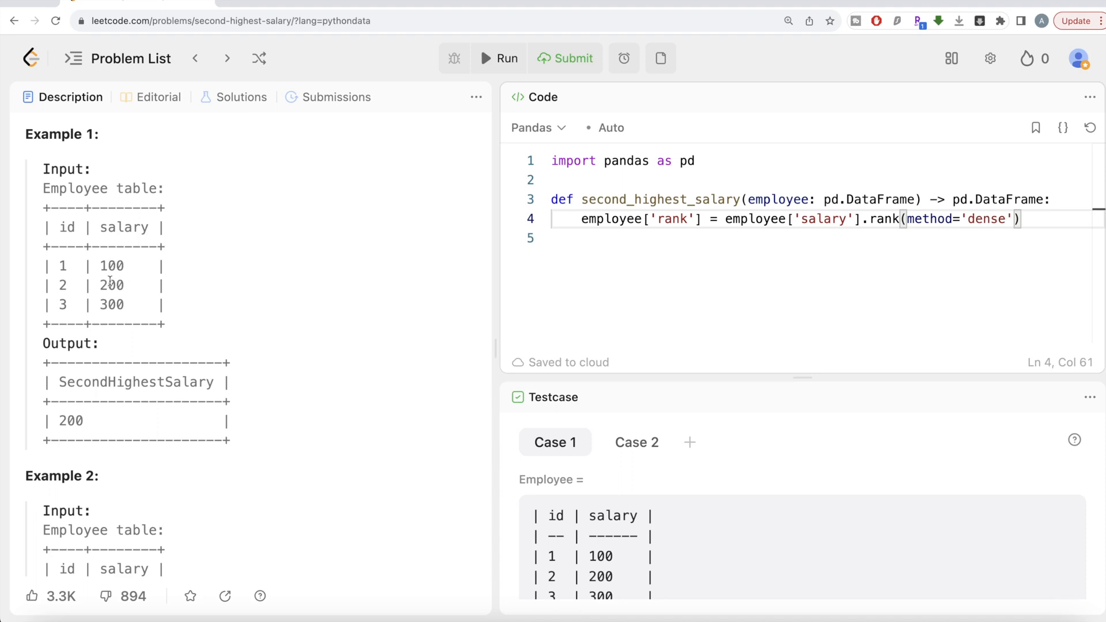
mouse_move(98, 307)
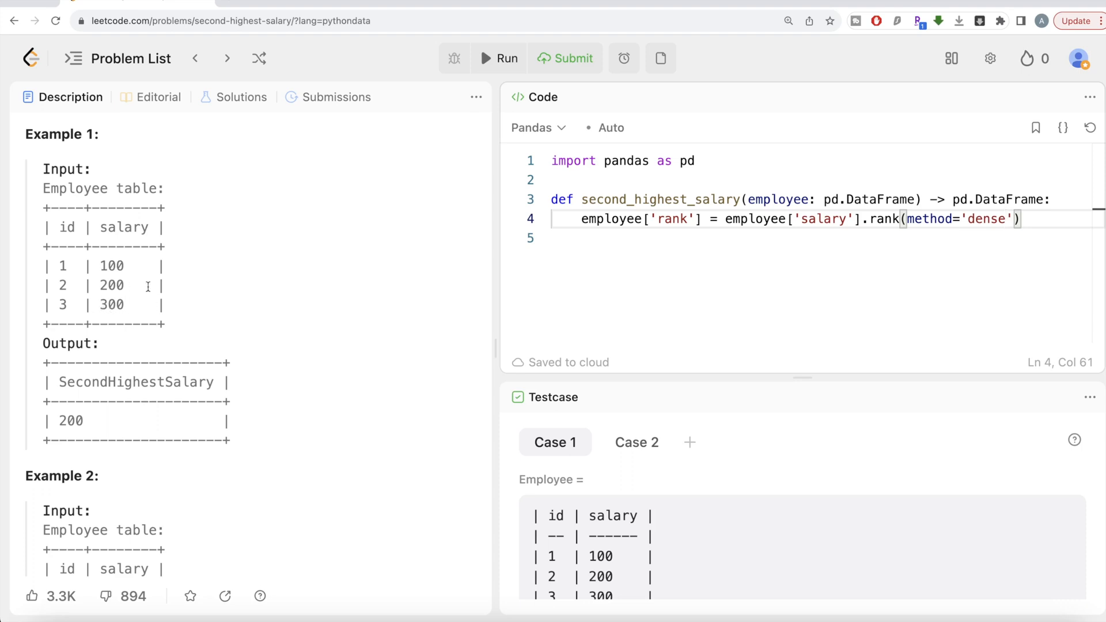
mouse_move(185, 269)
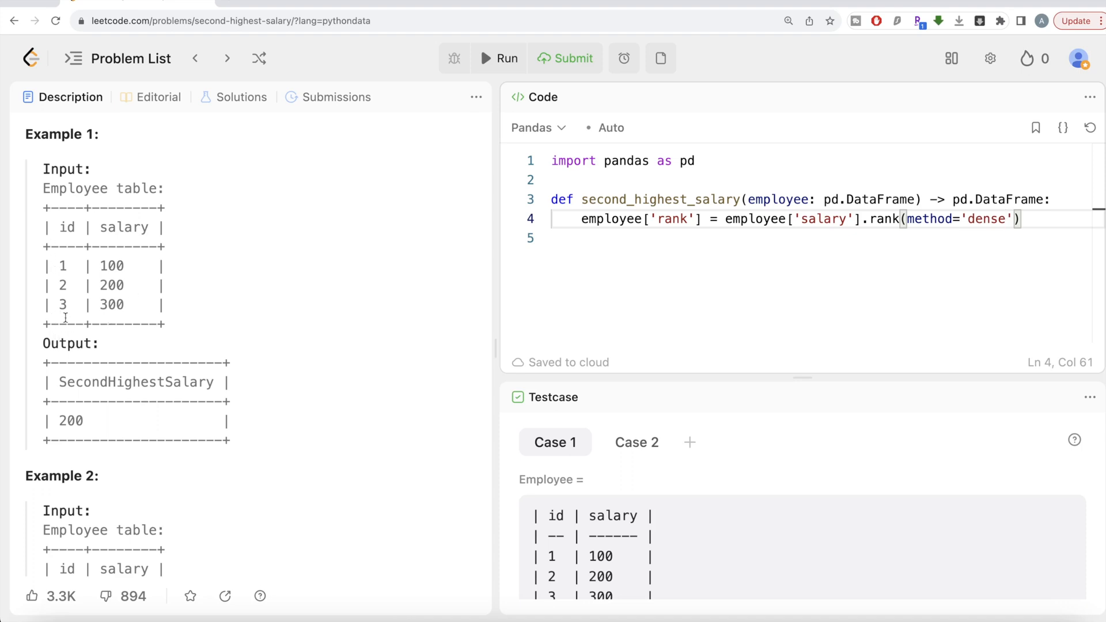
mouse_move(114, 332)
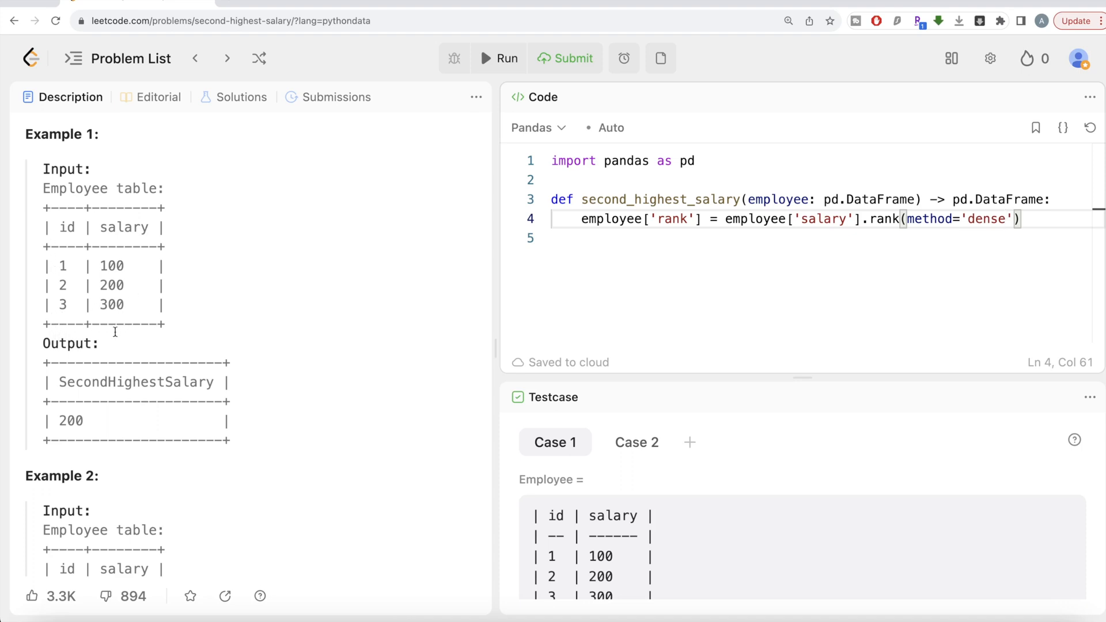
mouse_move(102, 318)
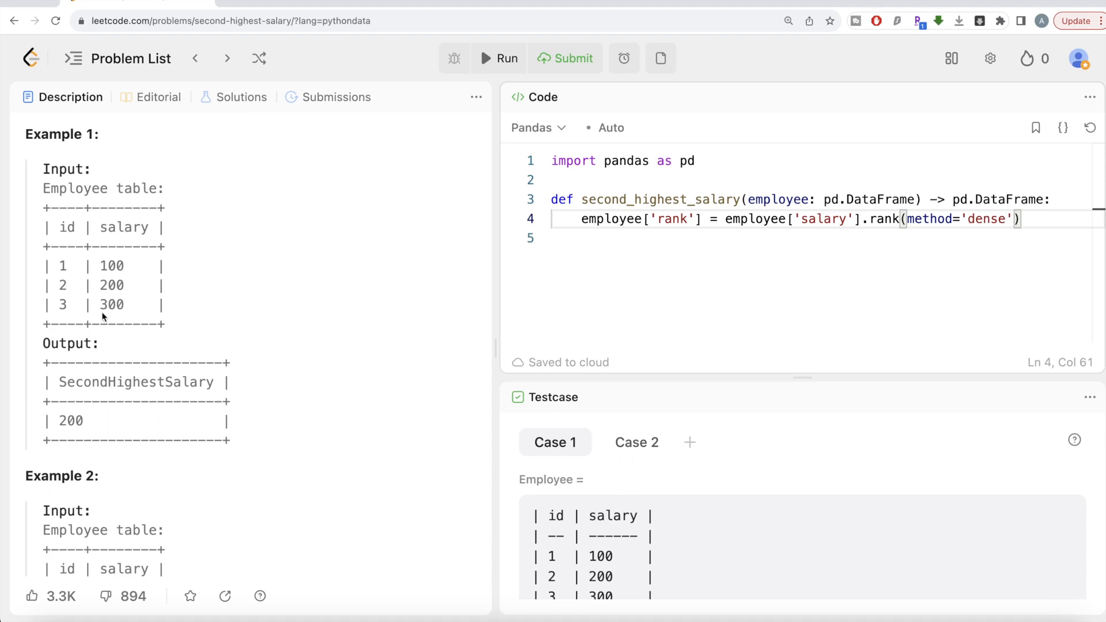
mouse_move(108, 324)
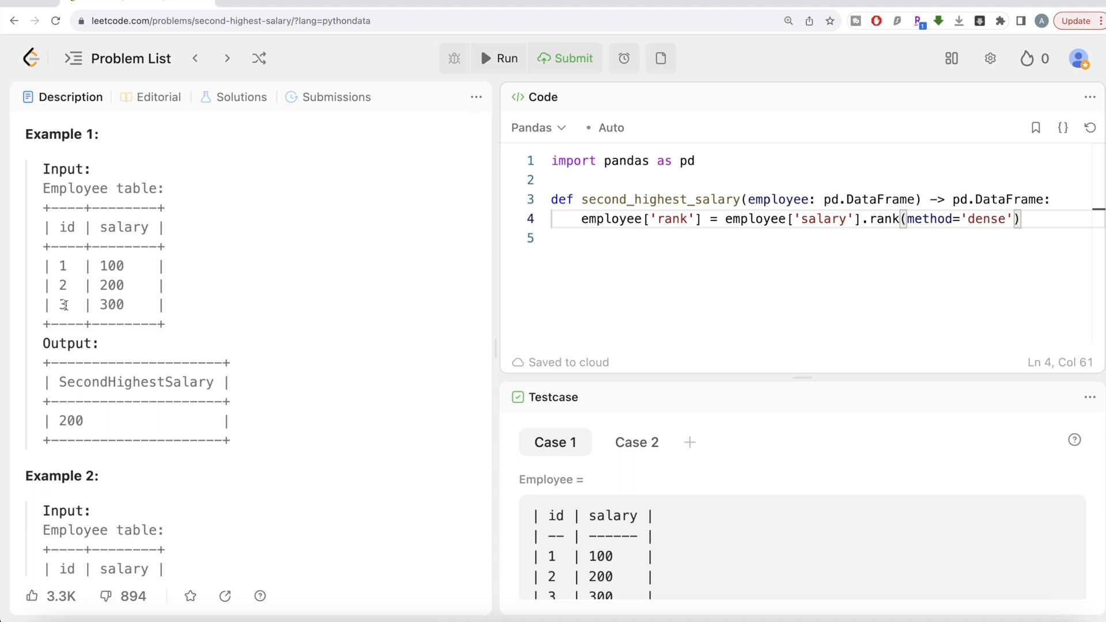
mouse_move(177, 308)
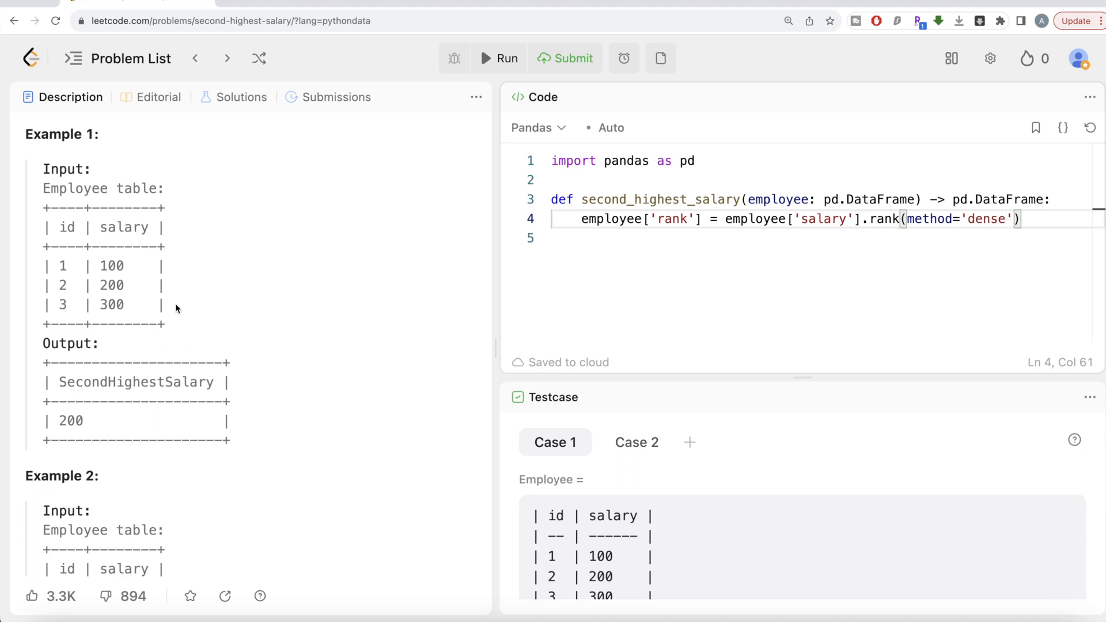
mouse_move(167, 312)
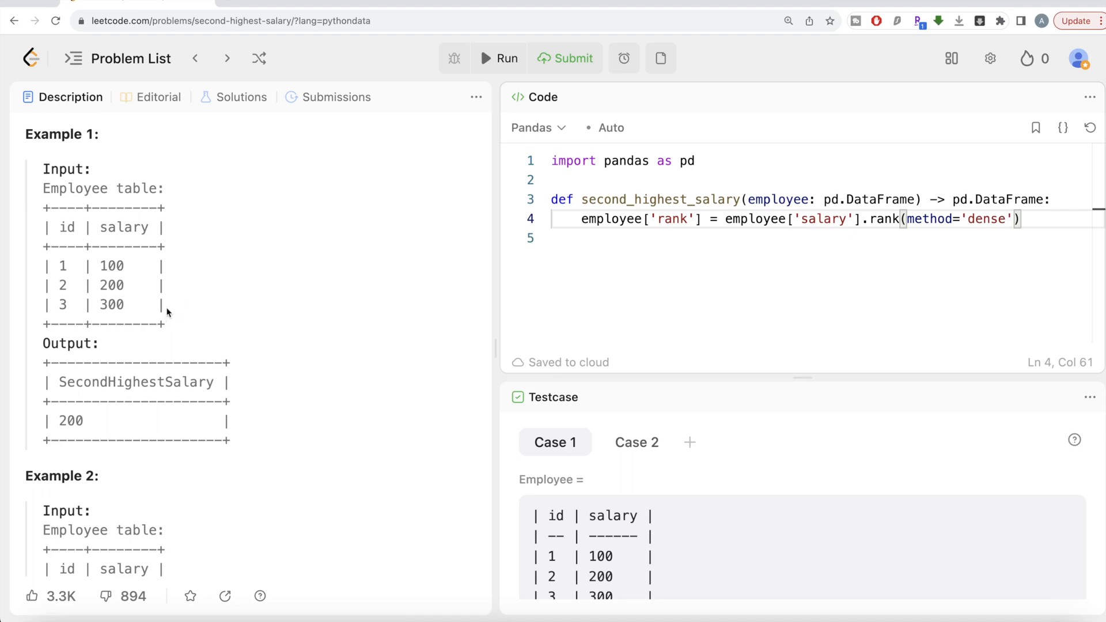
mouse_move(175, 296)
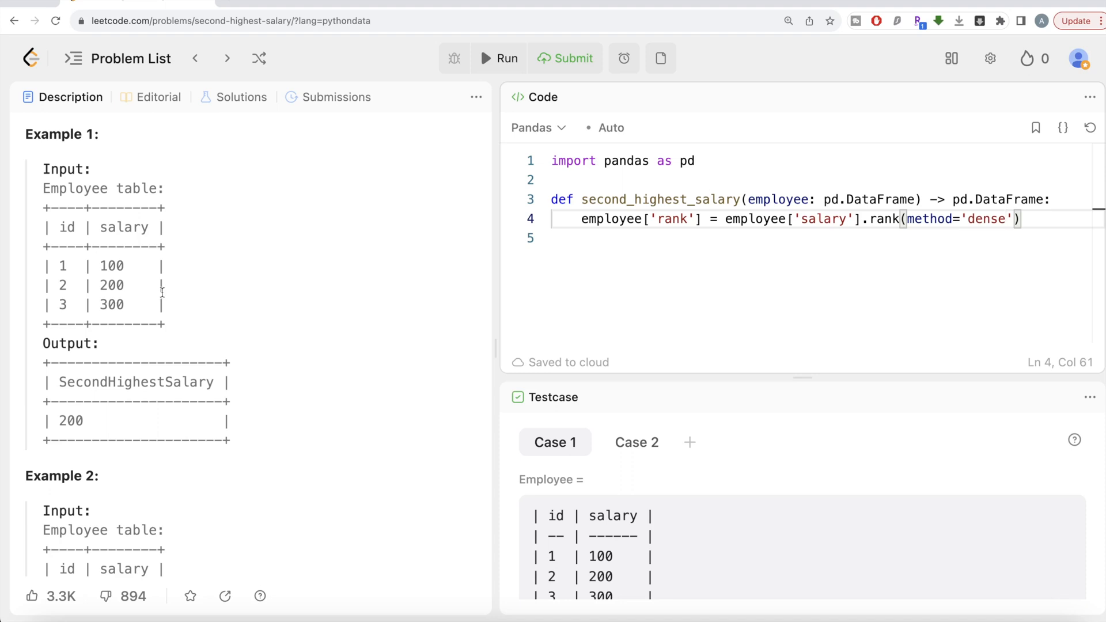
mouse_move(169, 299)
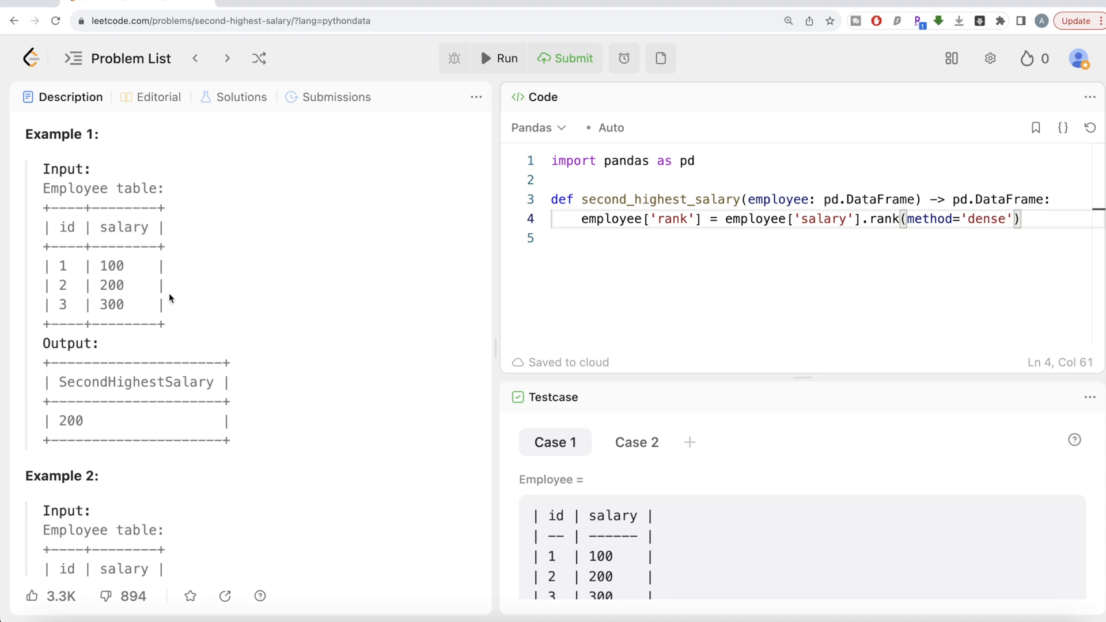
mouse_move(169, 287)
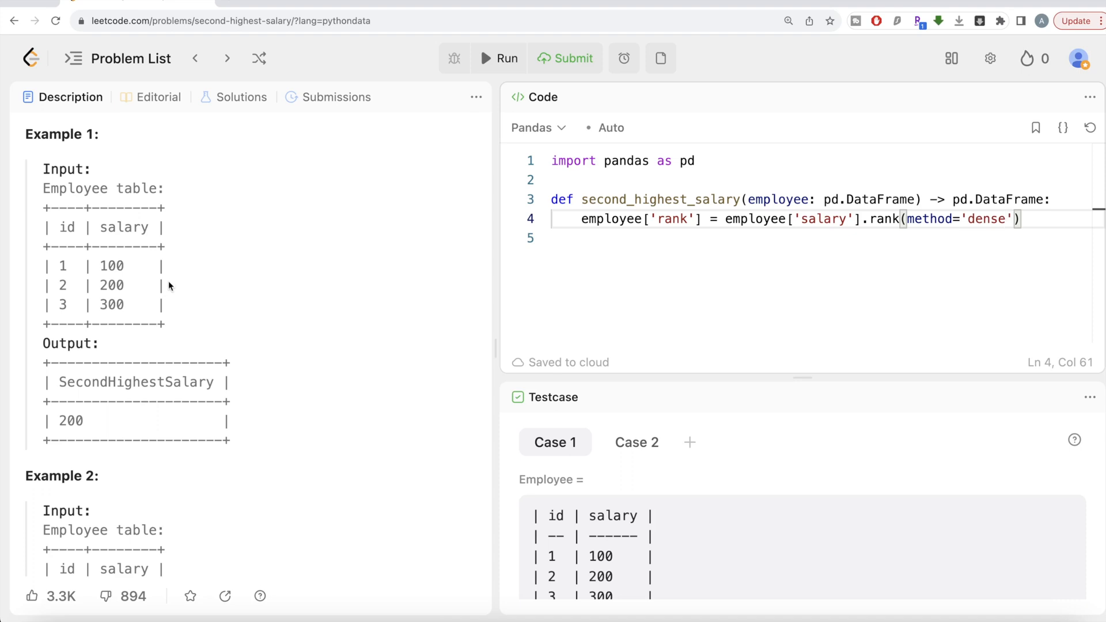
mouse_move(169, 292)
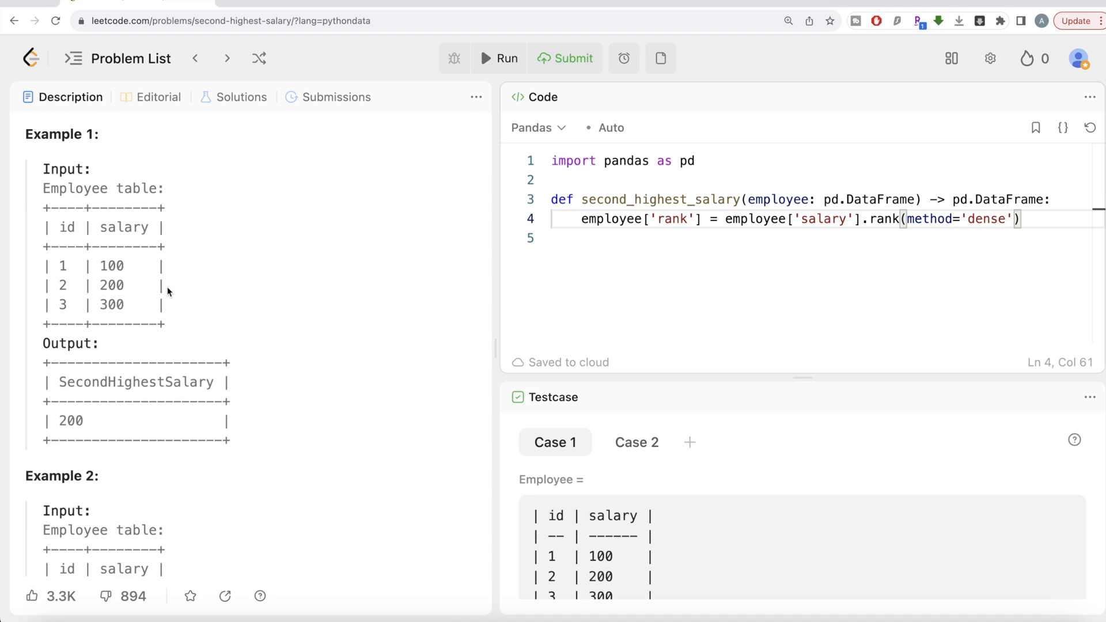
mouse_move(147, 326)
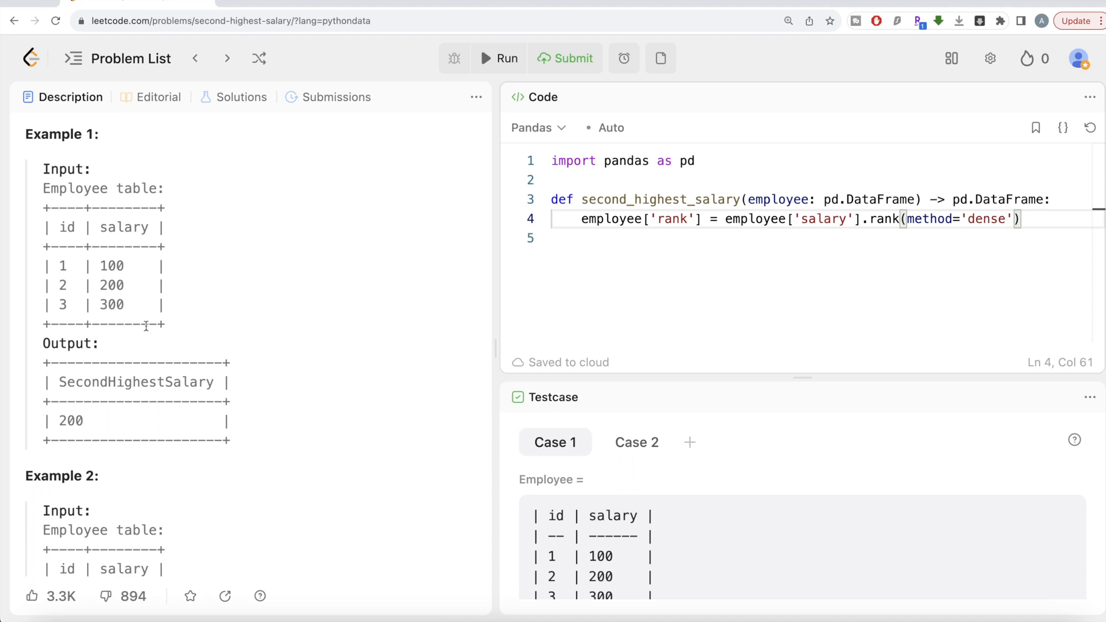
mouse_move(177, 303)
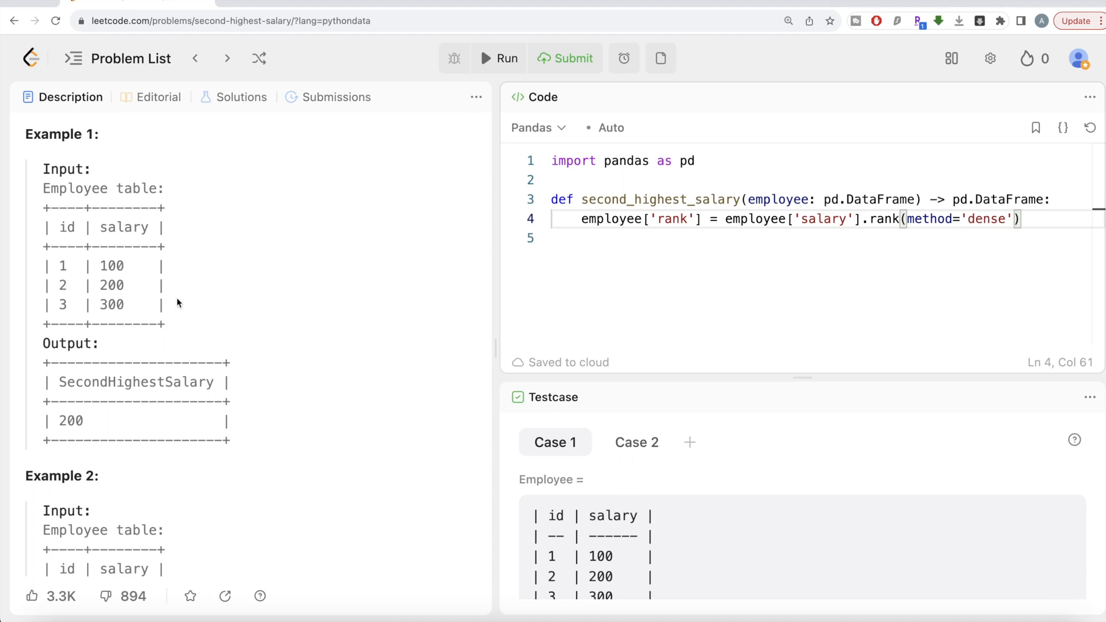
mouse_move(186, 292)
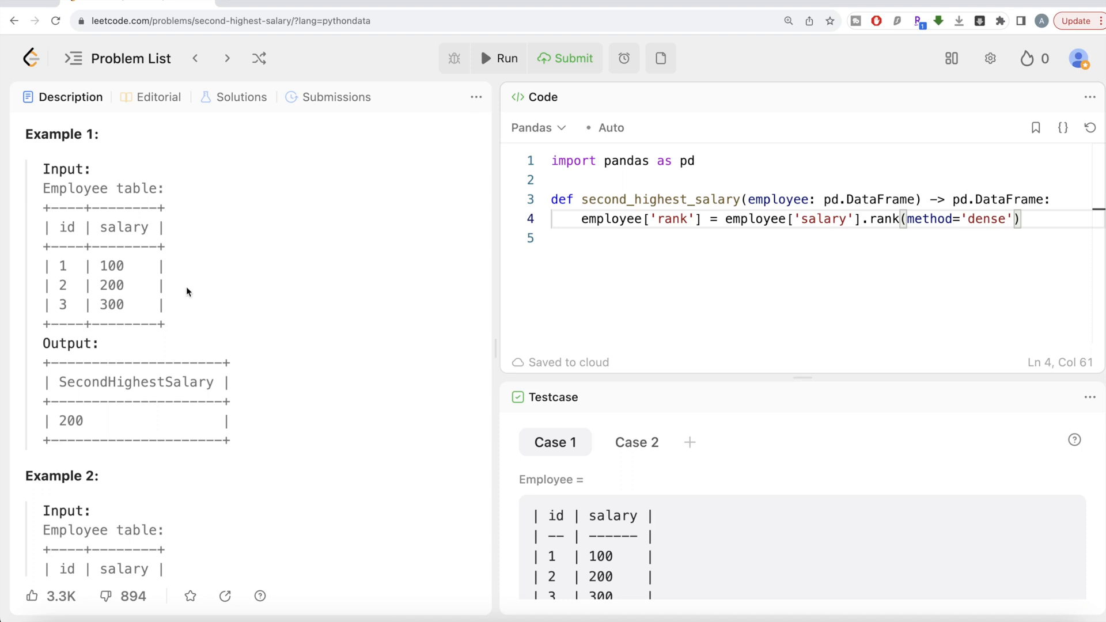
mouse_move(179, 298)
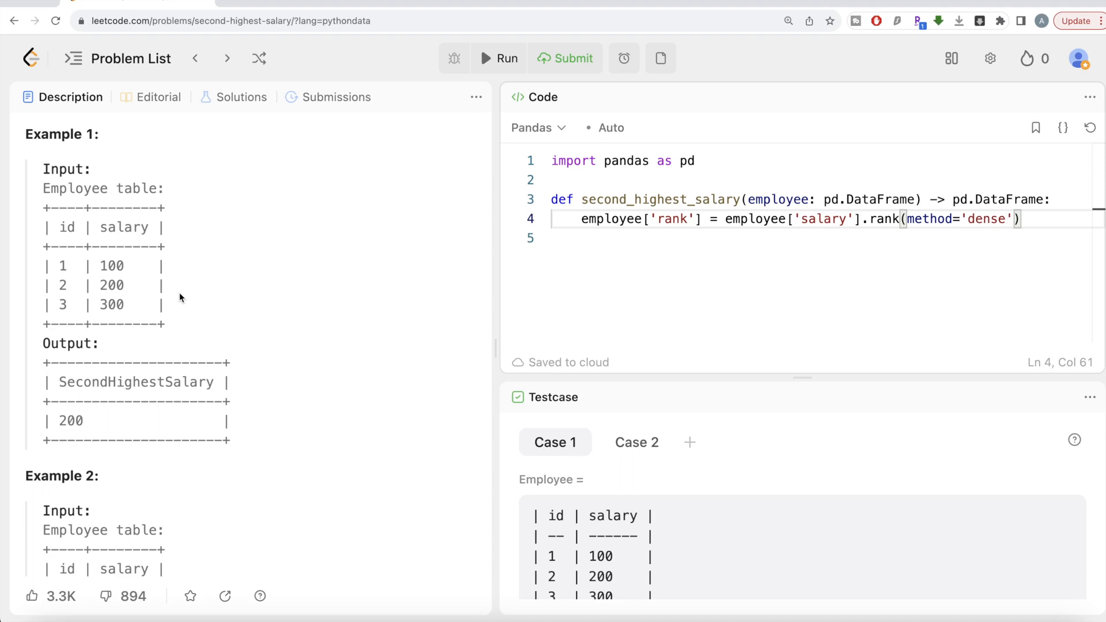
mouse_move(133, 304)
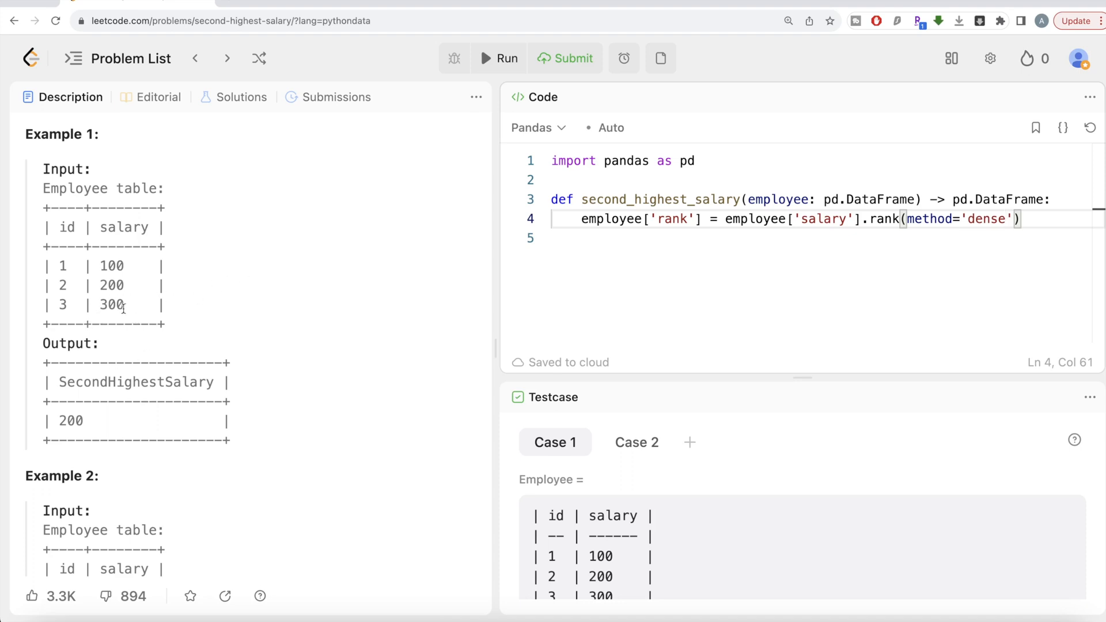
mouse_move(196, 291)
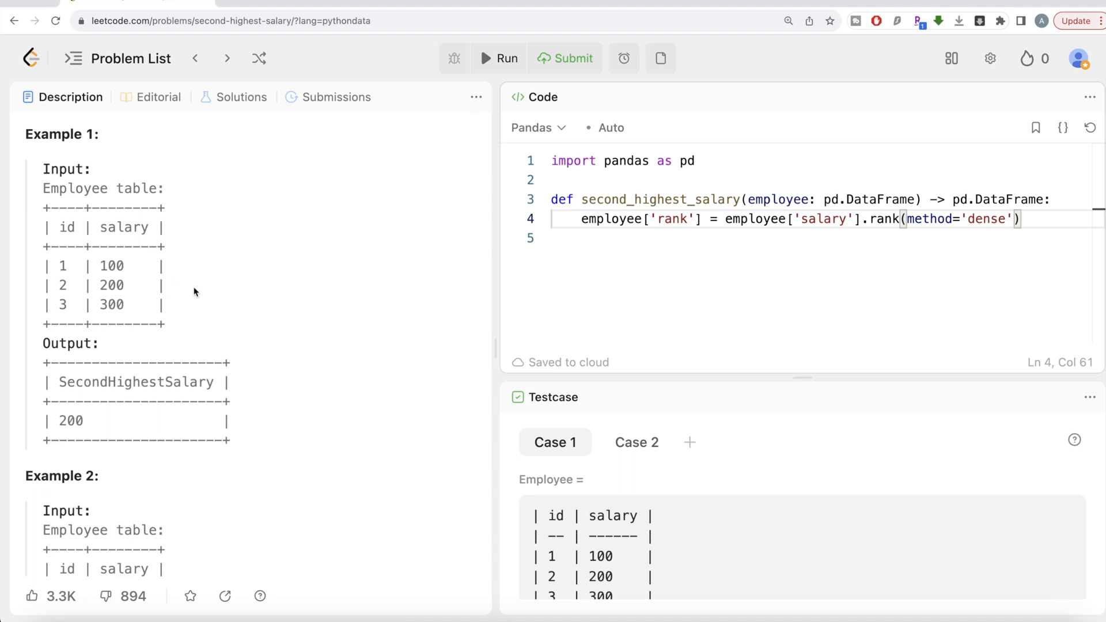
mouse_move(112, 289)
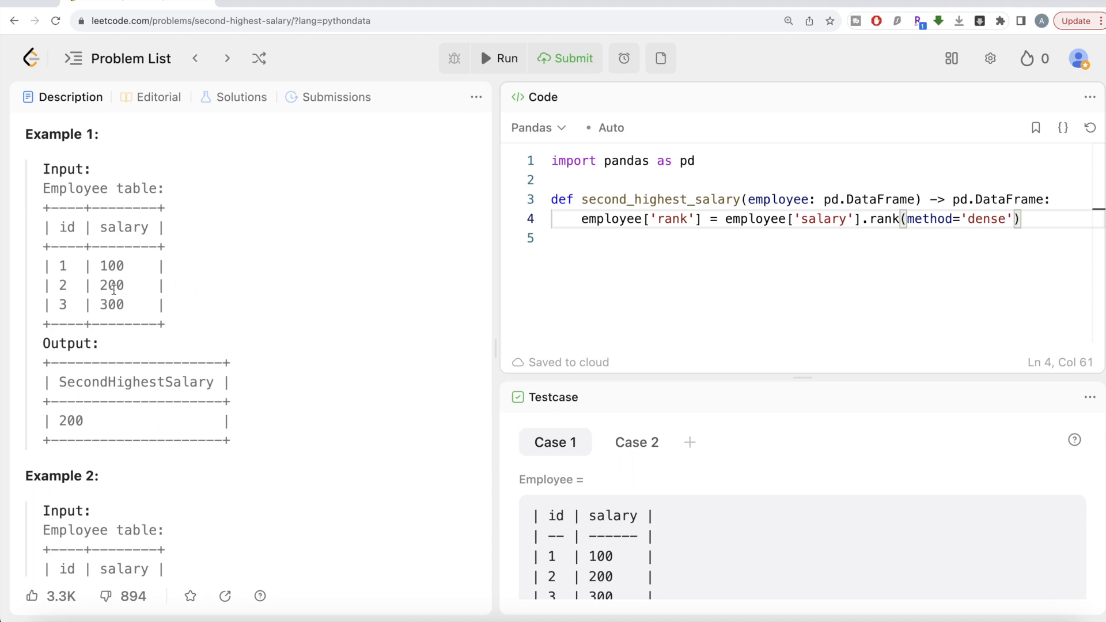
mouse_move(188, 296)
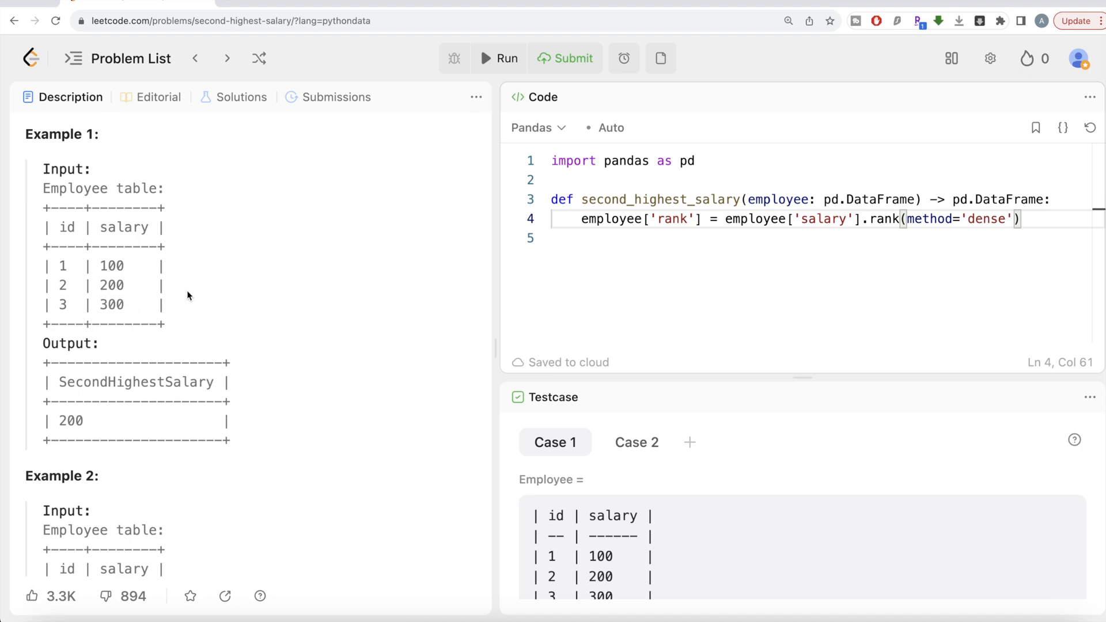
mouse_move(236, 277)
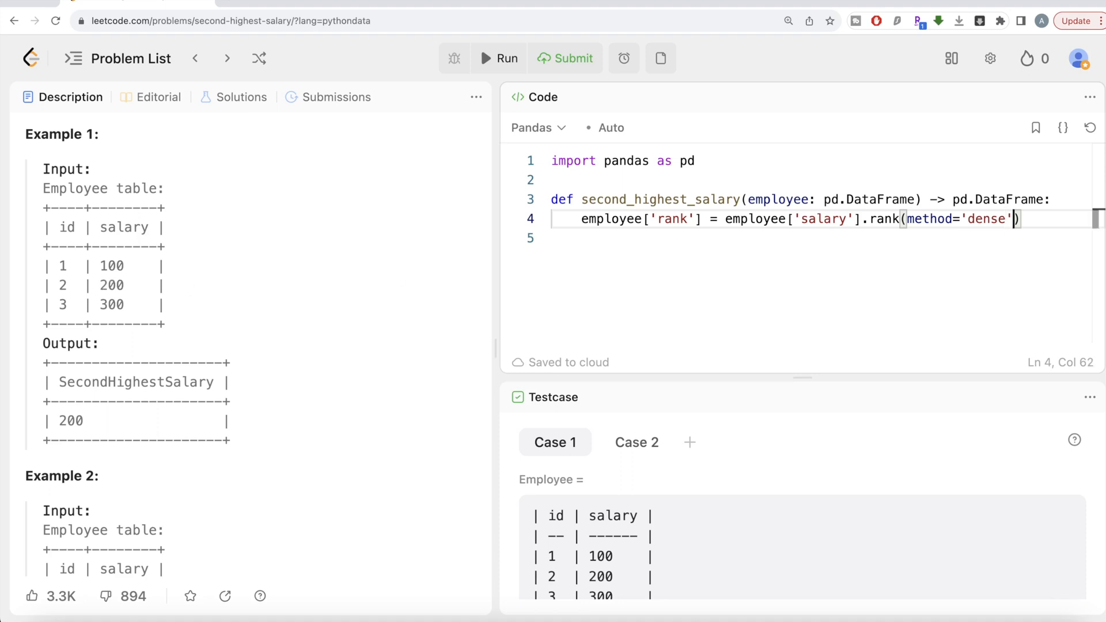
mouse_move(269, 276)
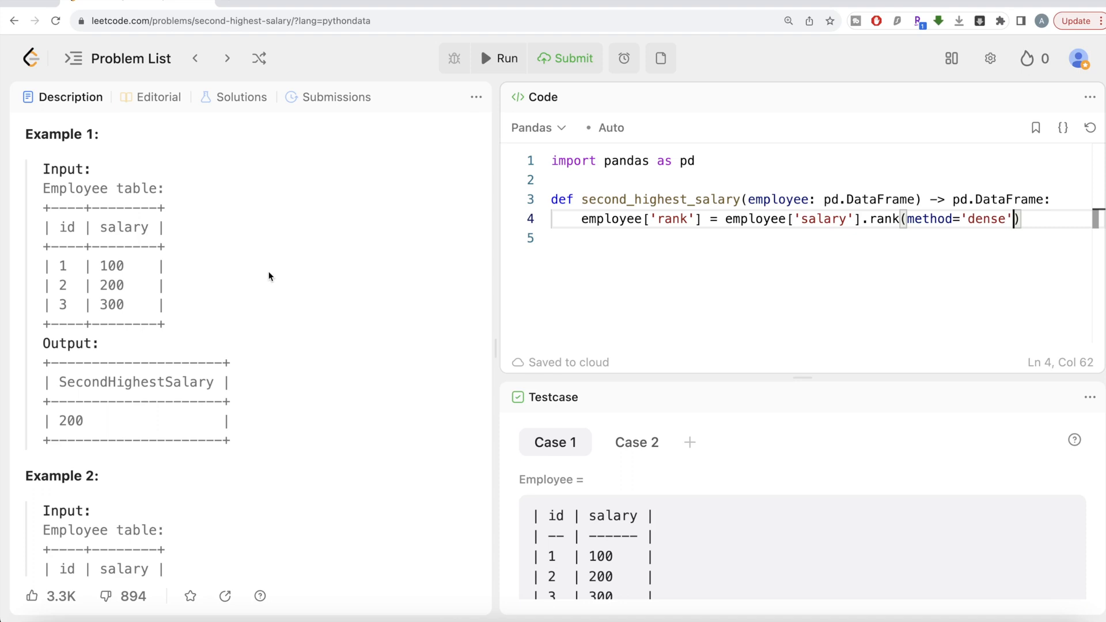
- Add ascending=False to rank(), return employee, and run to see ranks 3, 2, 1
text(,ascending=Fa)
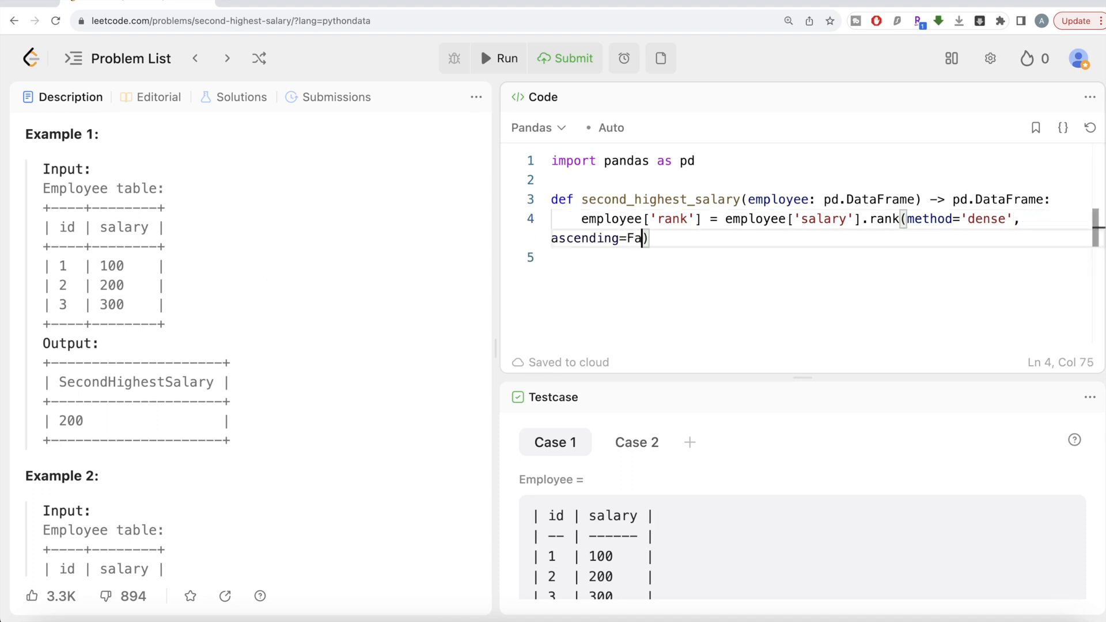
text(lse)
click(818, 257)
text(ret)
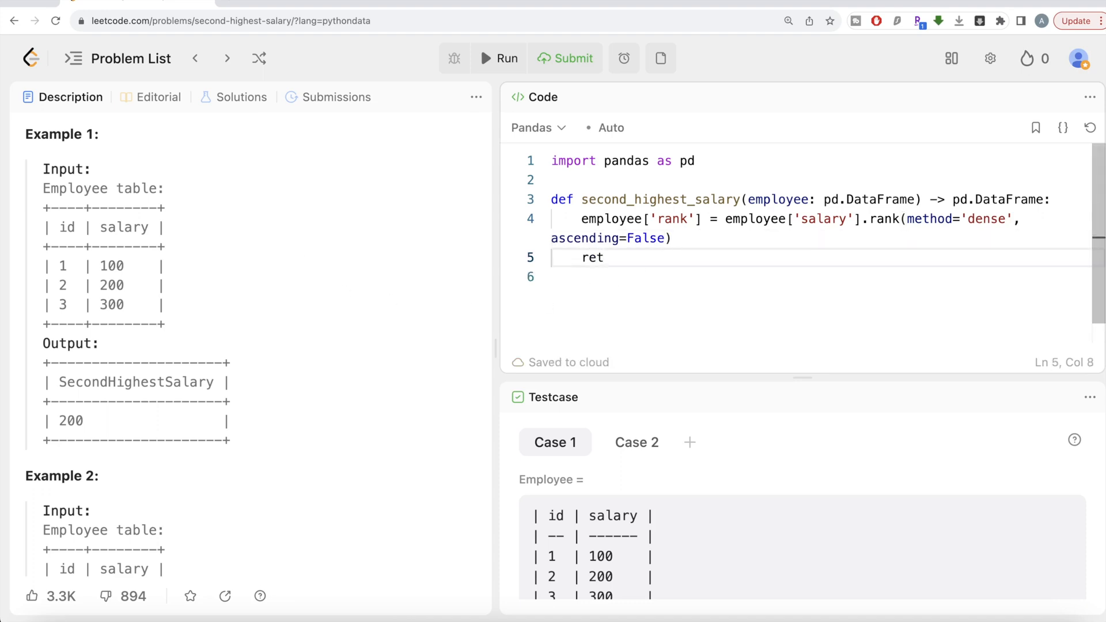
text(urn e)
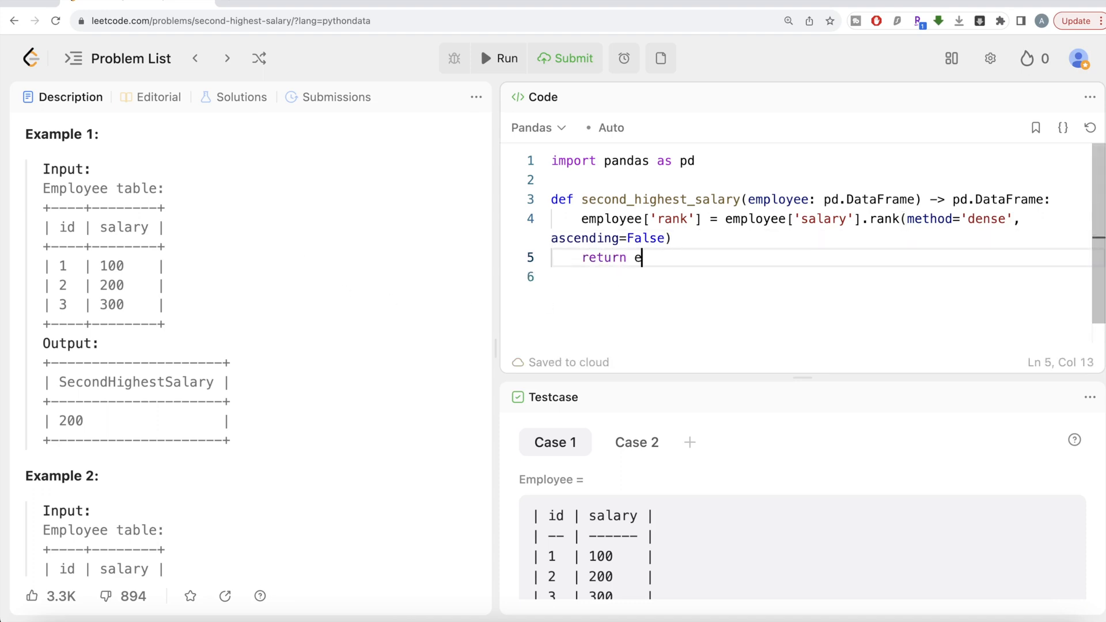
text(mployee)
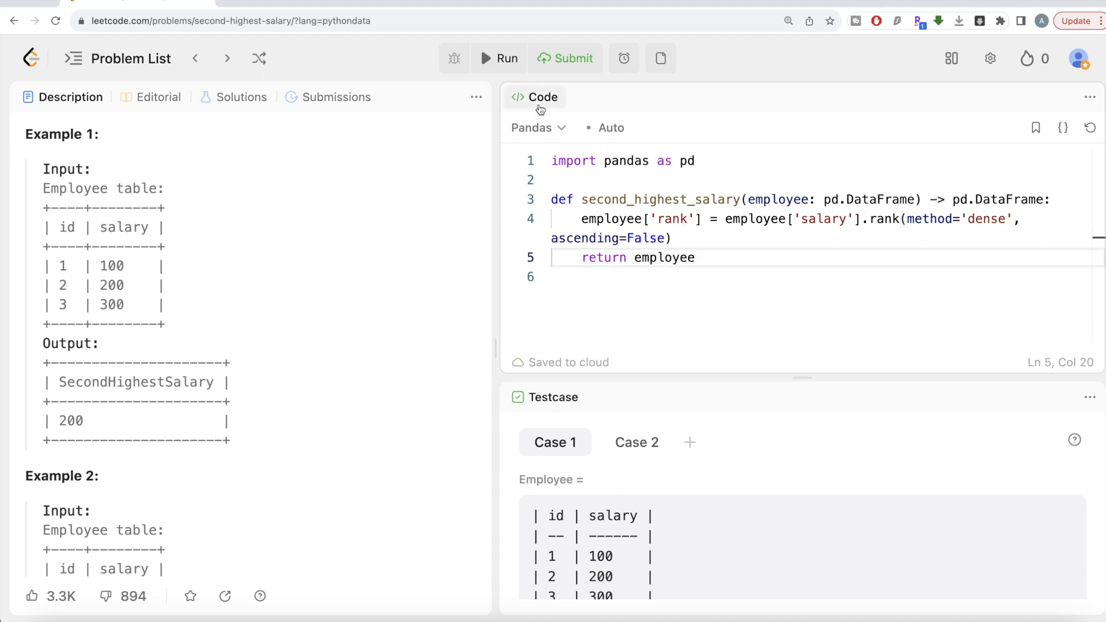
click(564, 58)
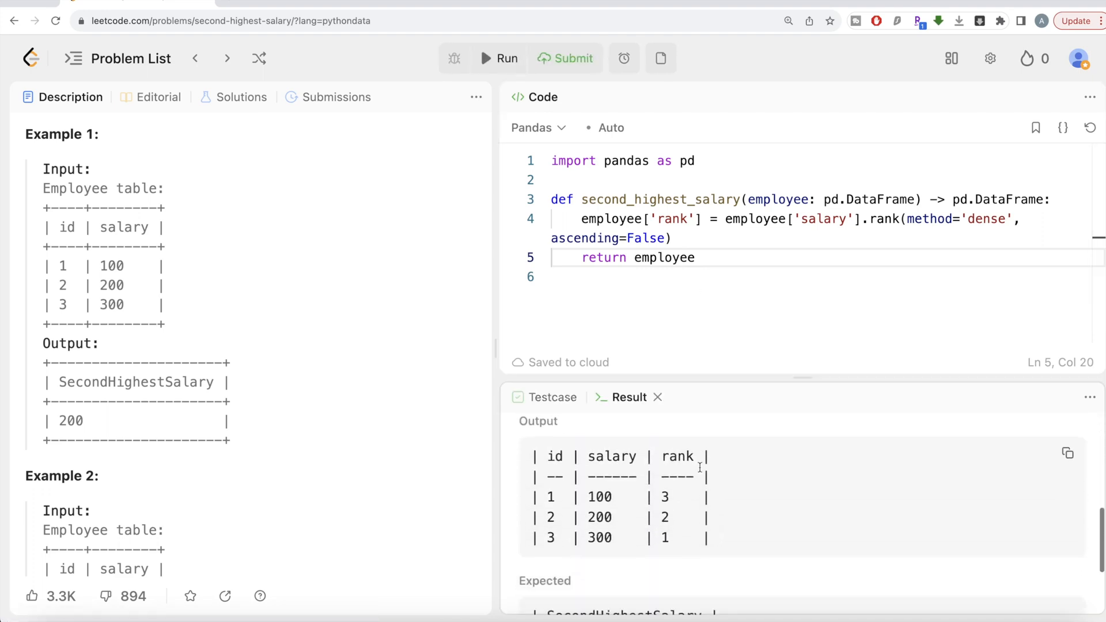
scroll(down, 3)
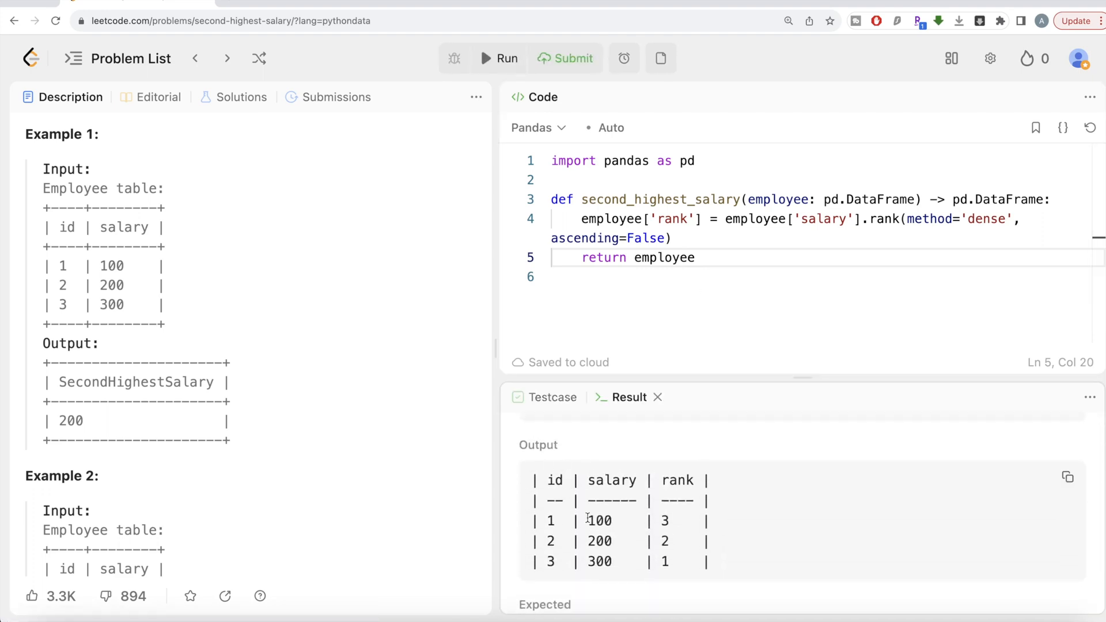
mouse_move(638, 562)
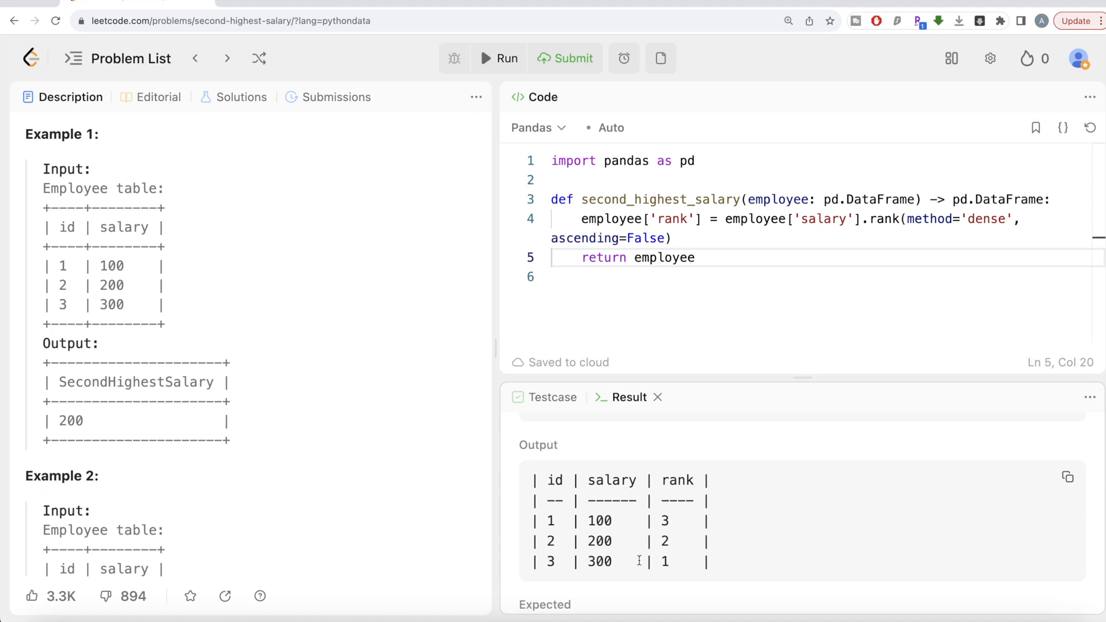
mouse_move(663, 541)
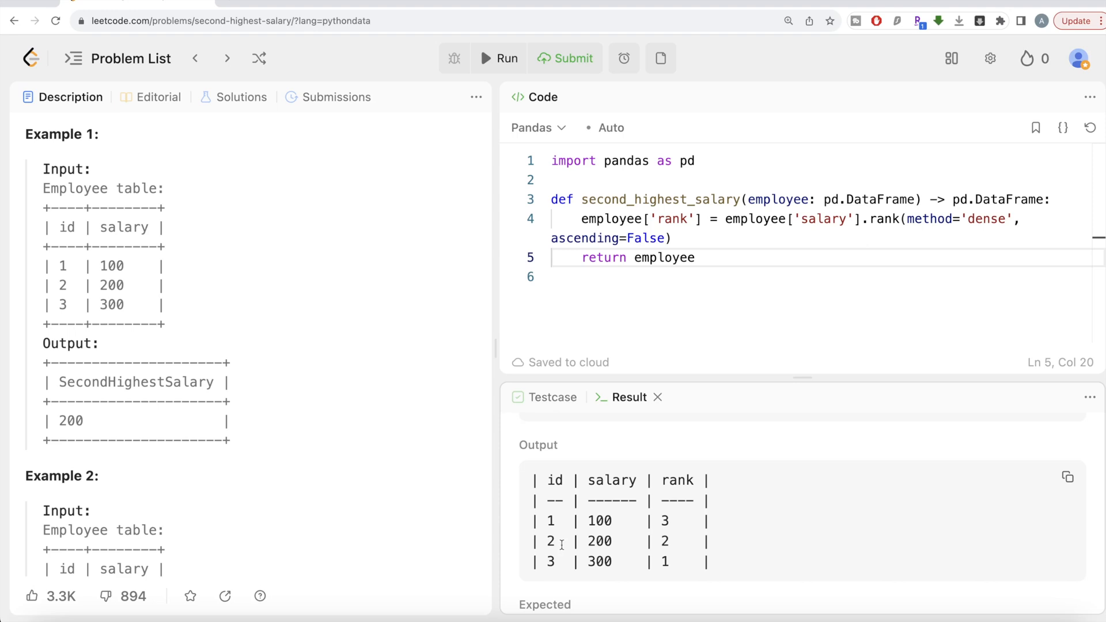
mouse_move(742, 342)
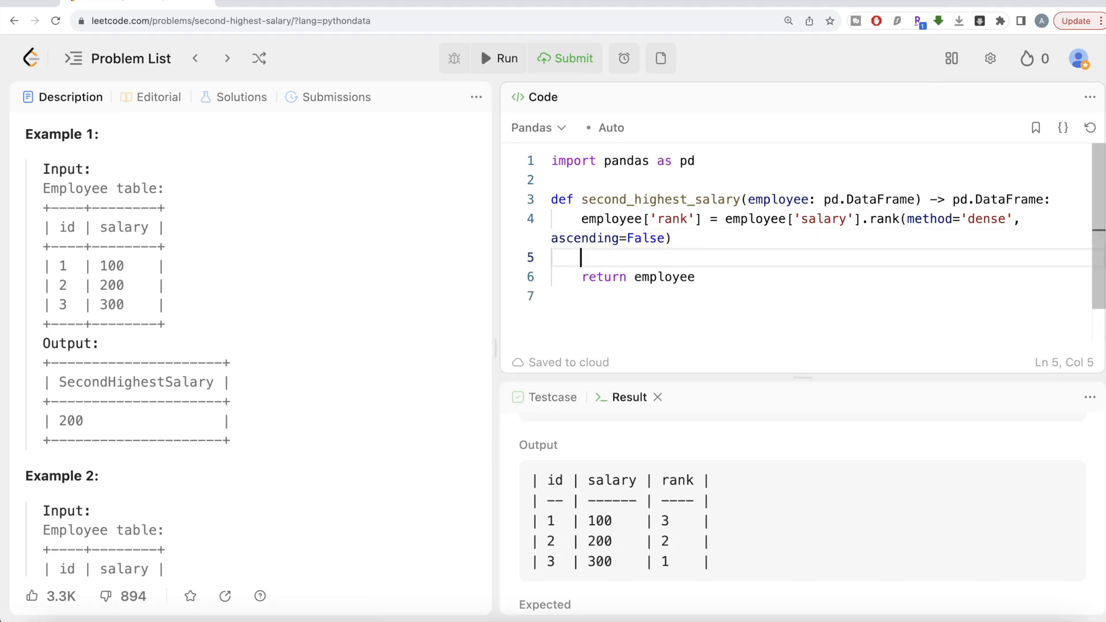
- Add second = employee[employee['rank']==2] to keep only rank-2 rows
text(seco)
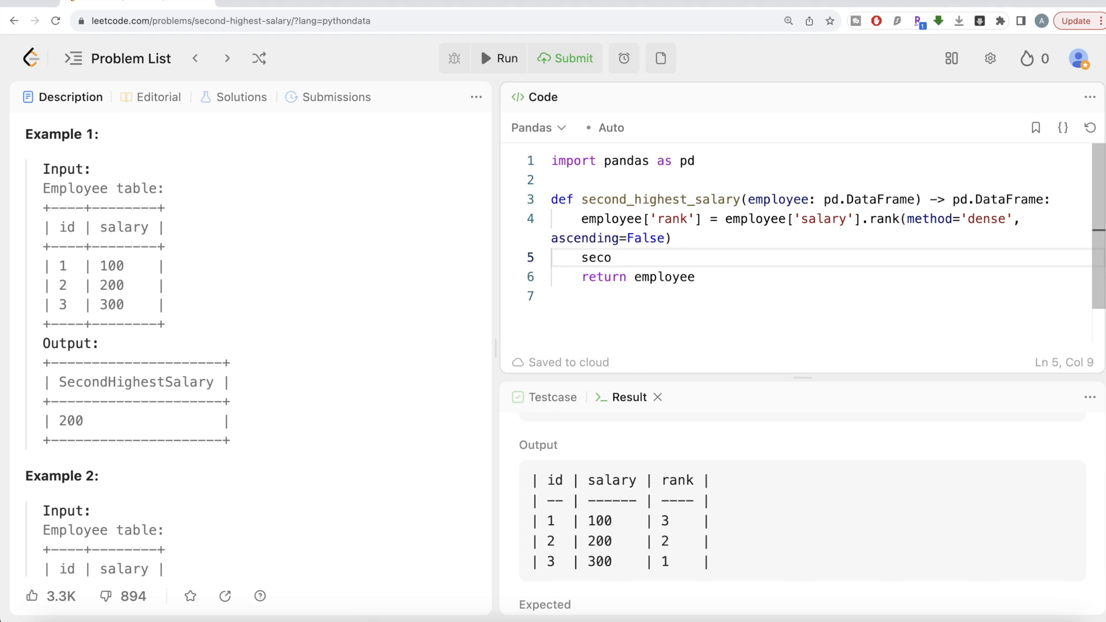
text(nd =)
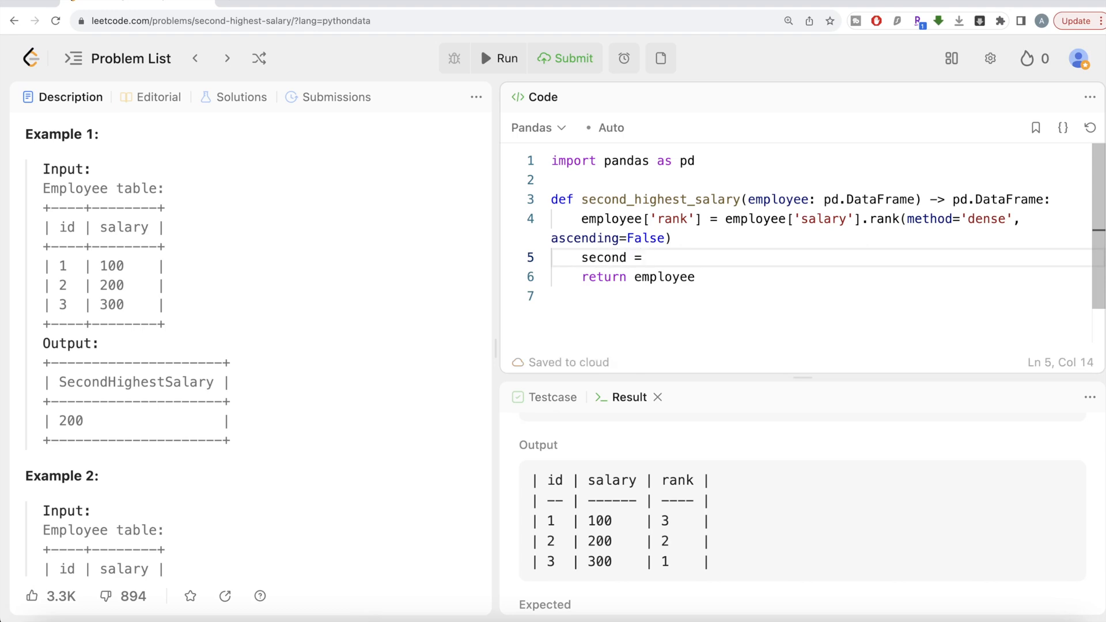
text(e)
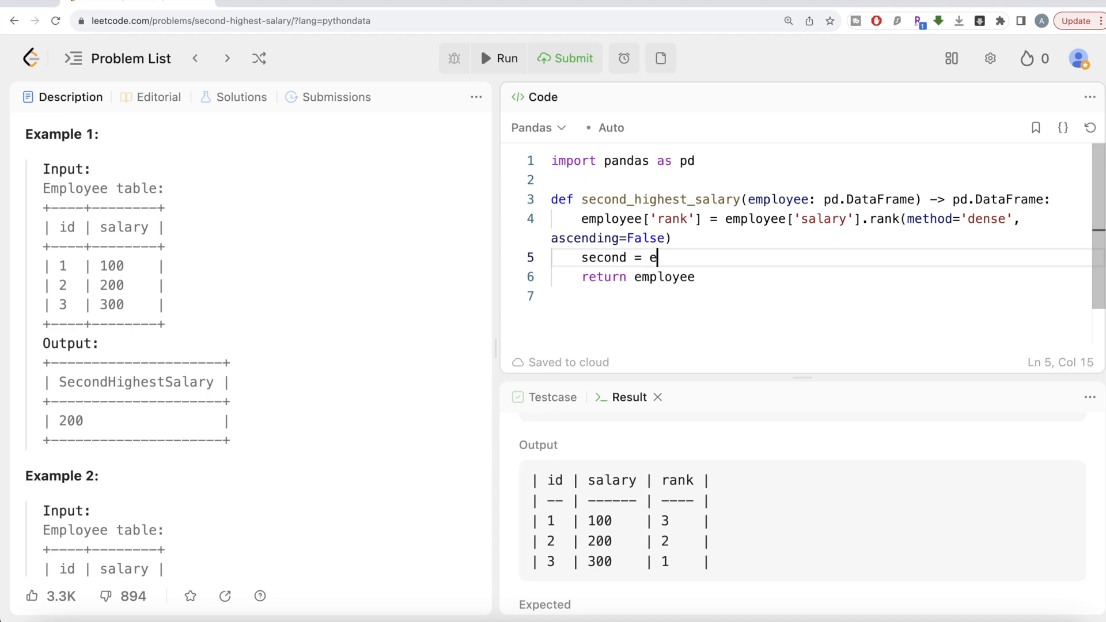
text(mployee)
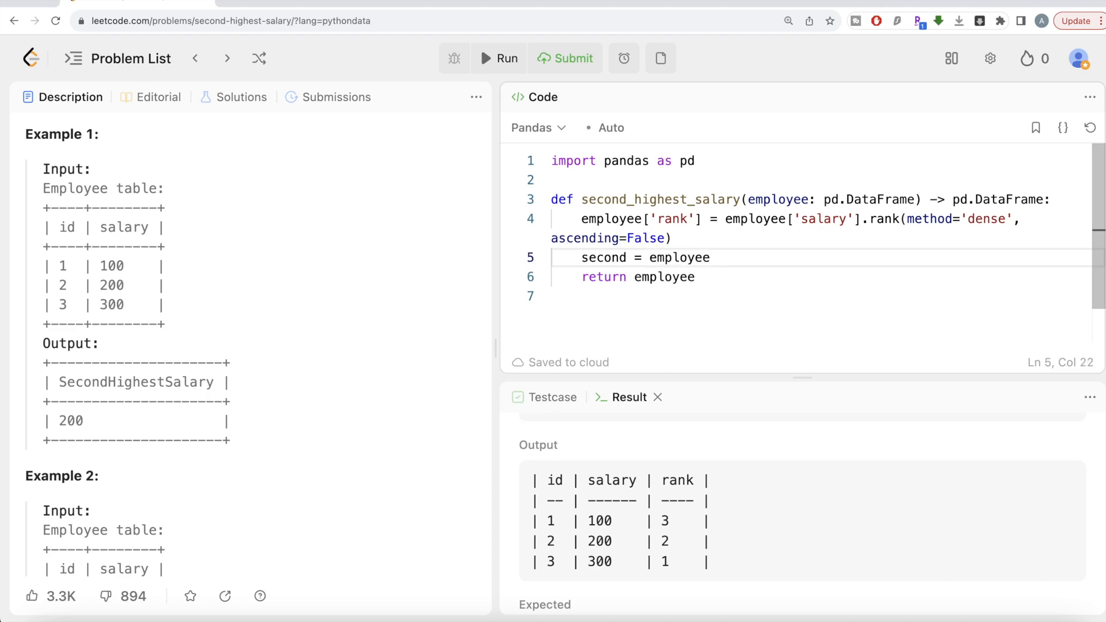
text([em])
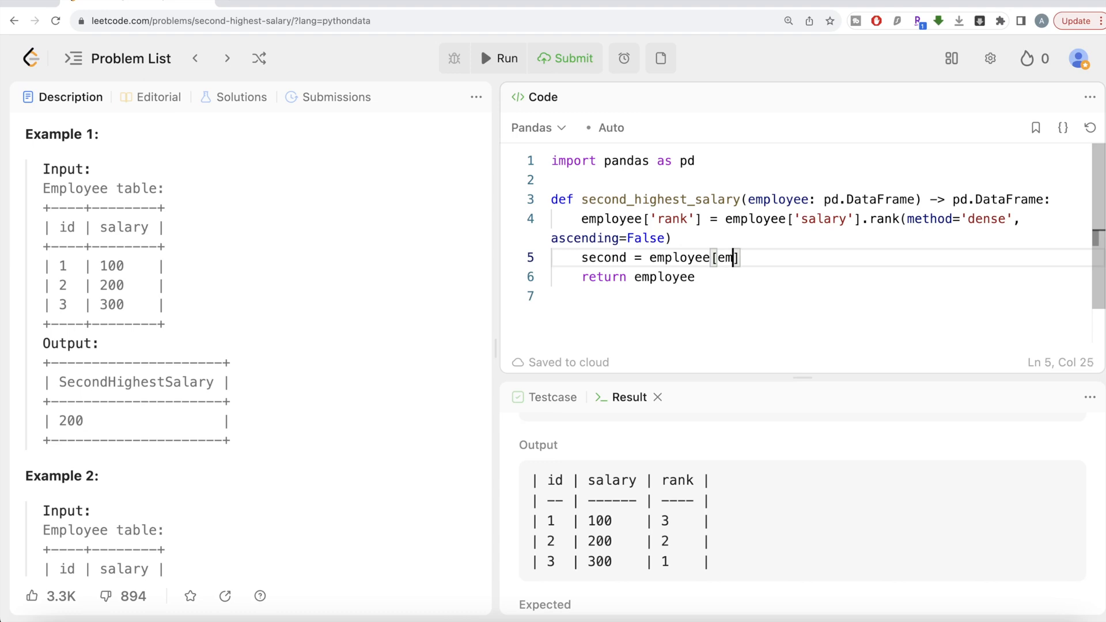
text(ployee['rank)
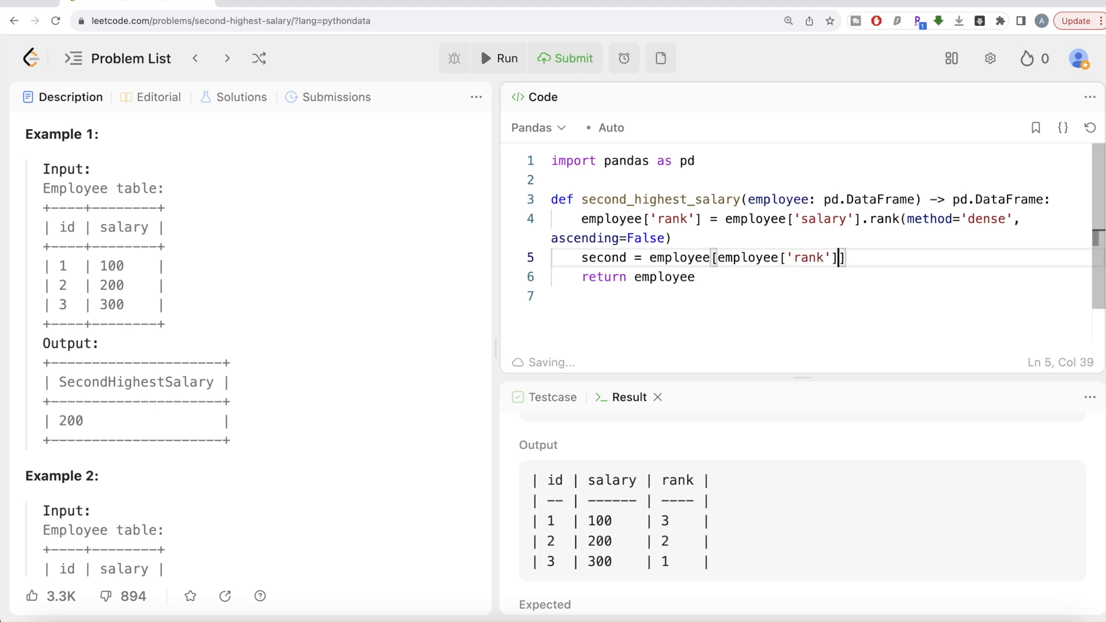
text(==2)
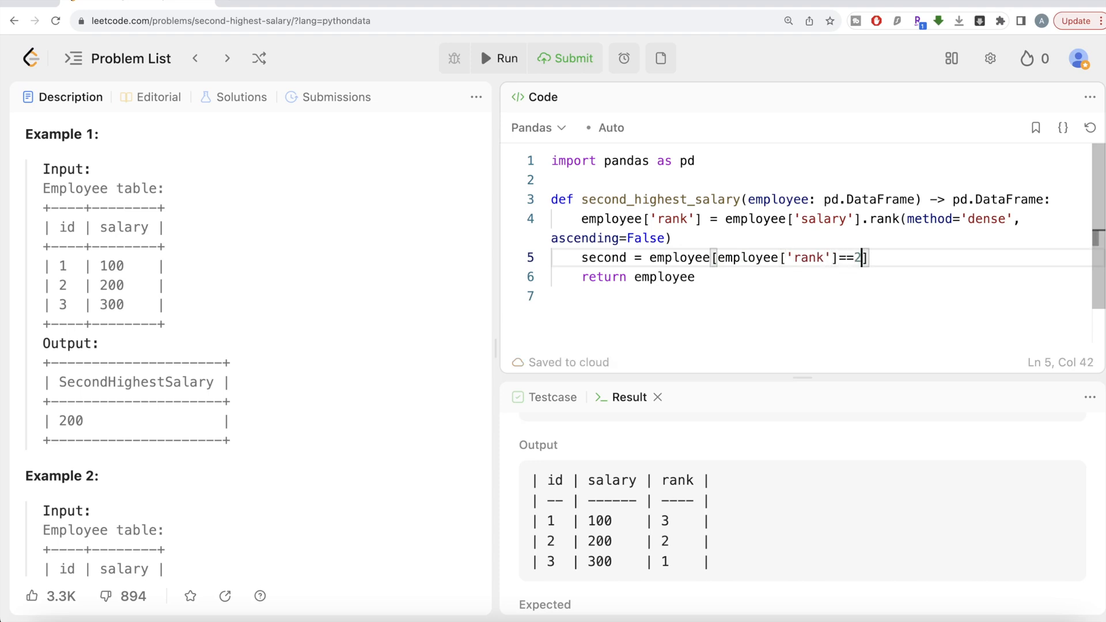
mouse_move(628, 541)
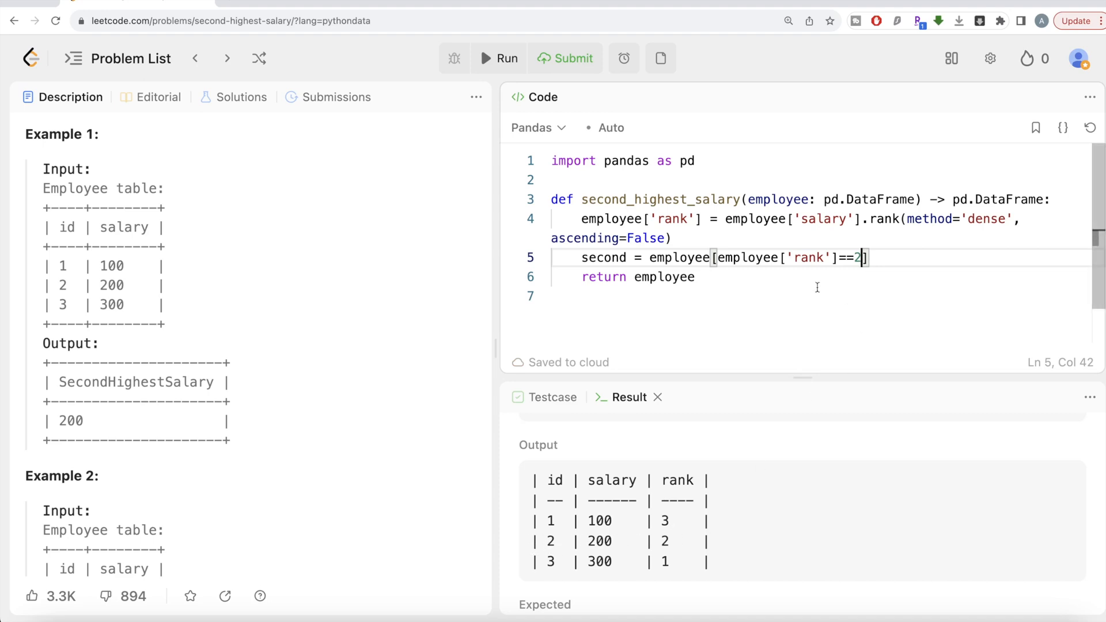
- Return second and run, getting the single 200-salary row, then clear the return value
click(684, 277)
text(s)
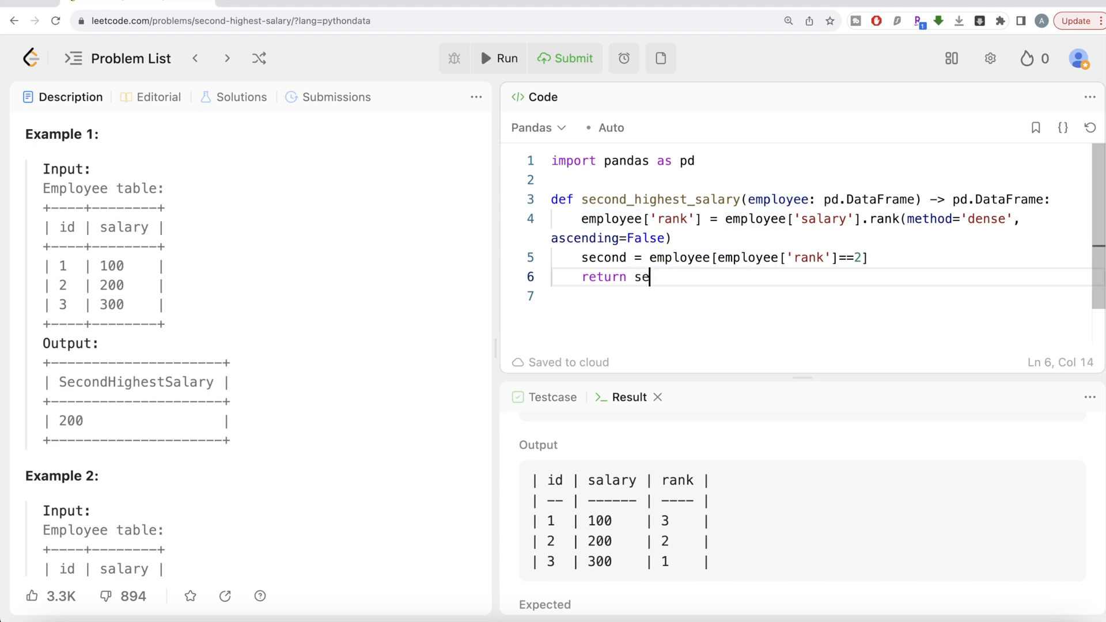
text(cond)
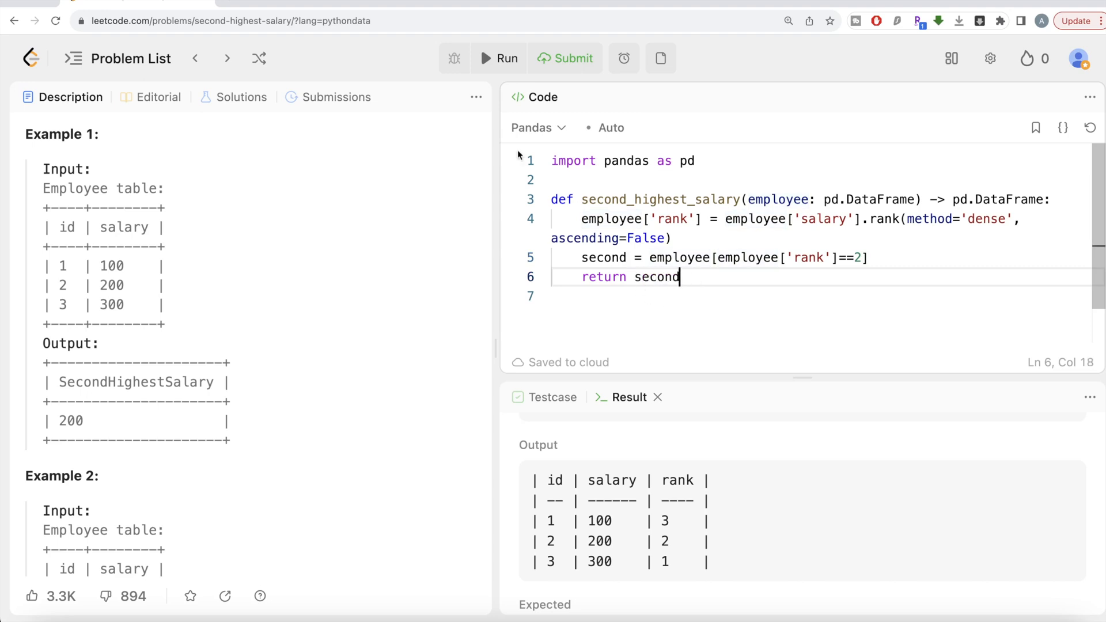
click(564, 58)
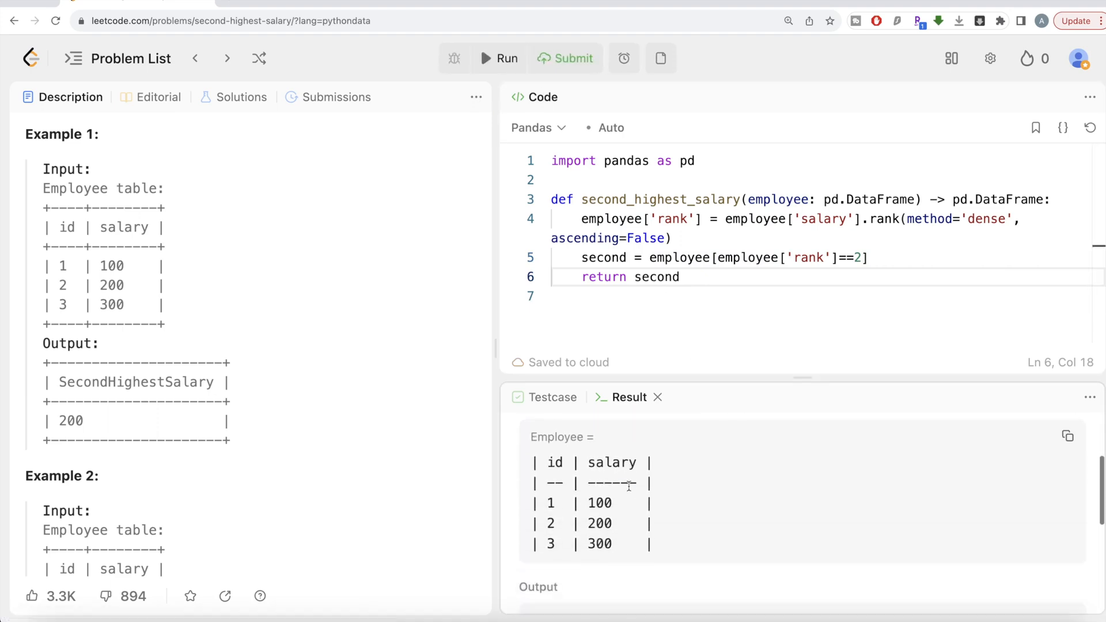
scroll(down, 3)
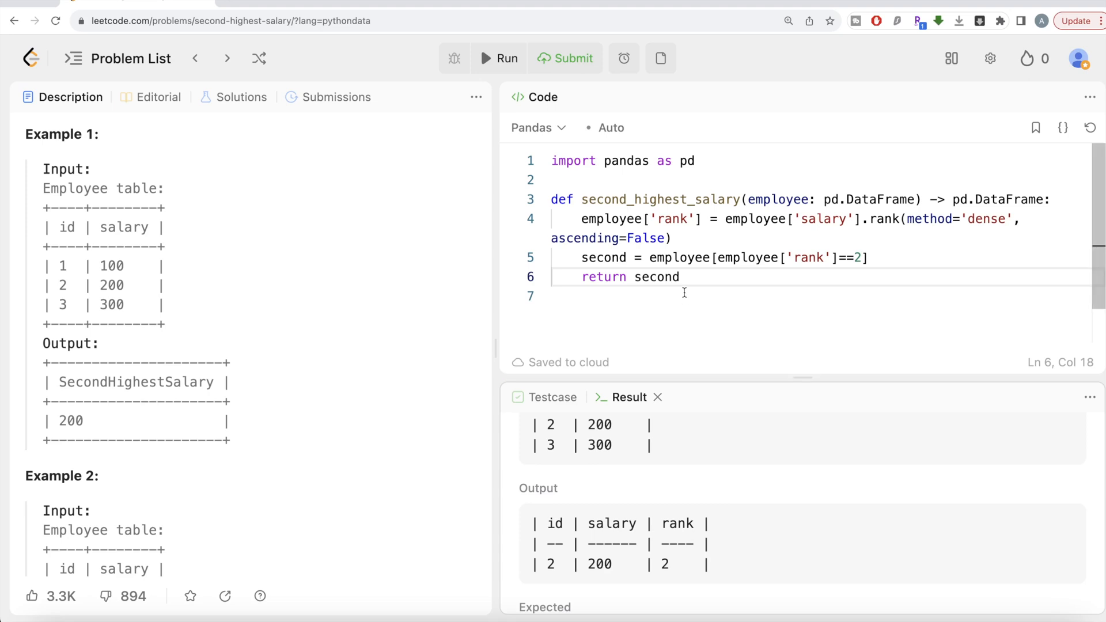
mouse_move(694, 294)
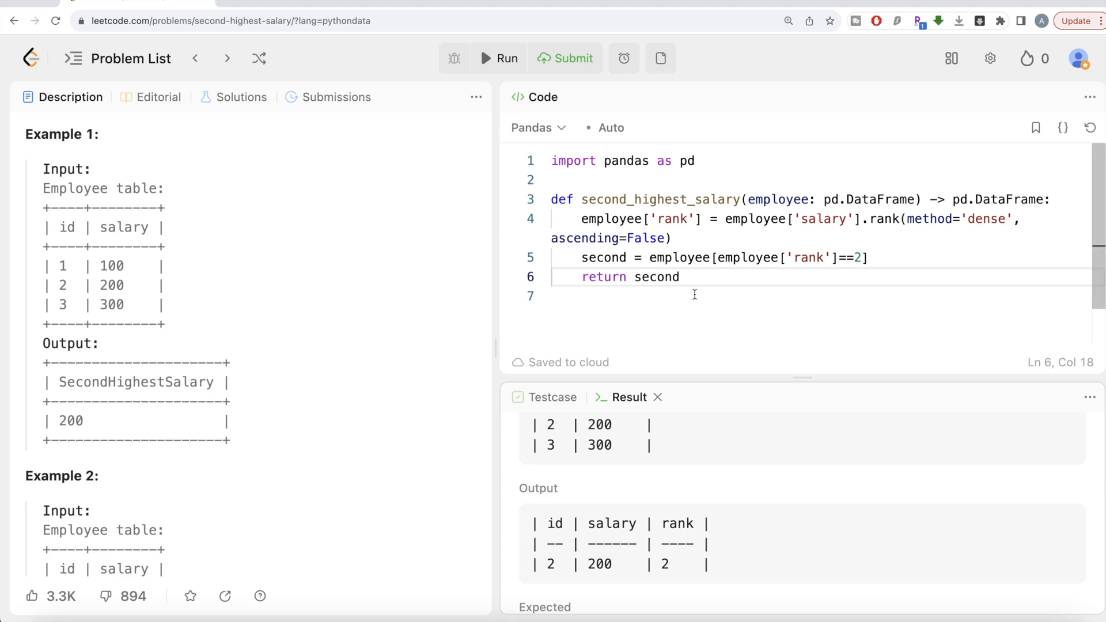
mouse_move(222, 342)
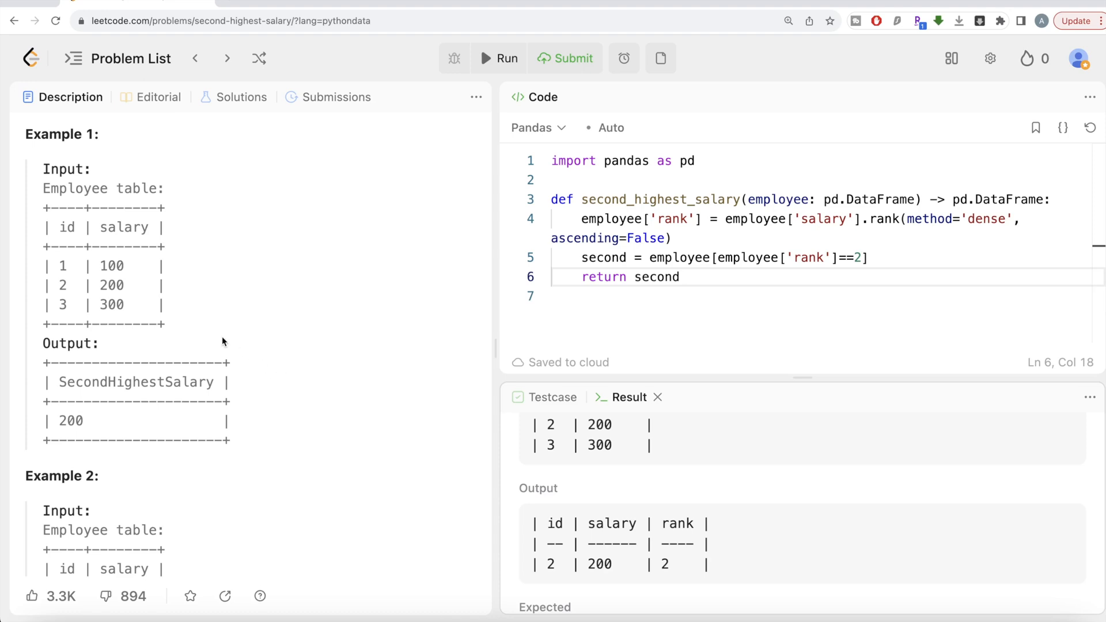
mouse_move(582, 326)
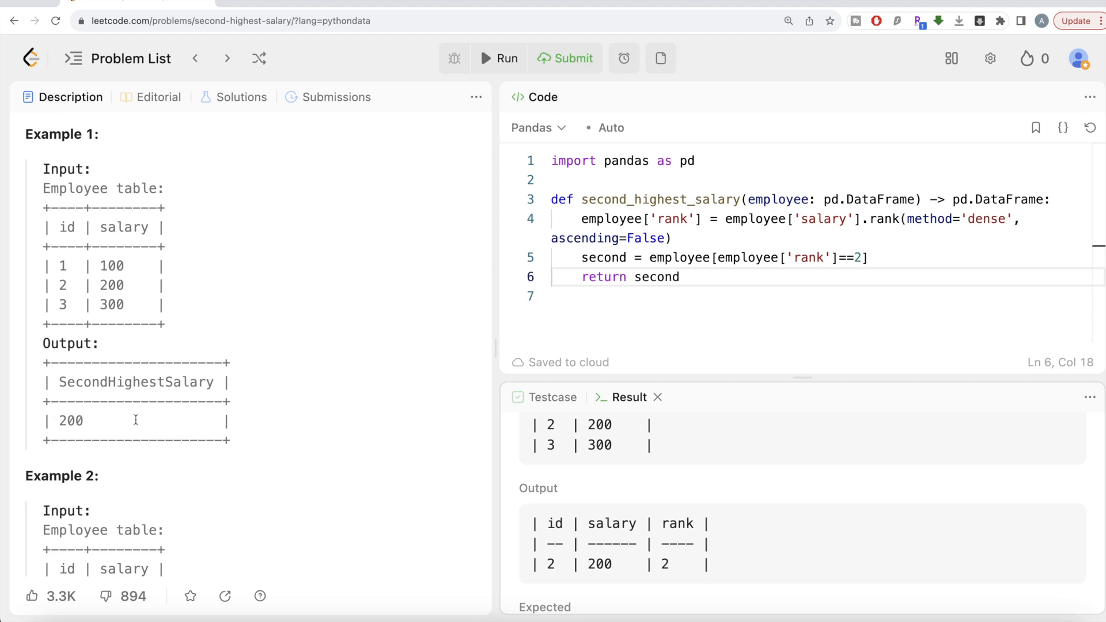
mouse_move(210, 434)
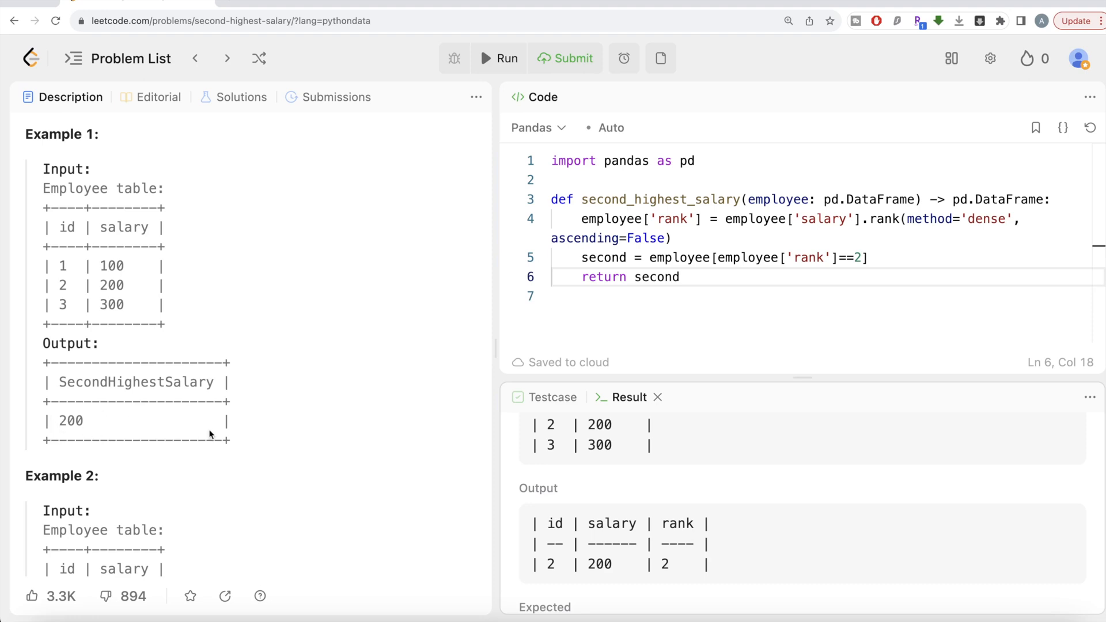
scroll(down, 3)
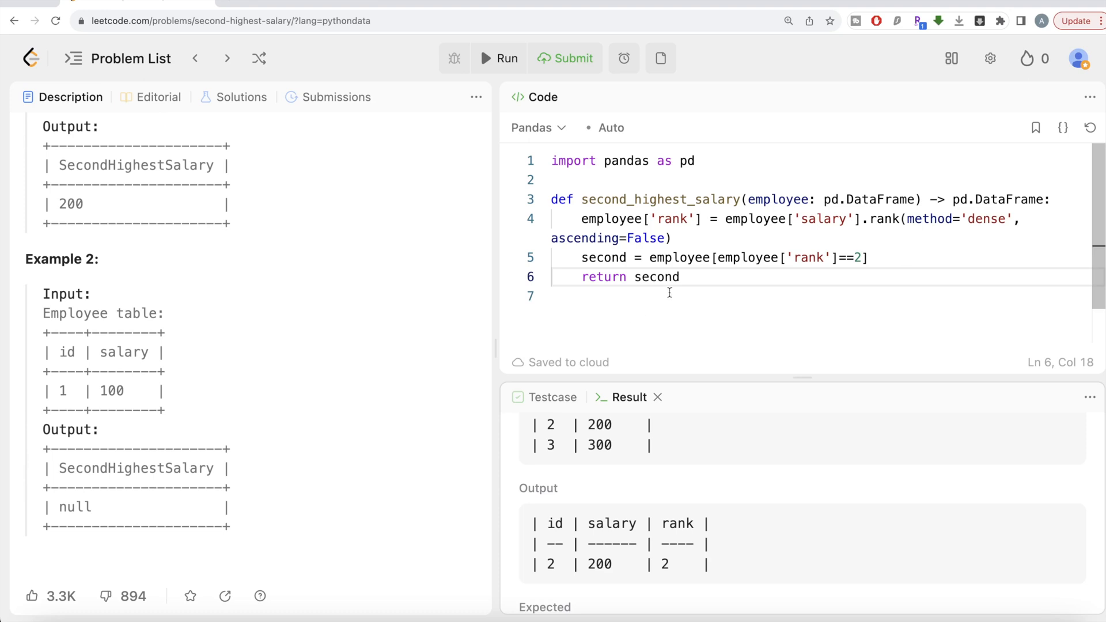
key(BackSpace)
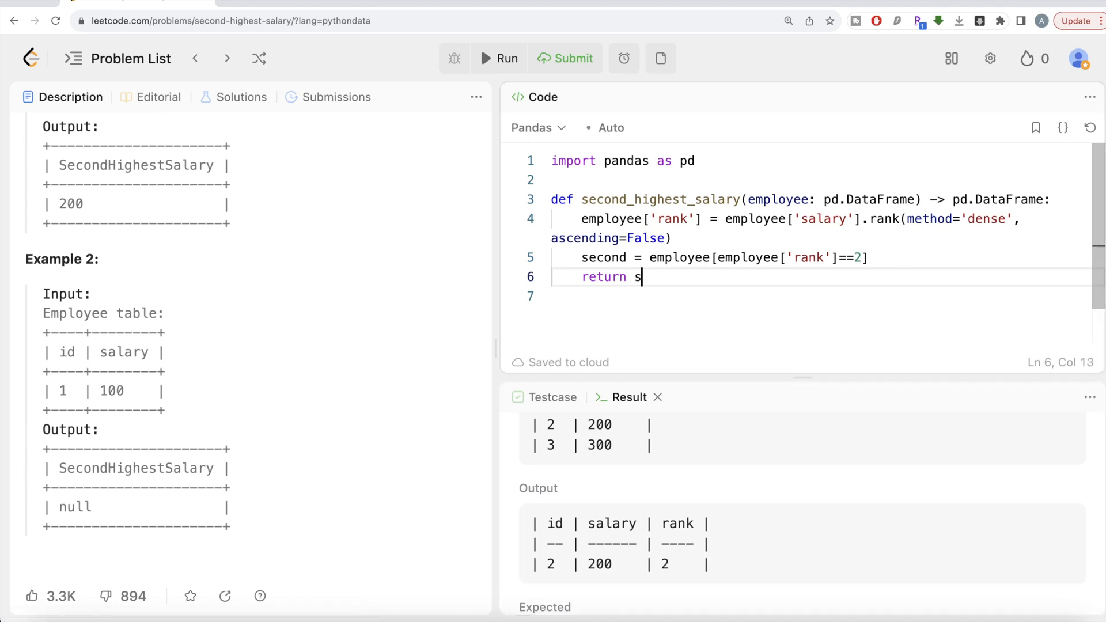
- Make the return build pd.DataFrame({'SecondHighestSalary':[]}) with an empty list
text(pd.Da)
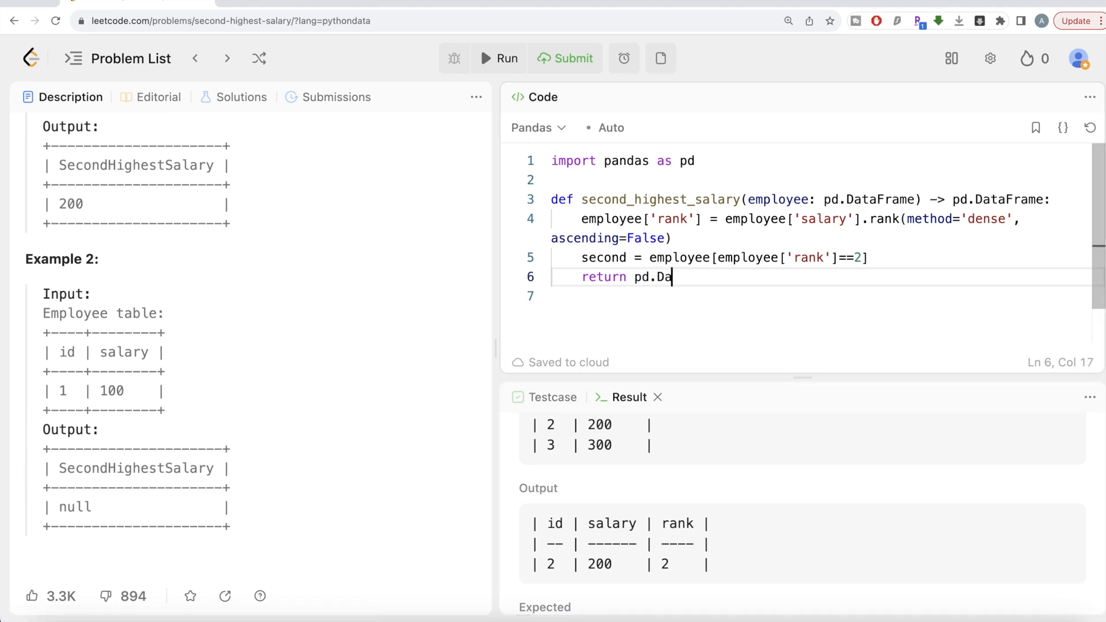
text(taFrame)
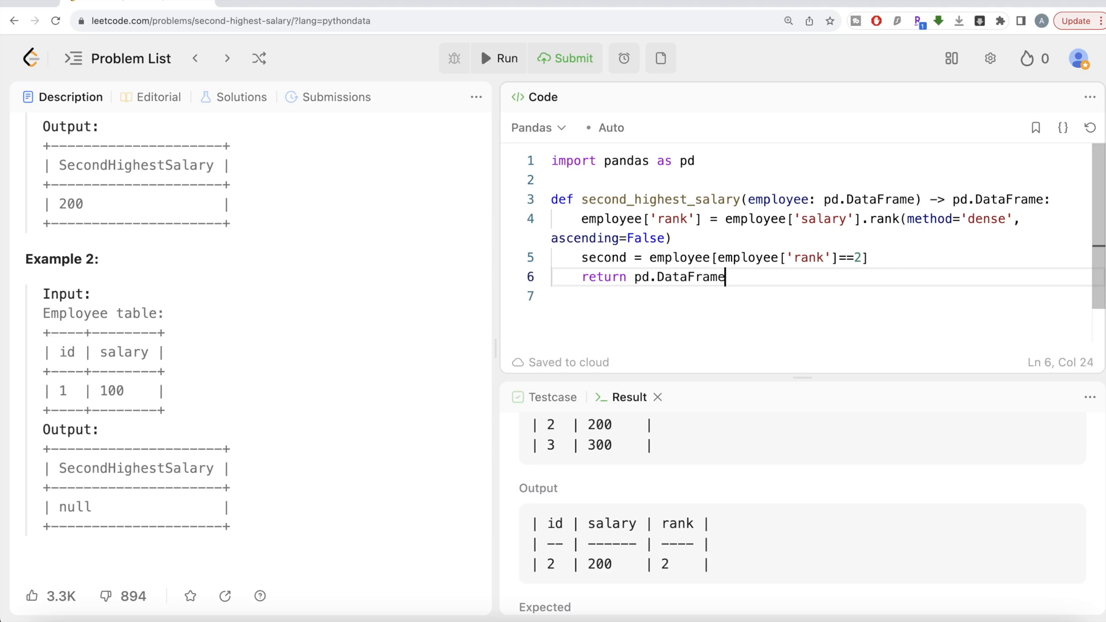
text(())
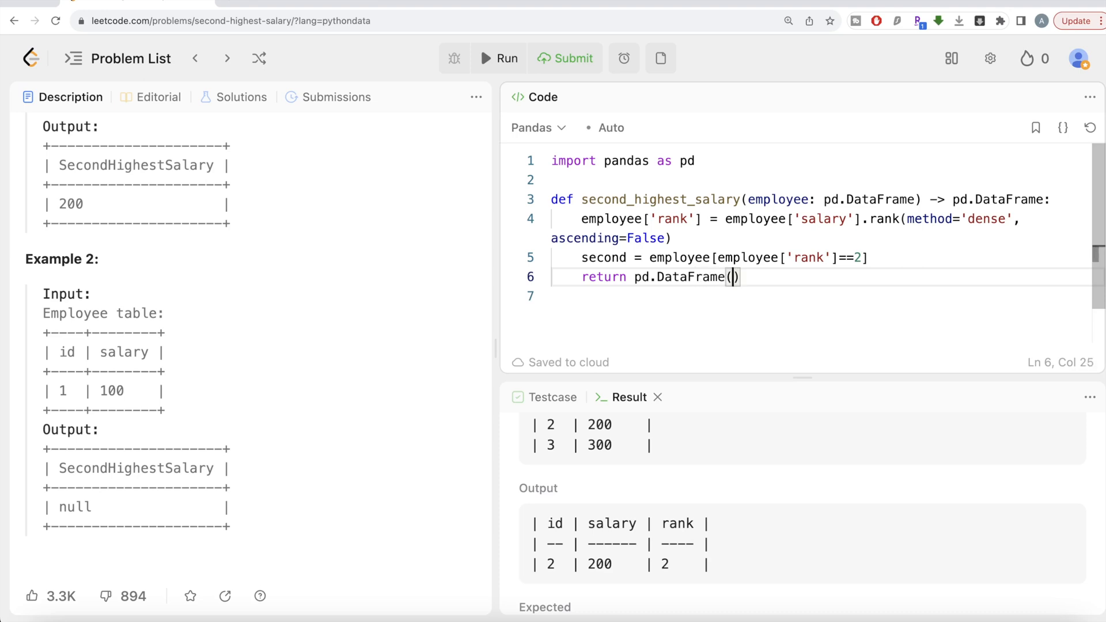
text({})
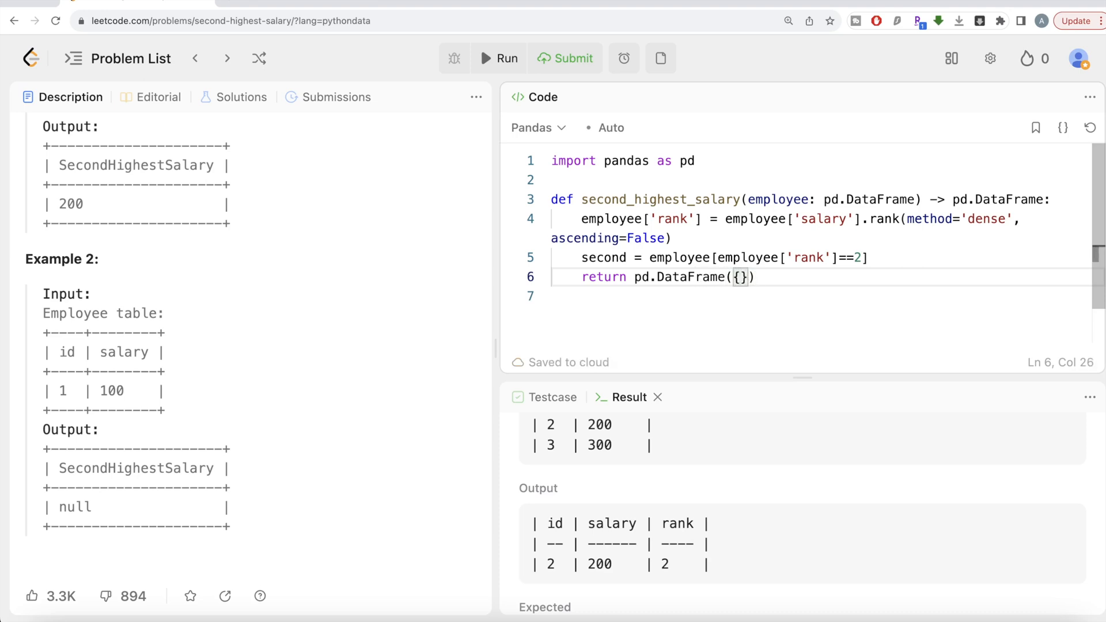
text('')
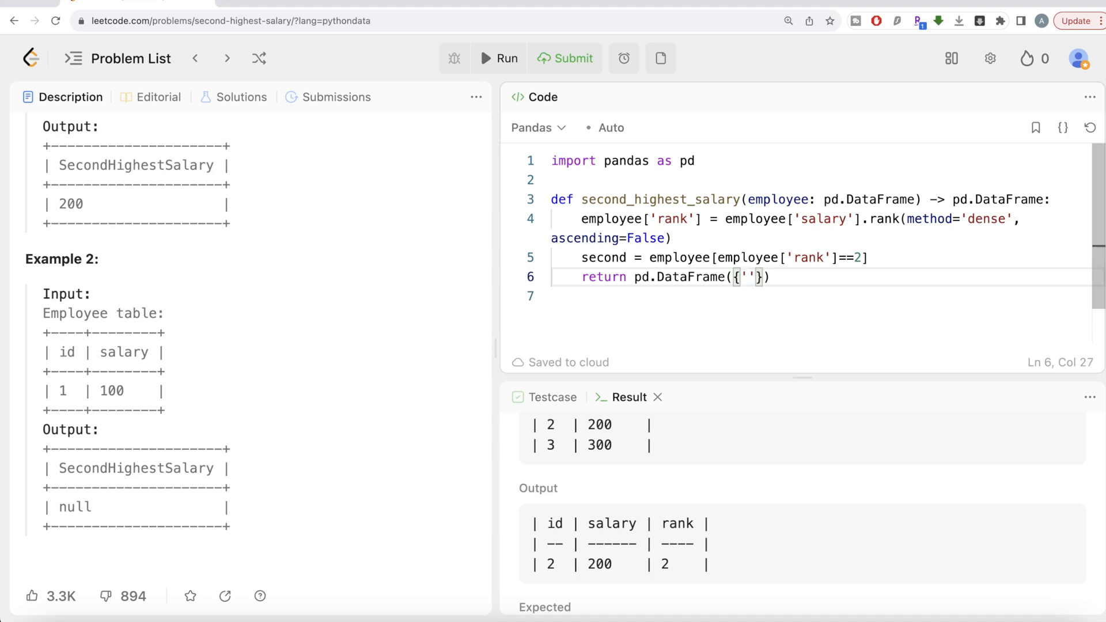
text(Second)
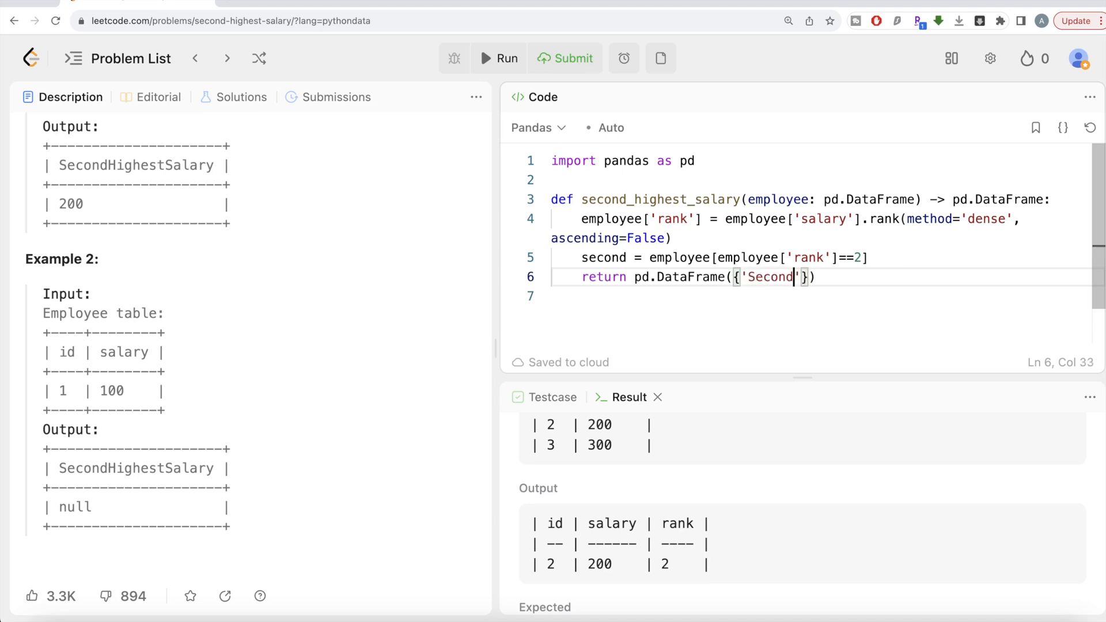
text(HighestSalary)
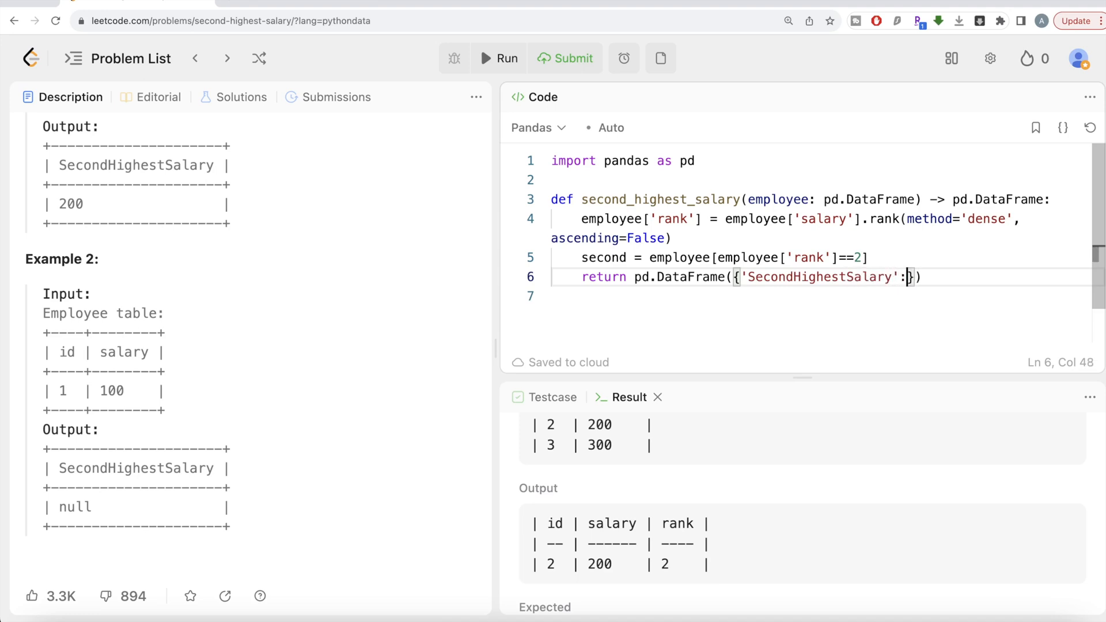
text([)
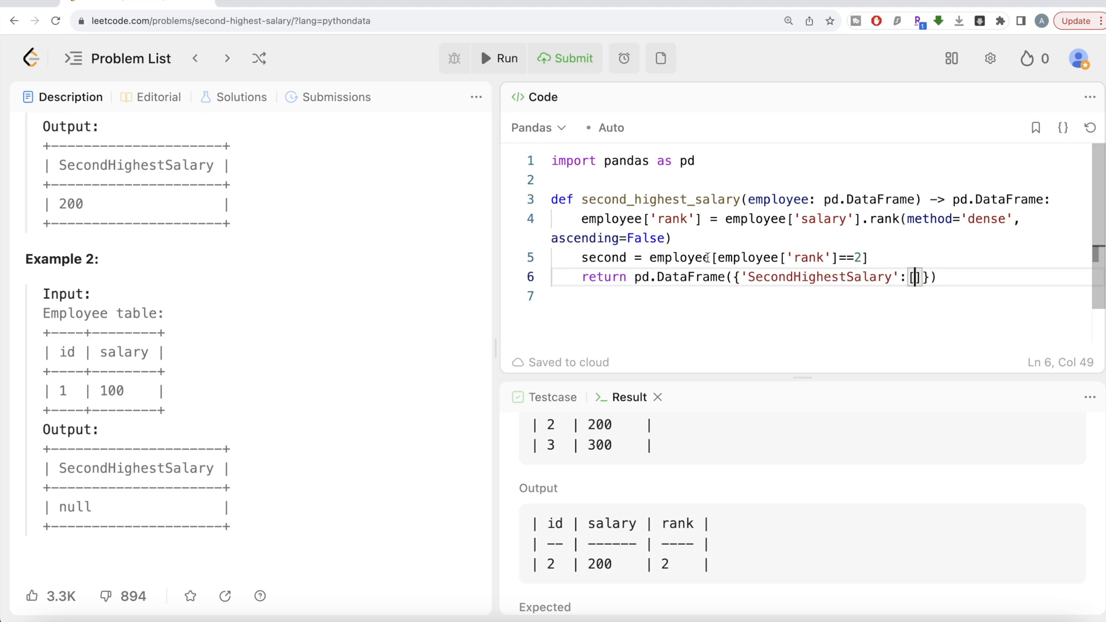
mouse_move(727, 535)
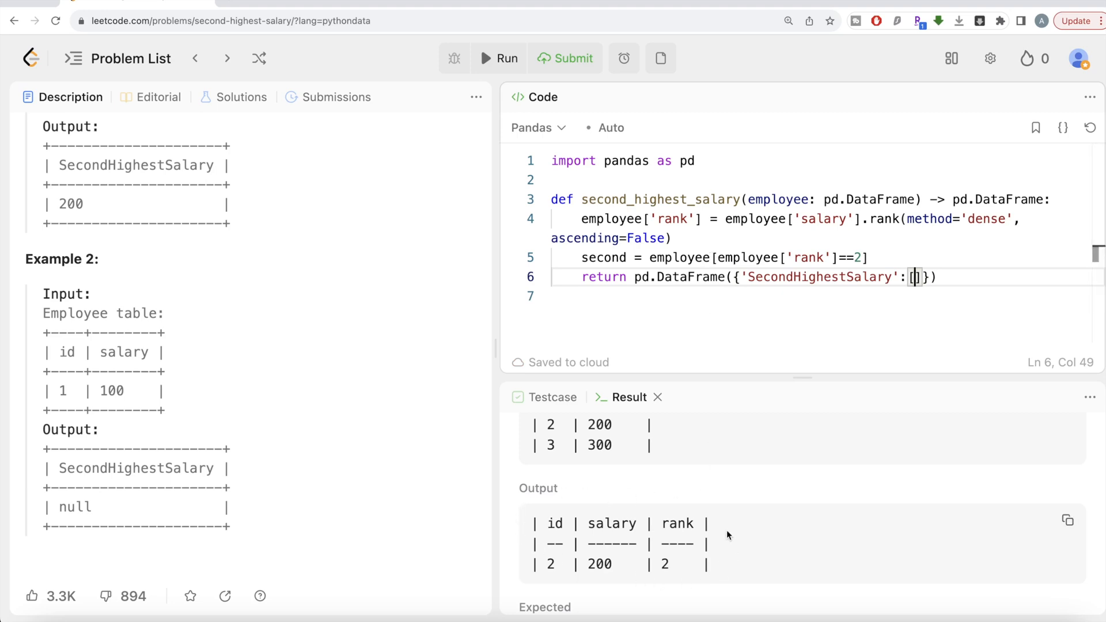
mouse_move(605, 556)
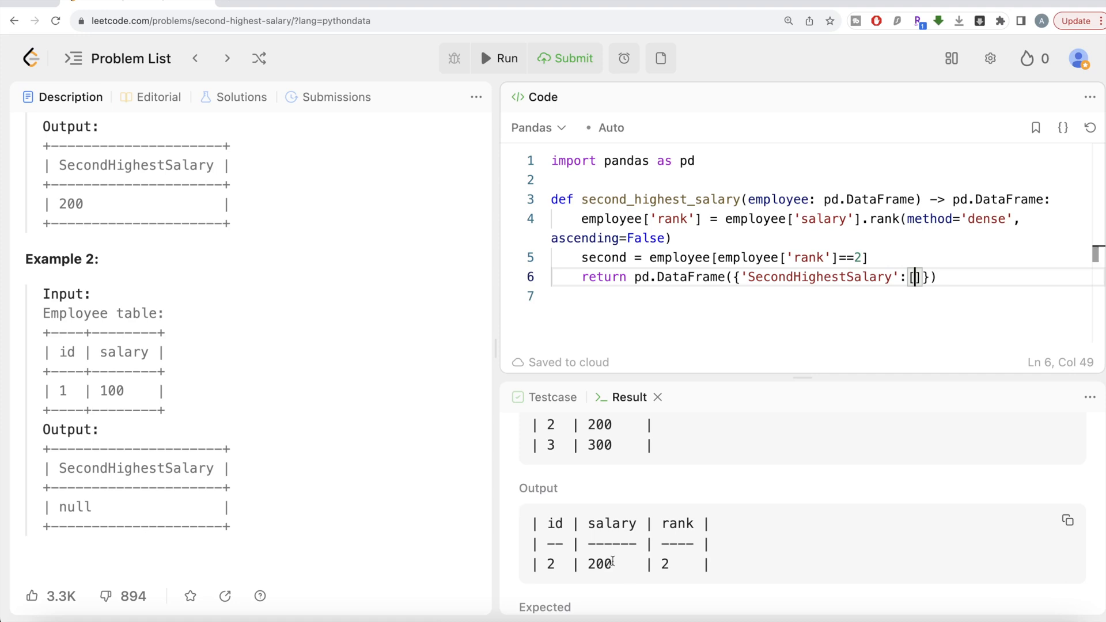
mouse_move(555, 581)
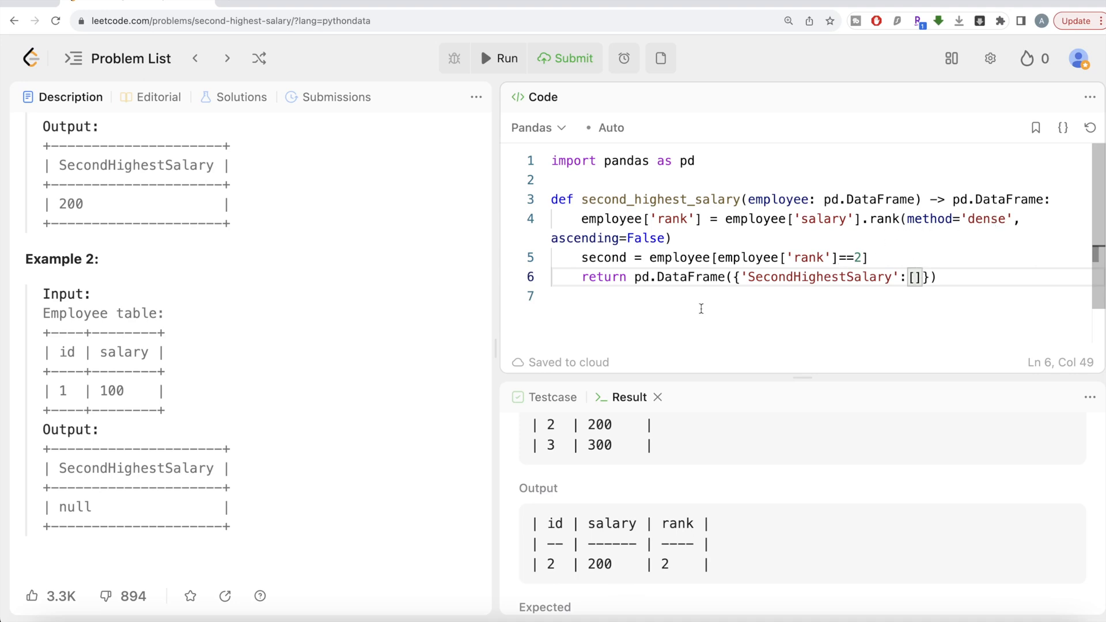
mouse_move(711, 562)
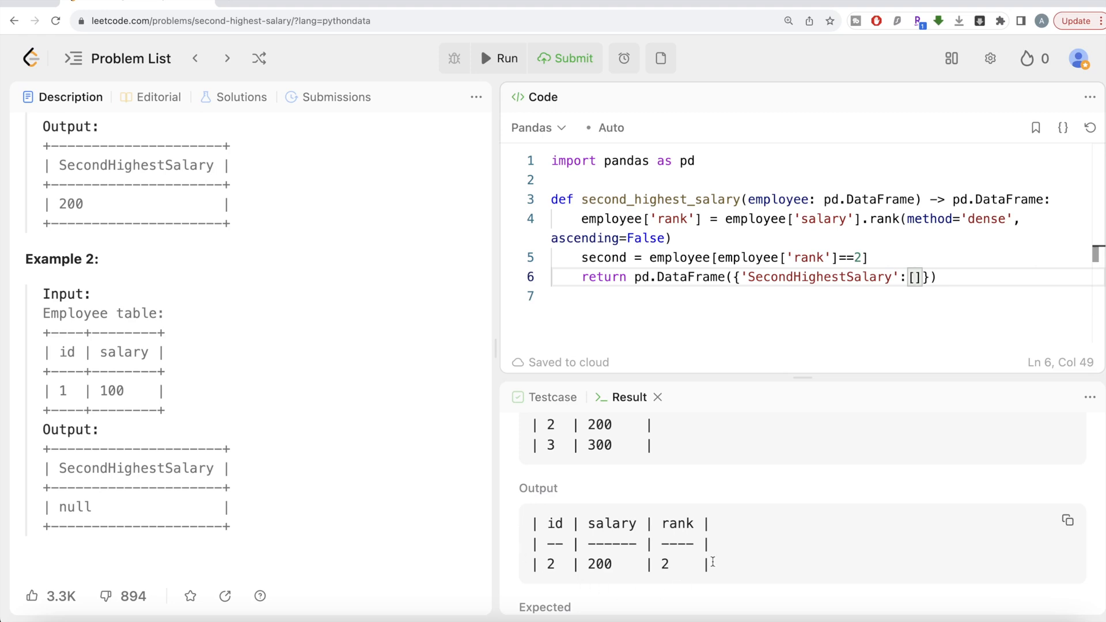
mouse_move(668, 511)
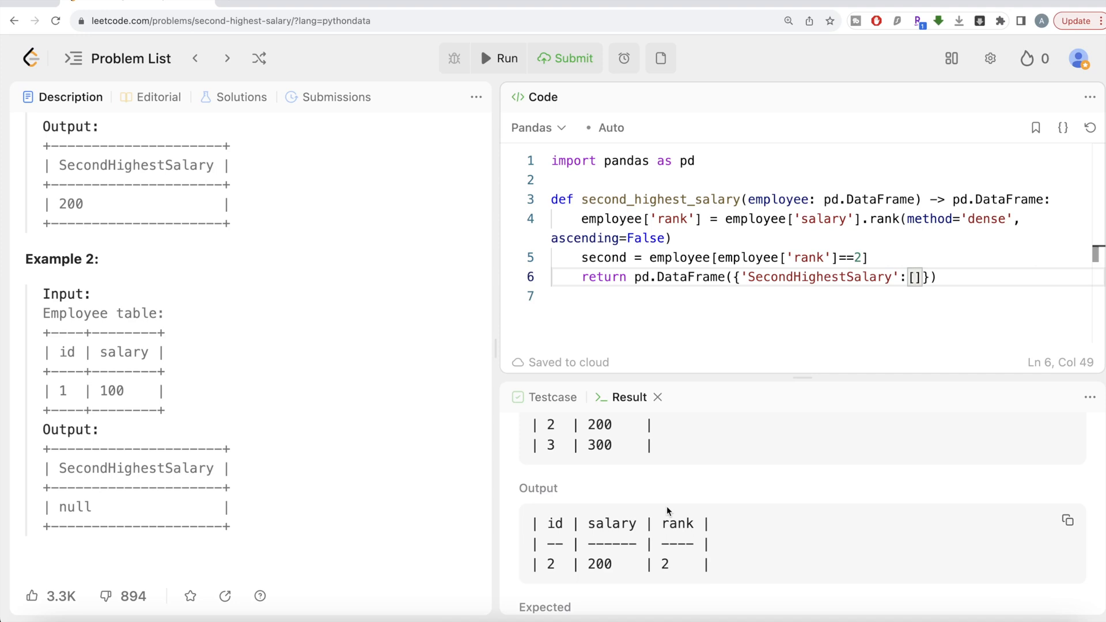
- Fill the list with None if len(second)==0 else second['salary'].iloc[0]
text(None)
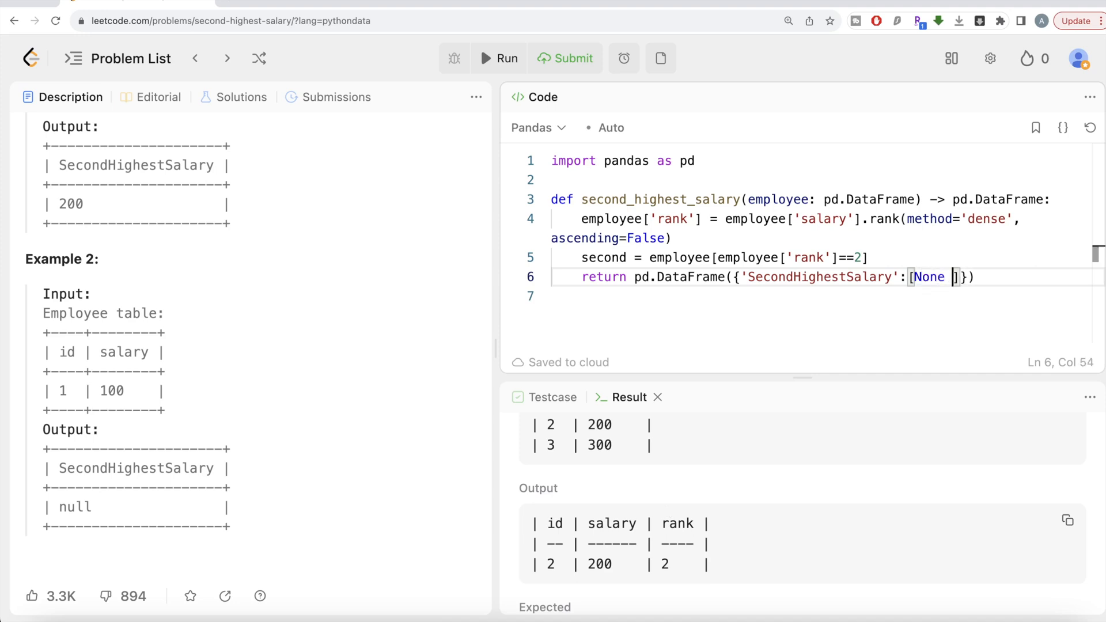
text(if len)
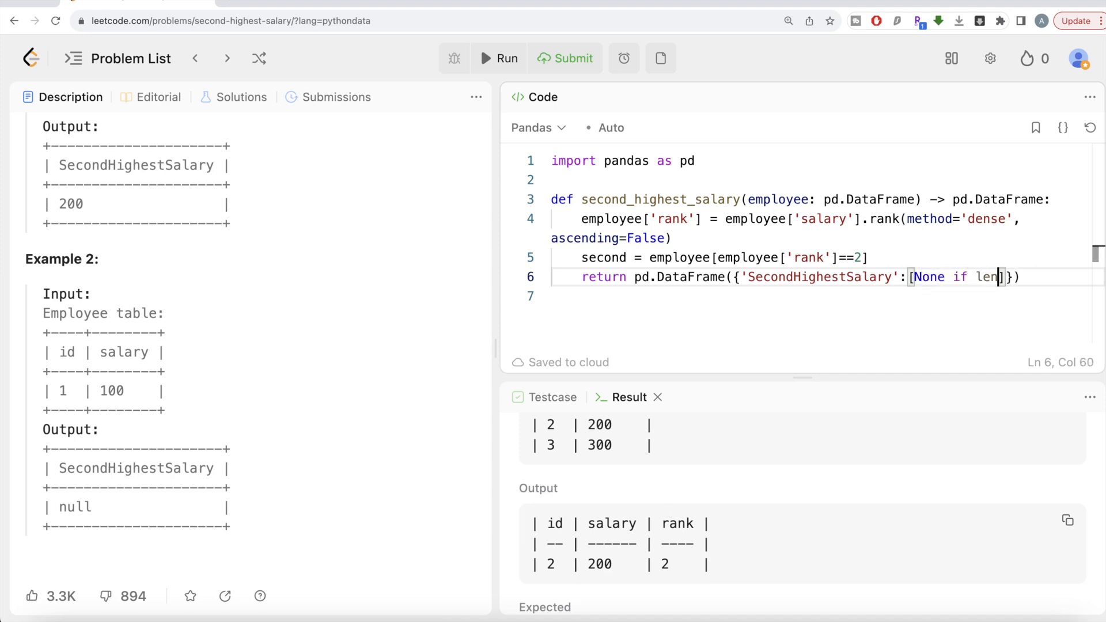
text((seco)
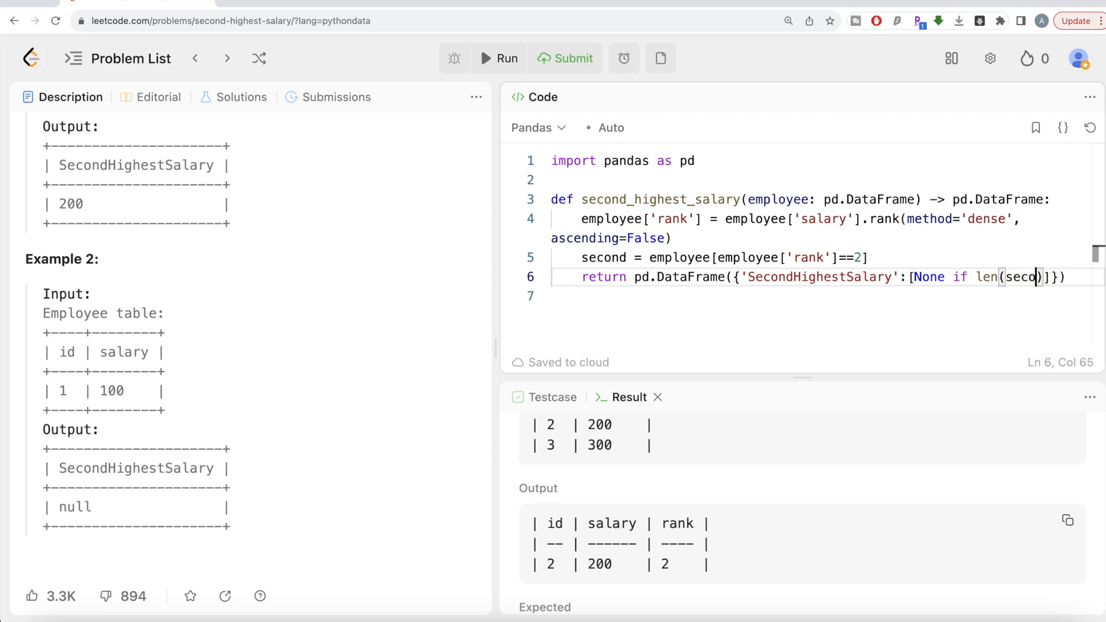
text(nd))
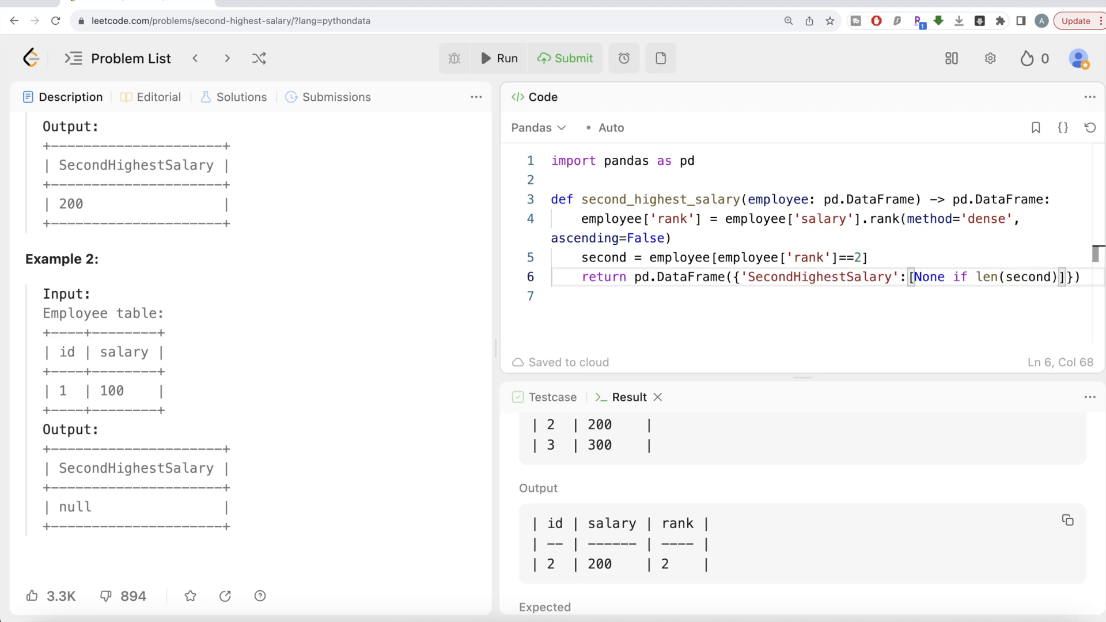
text(==0)
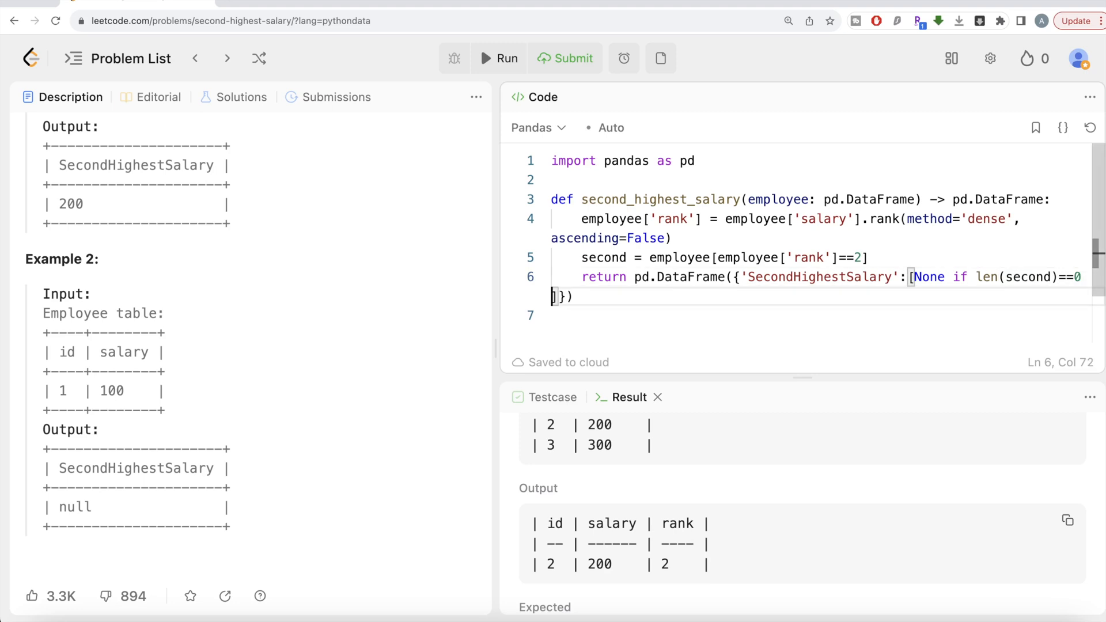
text(else)
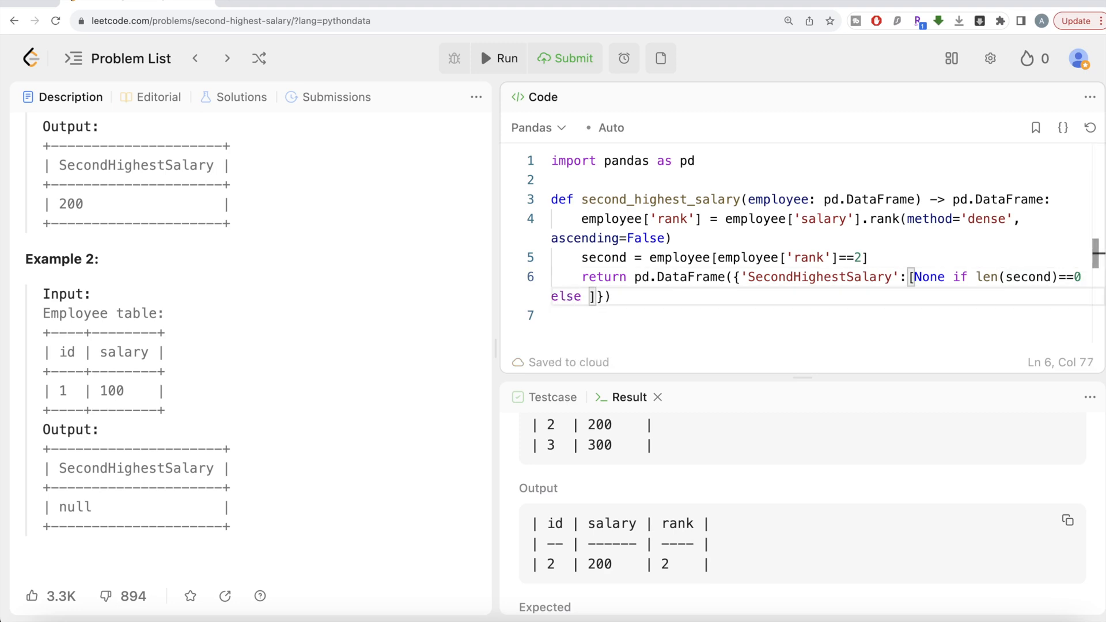
text(second['sa)
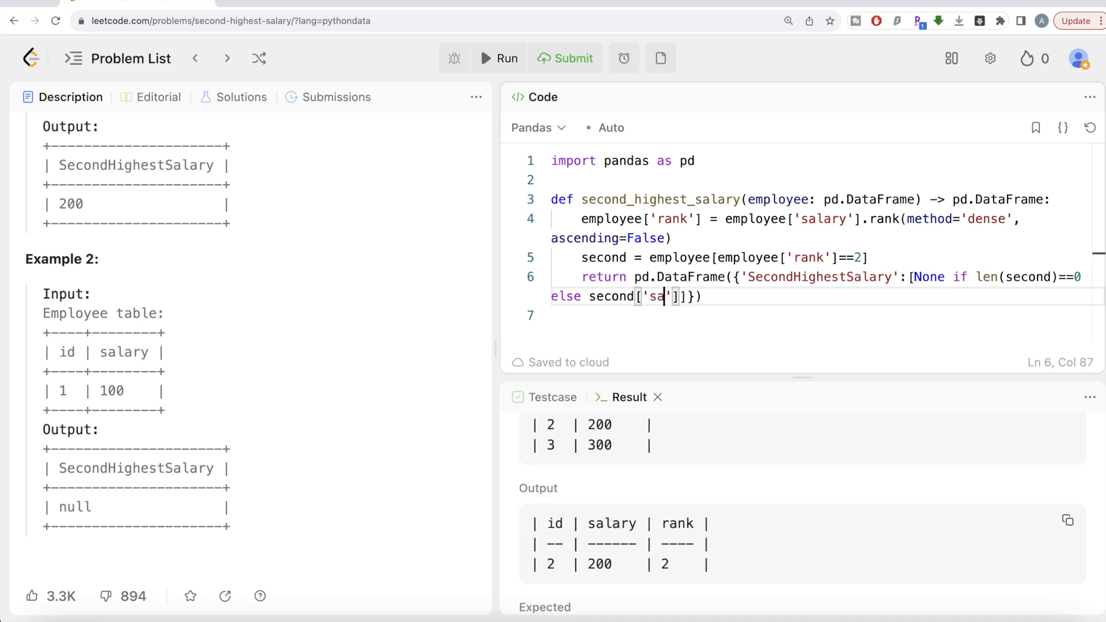
text(lary)
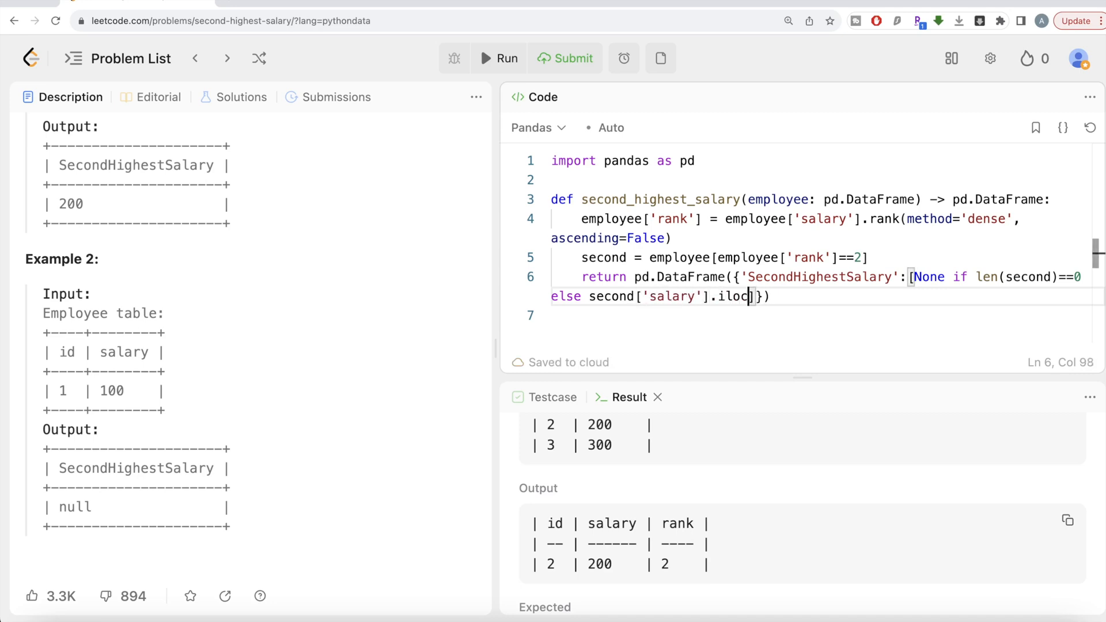
text([0])
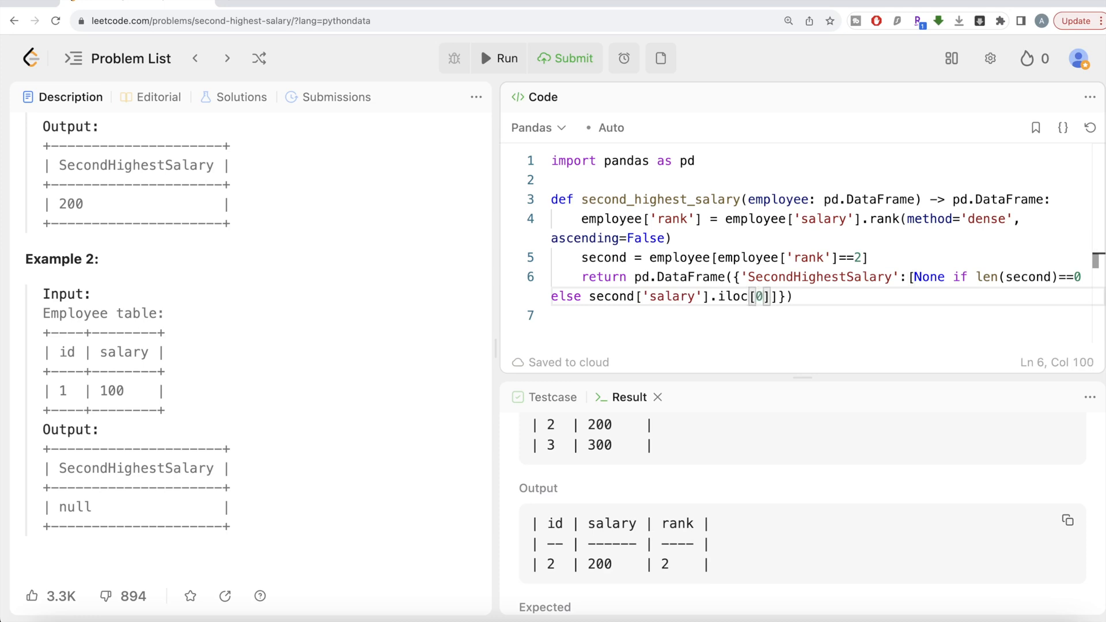
mouse_move(619, 580)
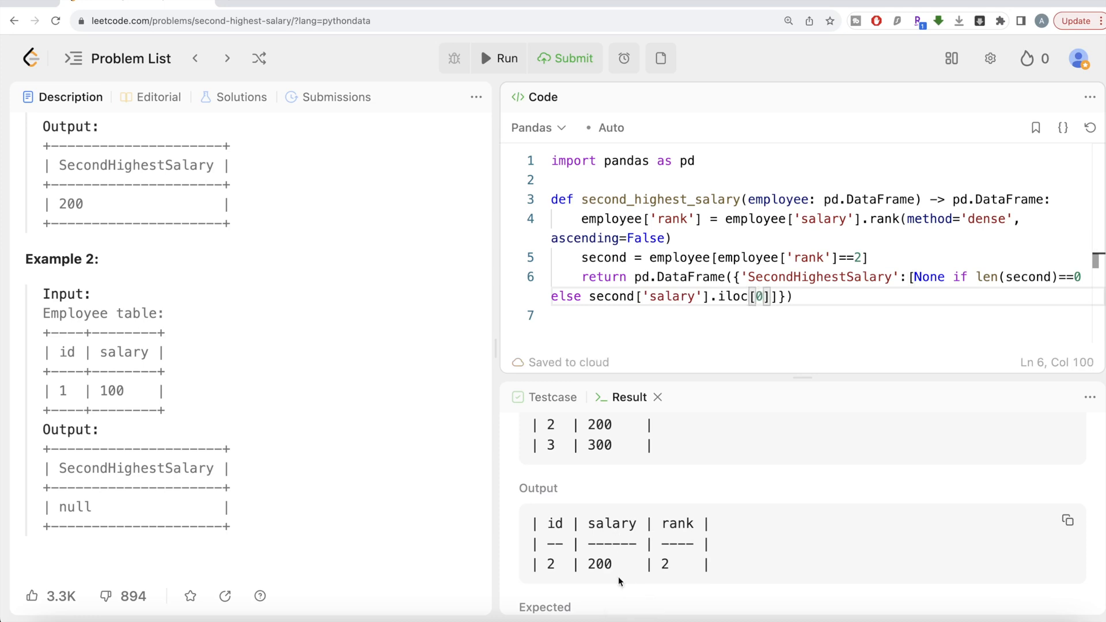
mouse_move(621, 548)
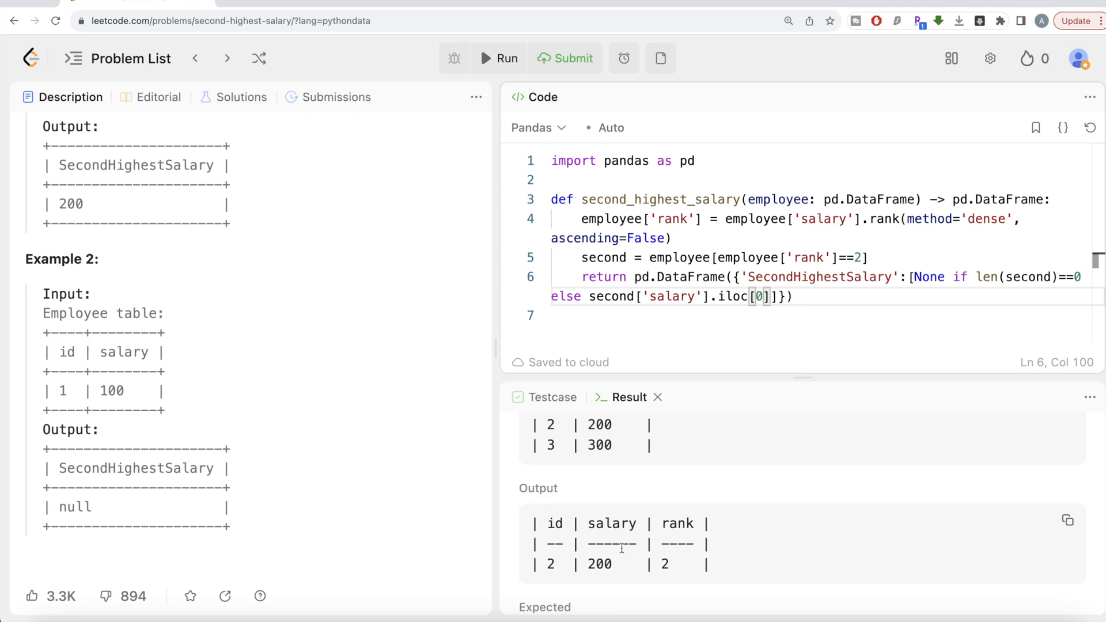
mouse_move(628, 555)
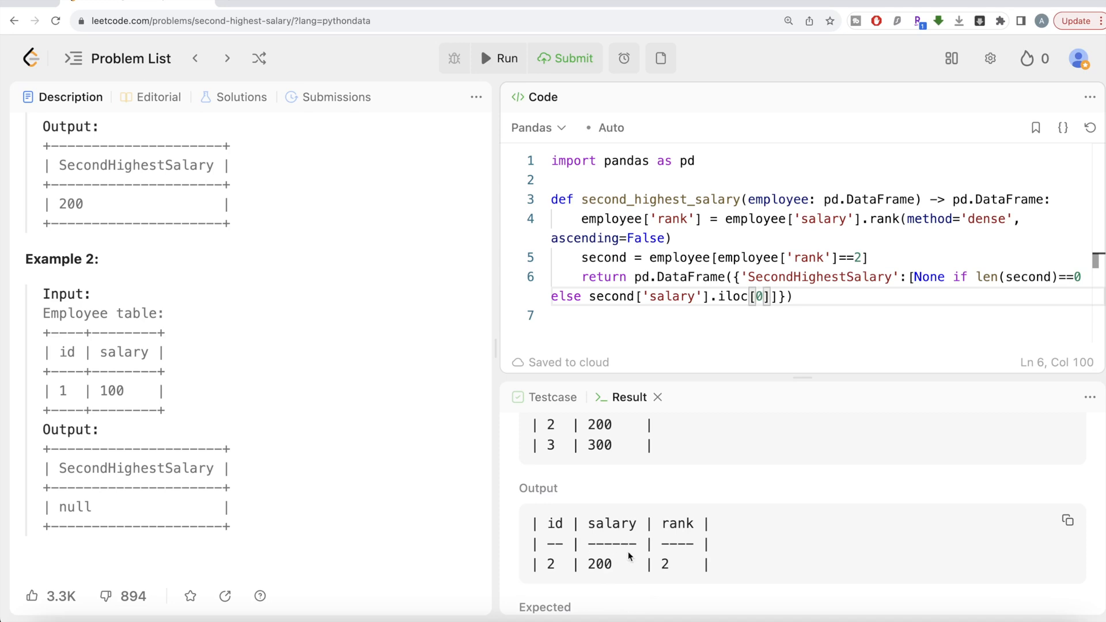
mouse_move(611, 554)
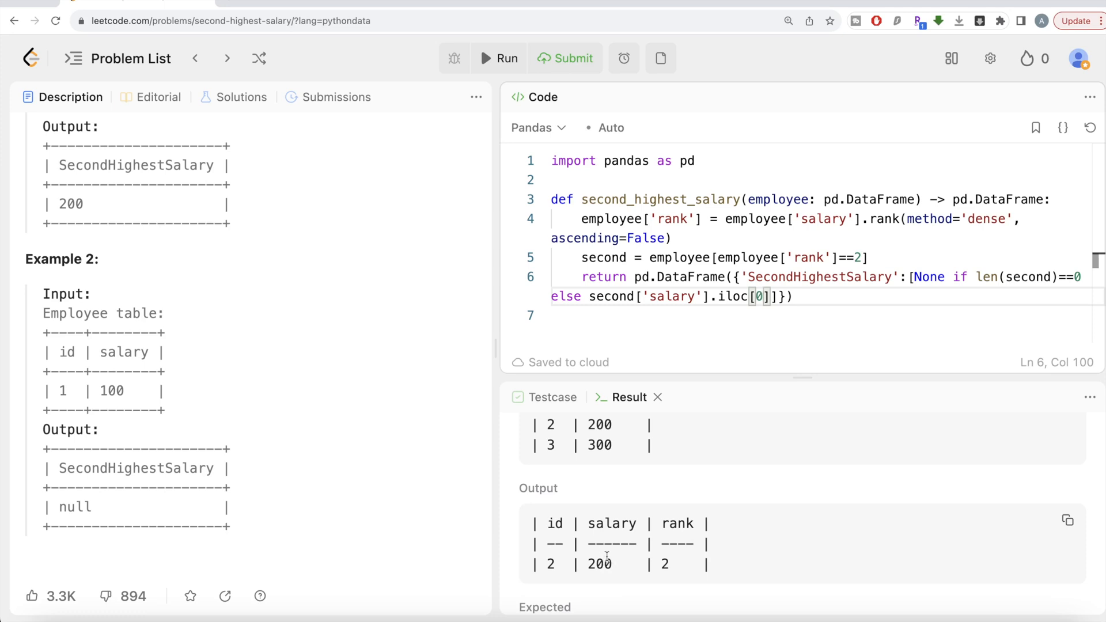
mouse_move(615, 516)
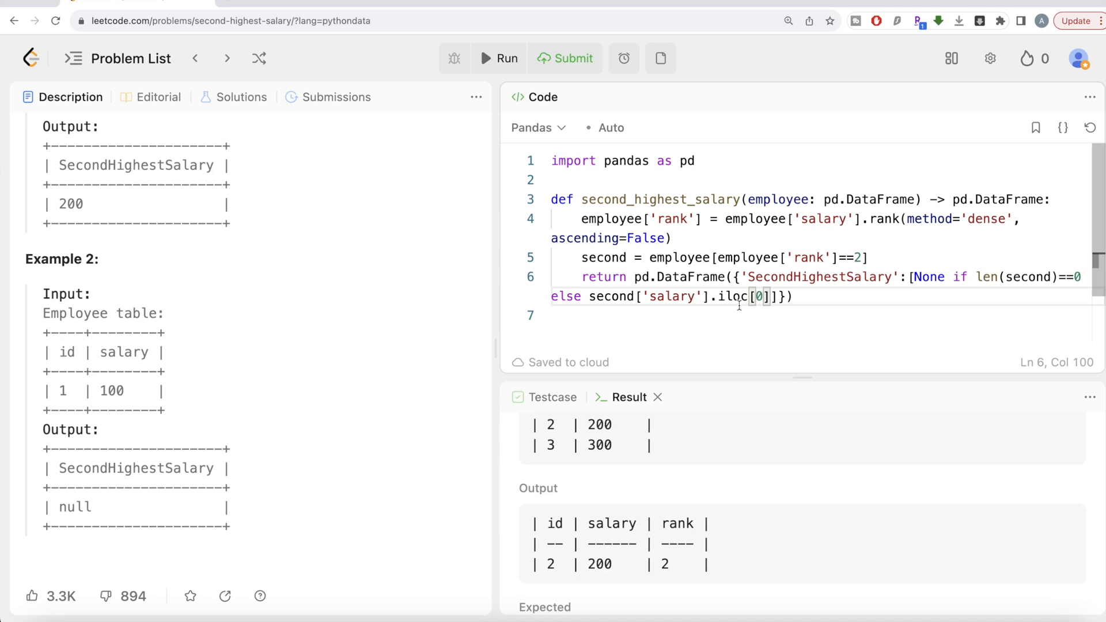
- Run the solution and confirm the output matches Expected
click(564, 57)
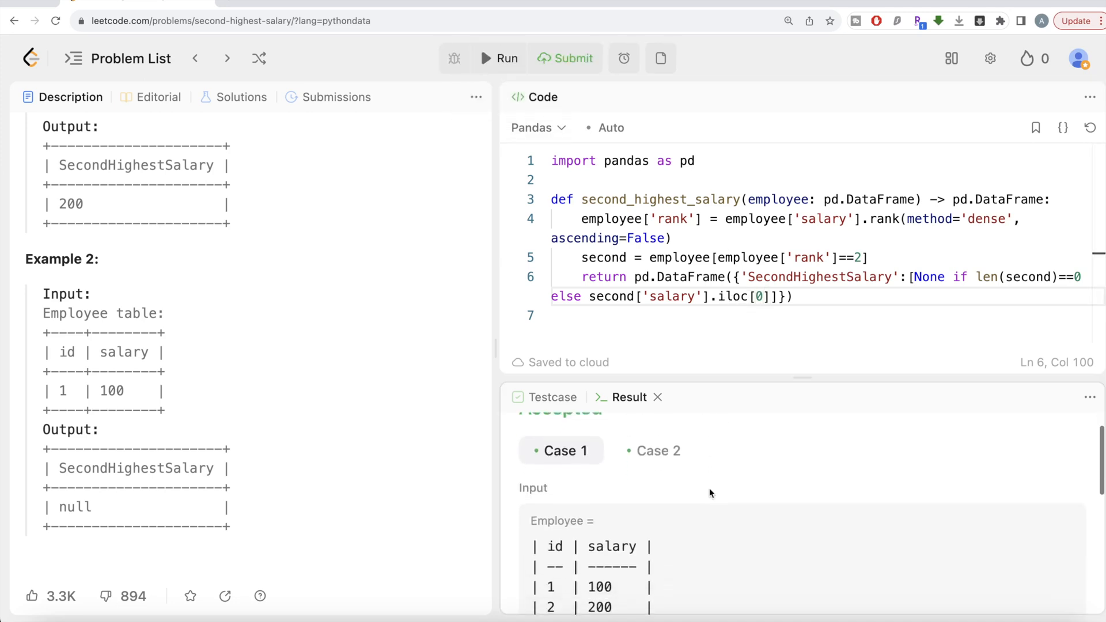
scroll(down, 3)
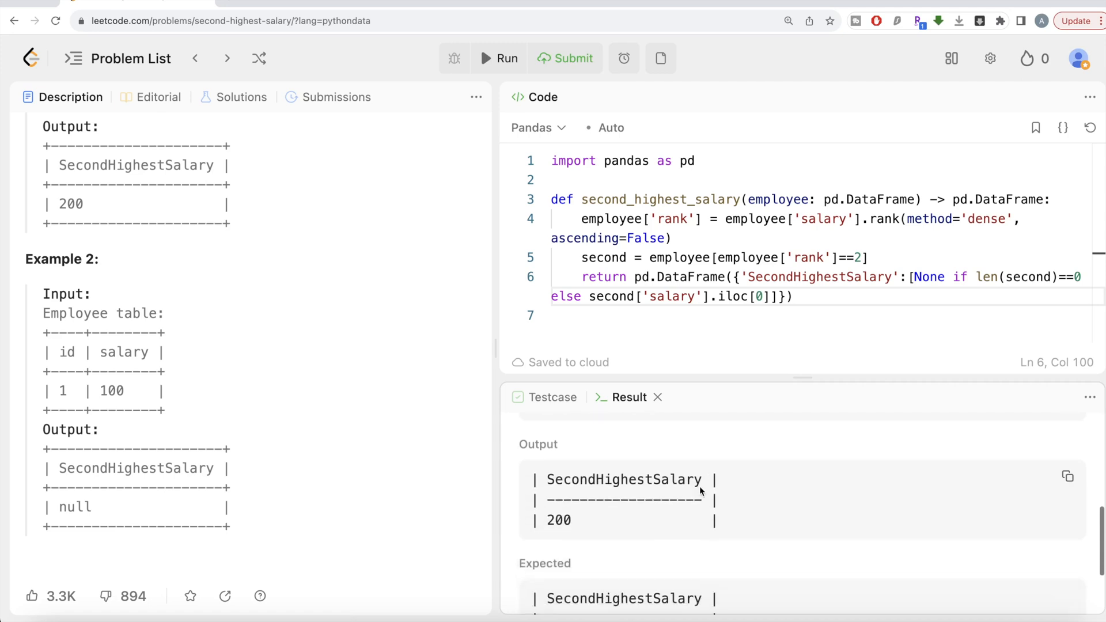
scroll(down, 3)
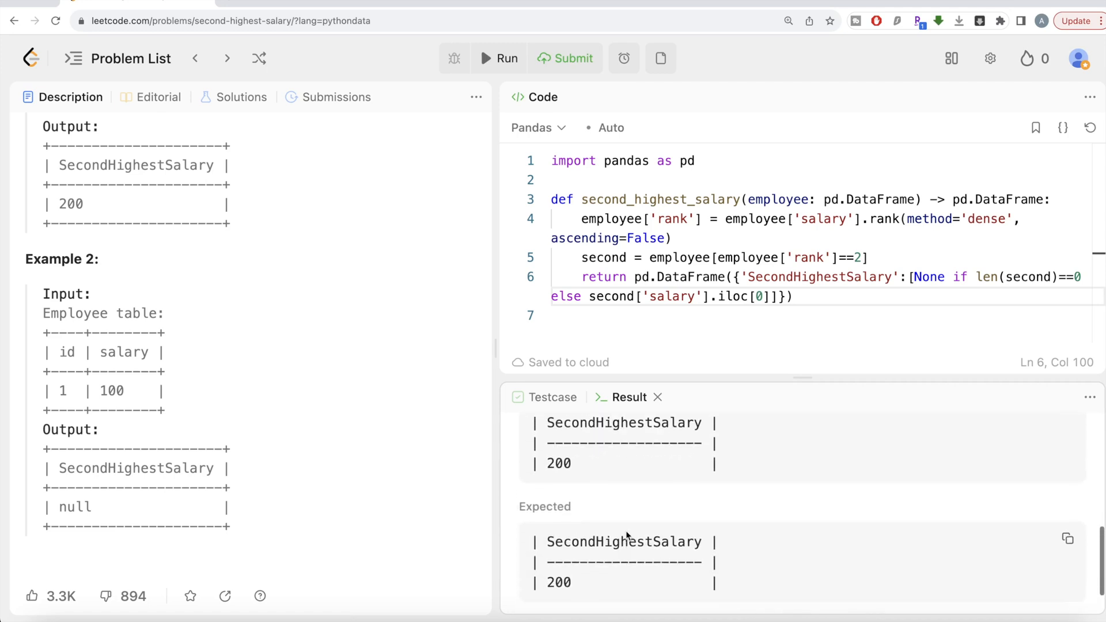
scroll(down, 3)
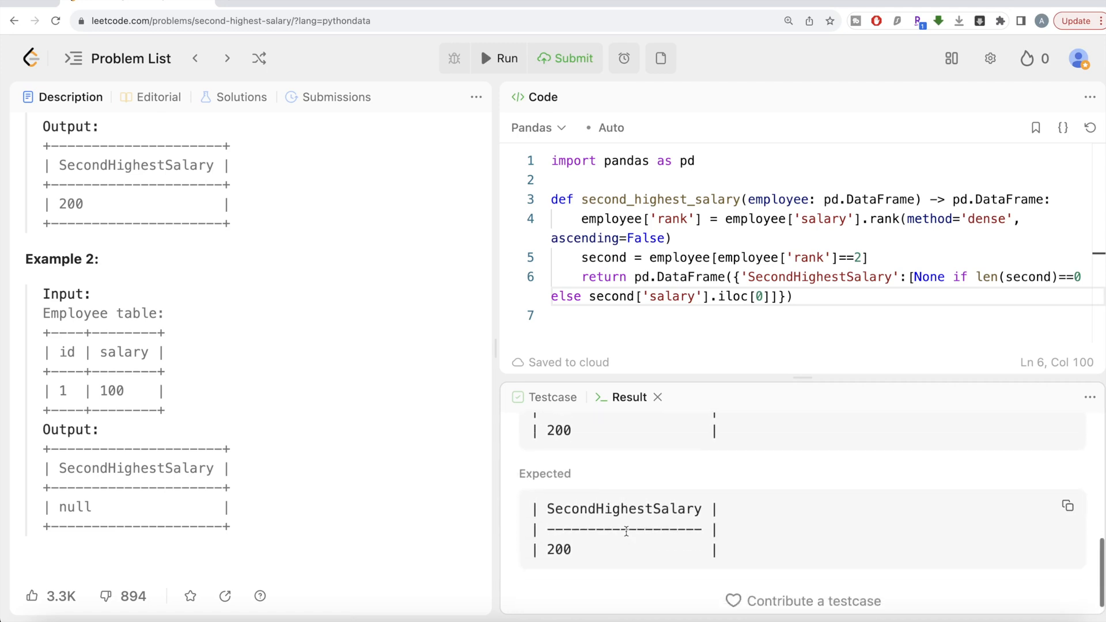
- Submit the solution and get Accepted with 511 ms runtime and 60.95 MB memory
click(564, 58)
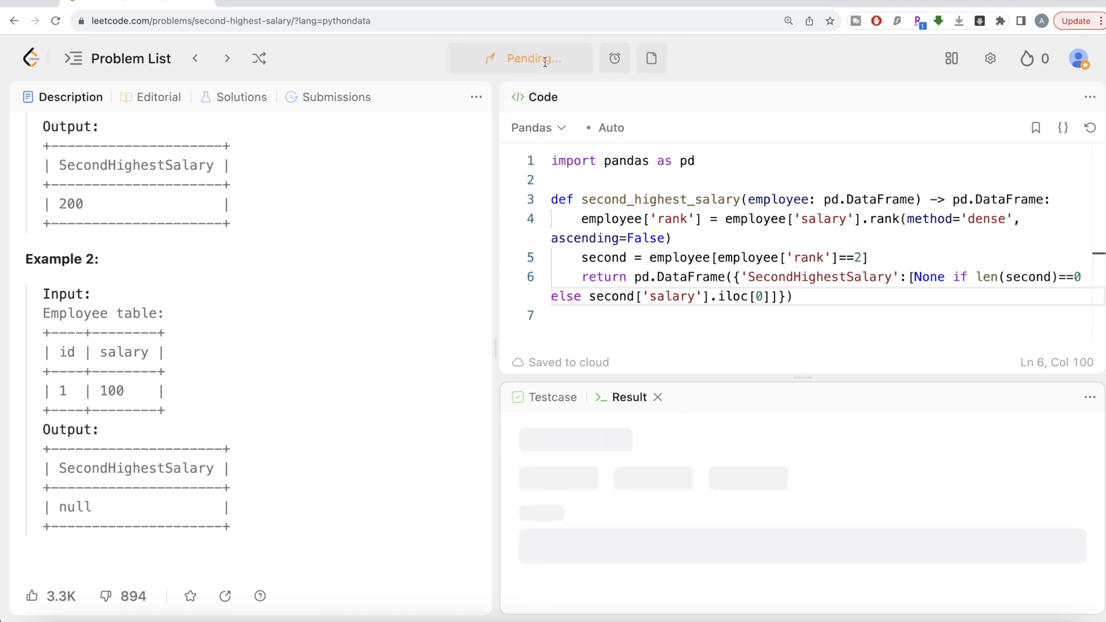
click(564, 57)
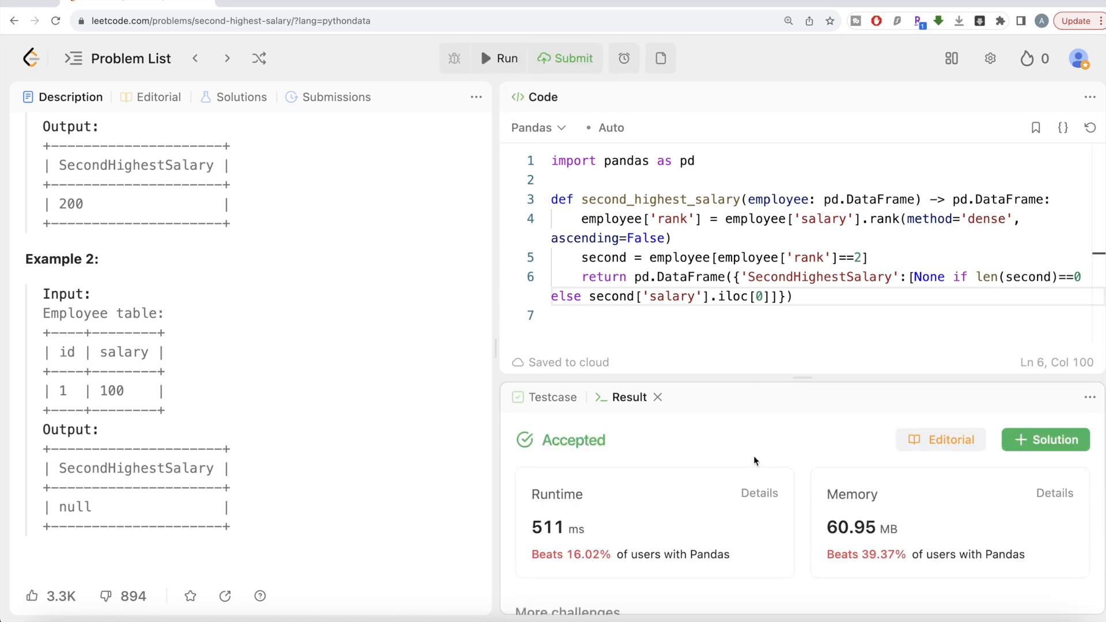
scroll(down, 3)
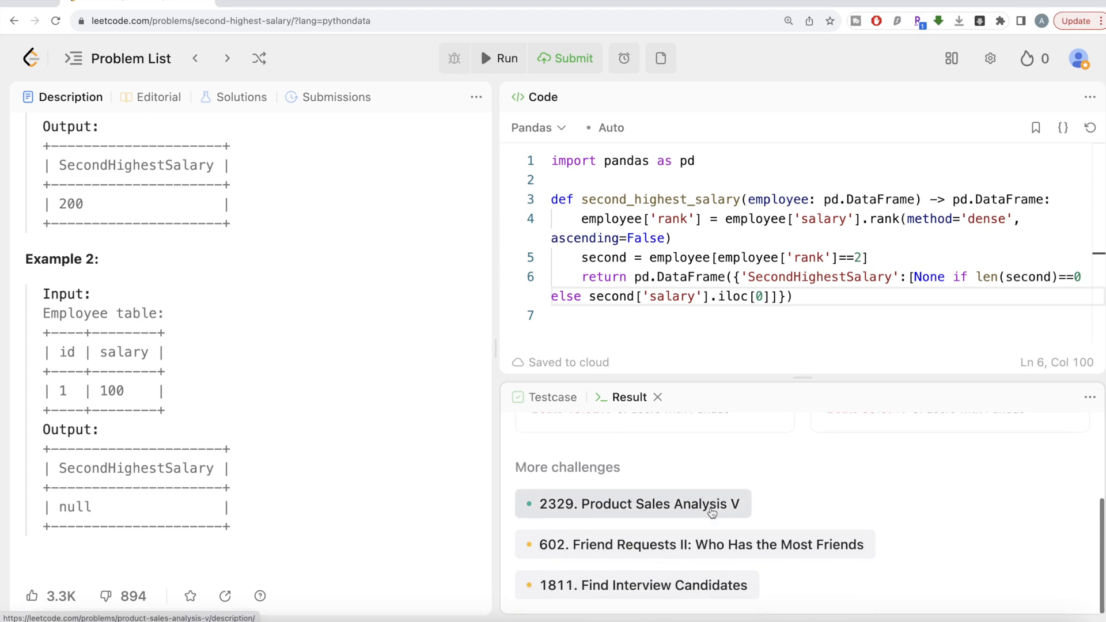
click(564, 58)
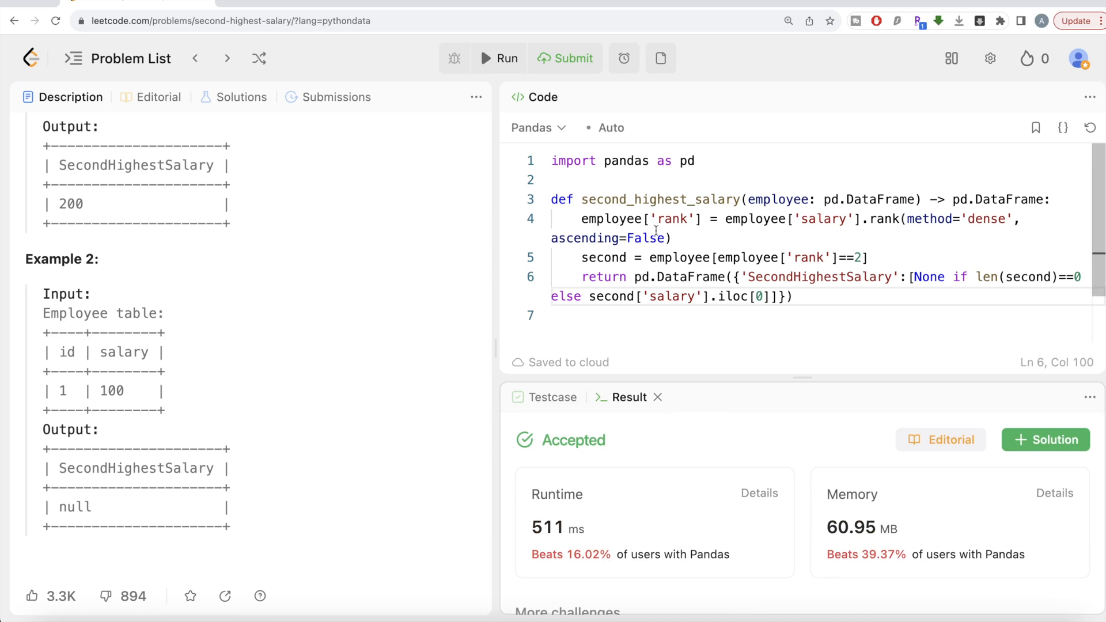
mouse_move(676, 231)
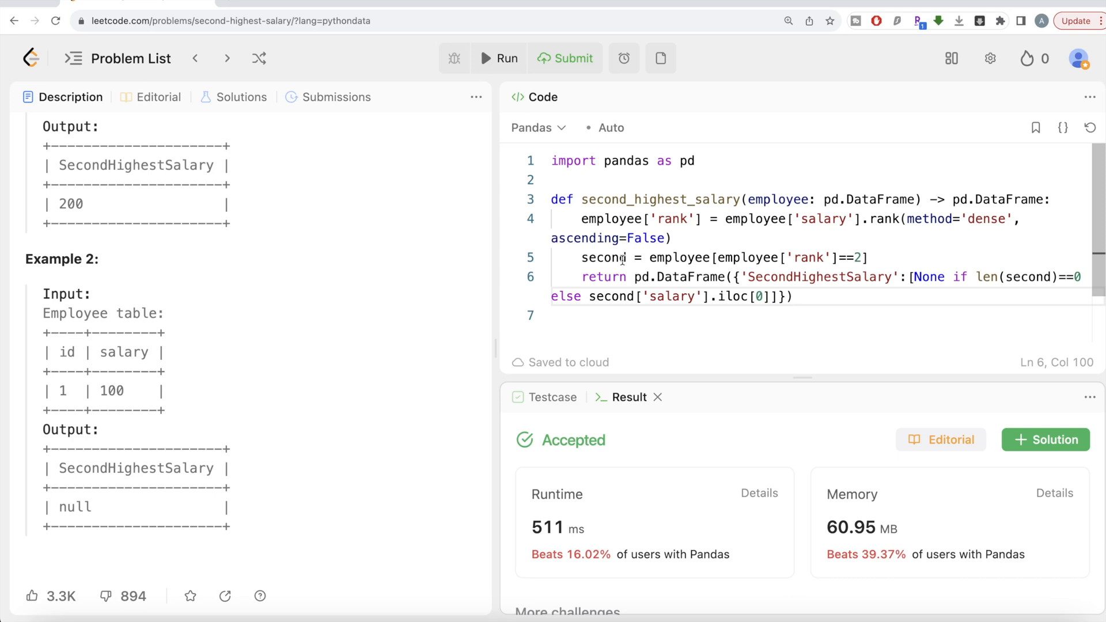
mouse_move(219, 276)
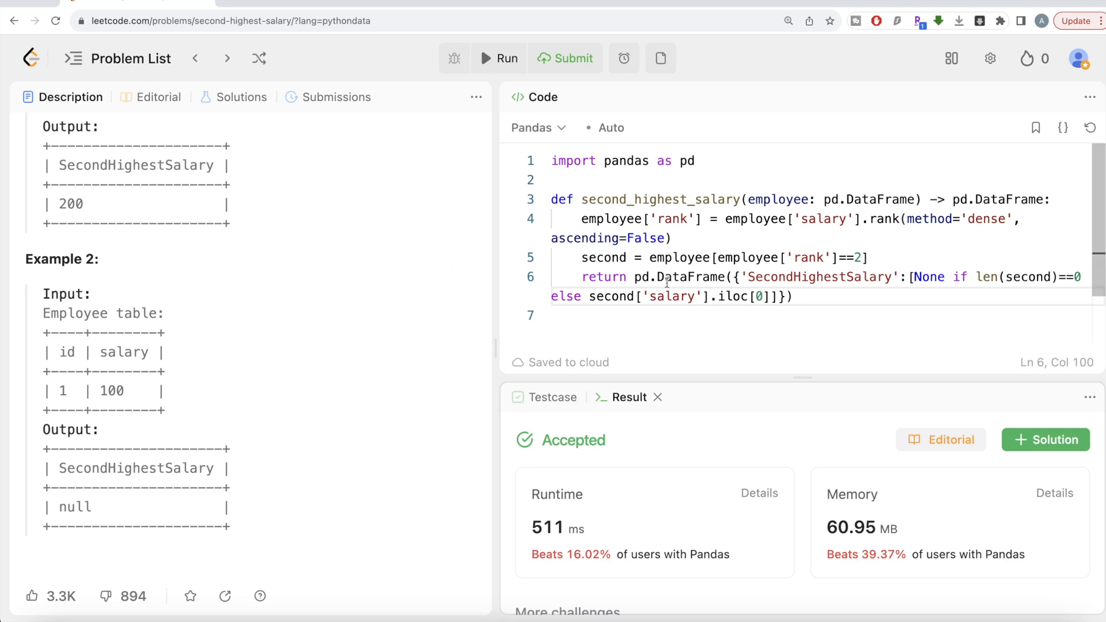
mouse_move(880, 286)
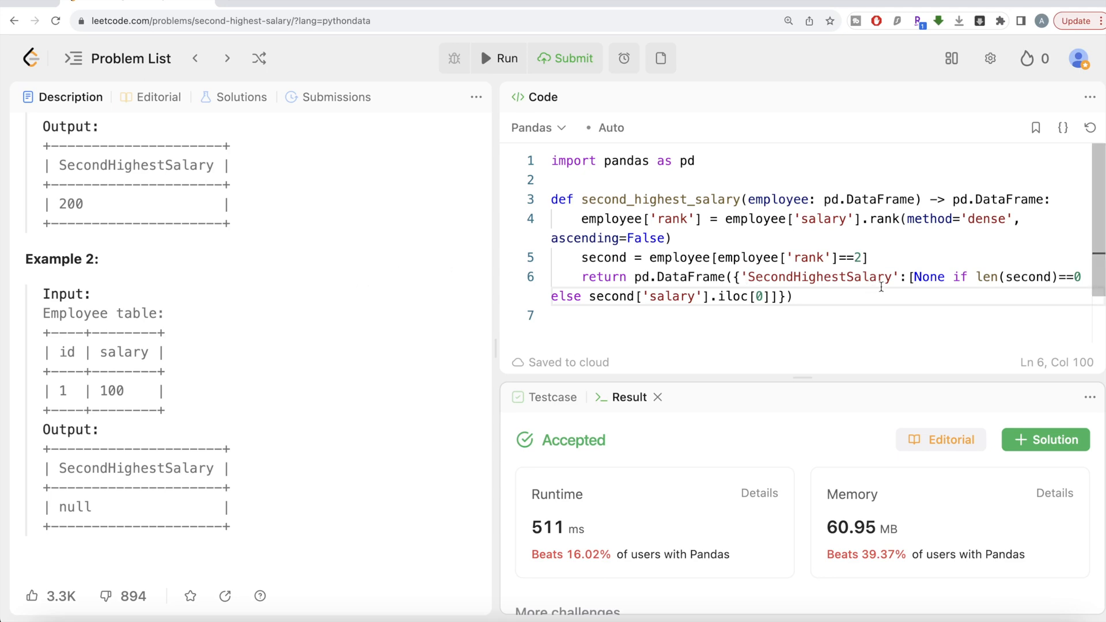
mouse_move(879, 283)
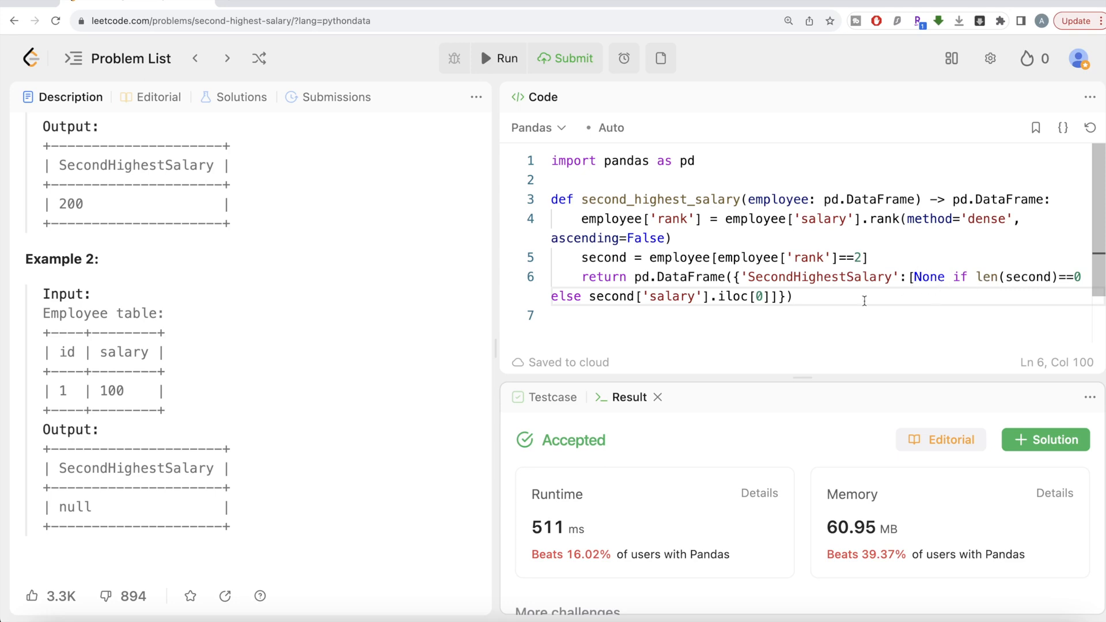
mouse_move(655, 296)
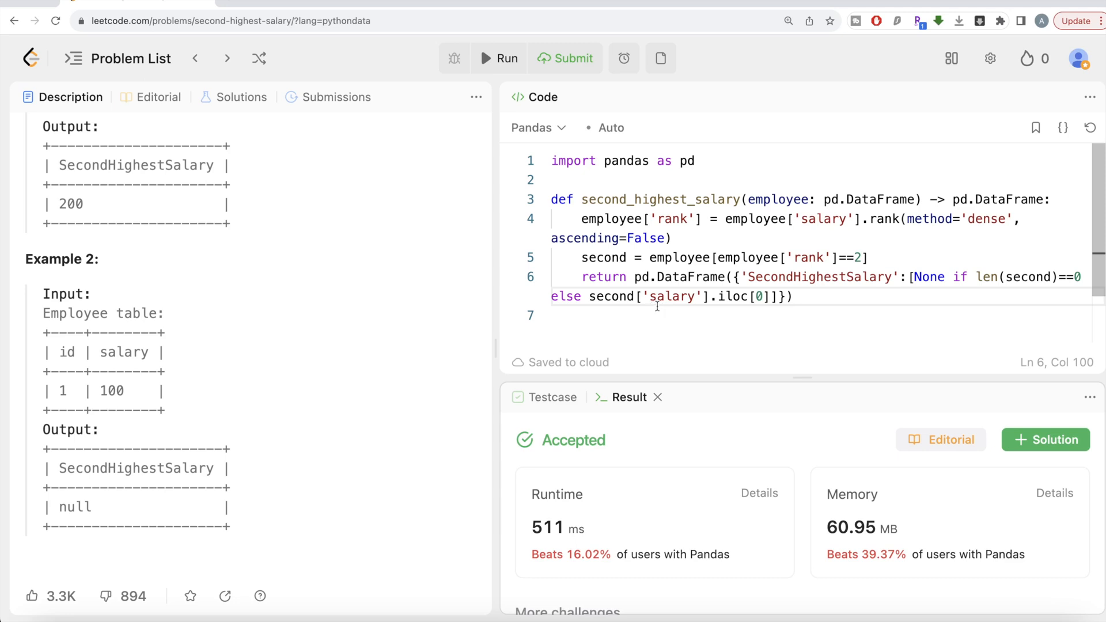